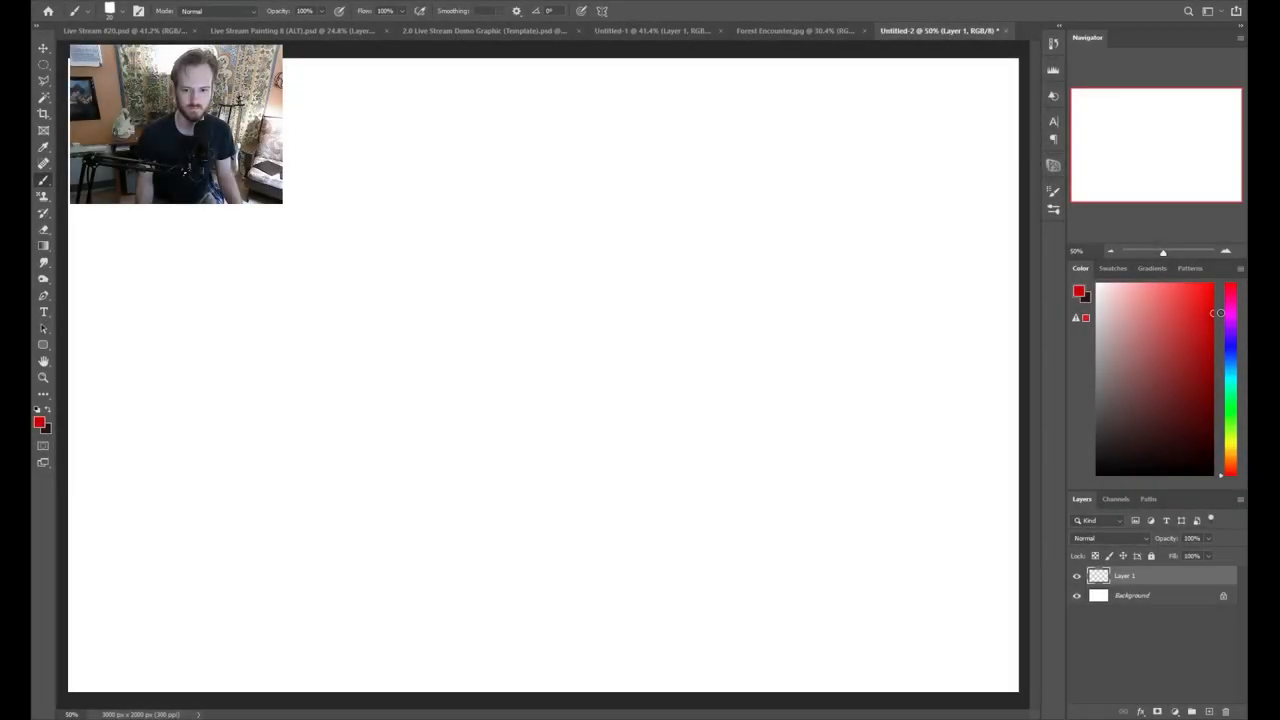
{"action": "mouse_move", "coordinate": [836, 368]}
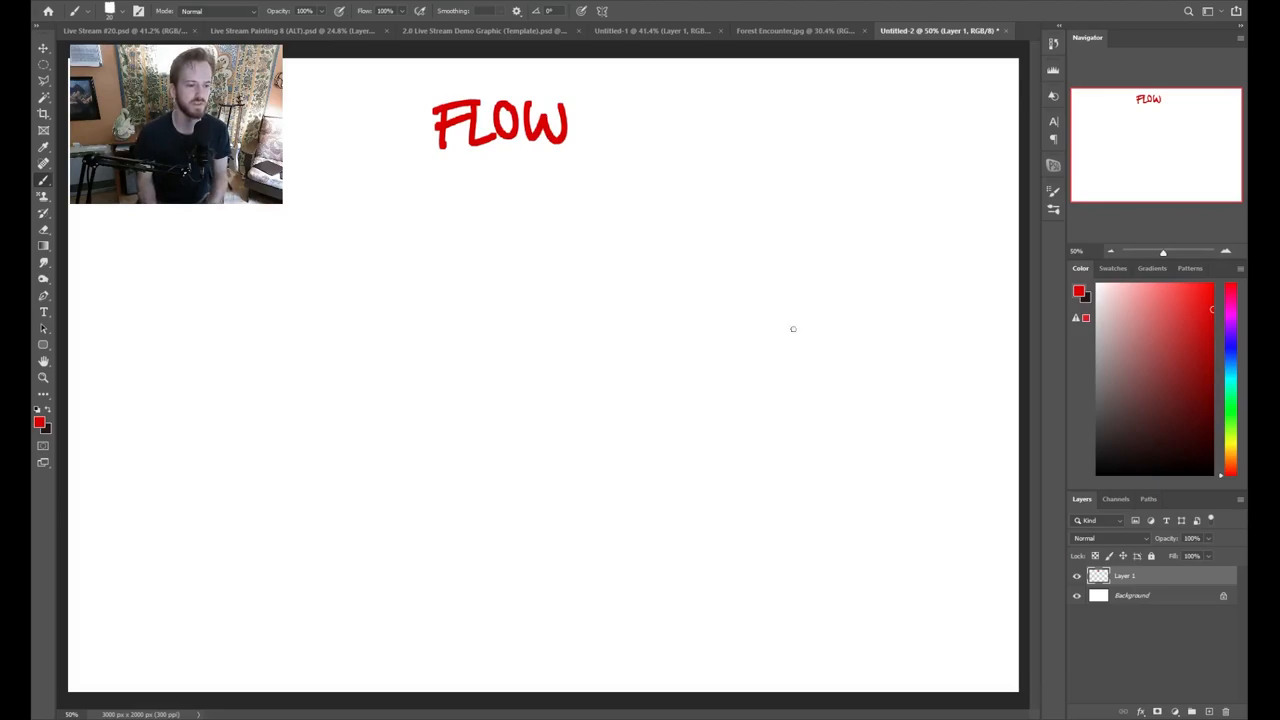
{"action": "mouse_move", "coordinate": [532, 428]}
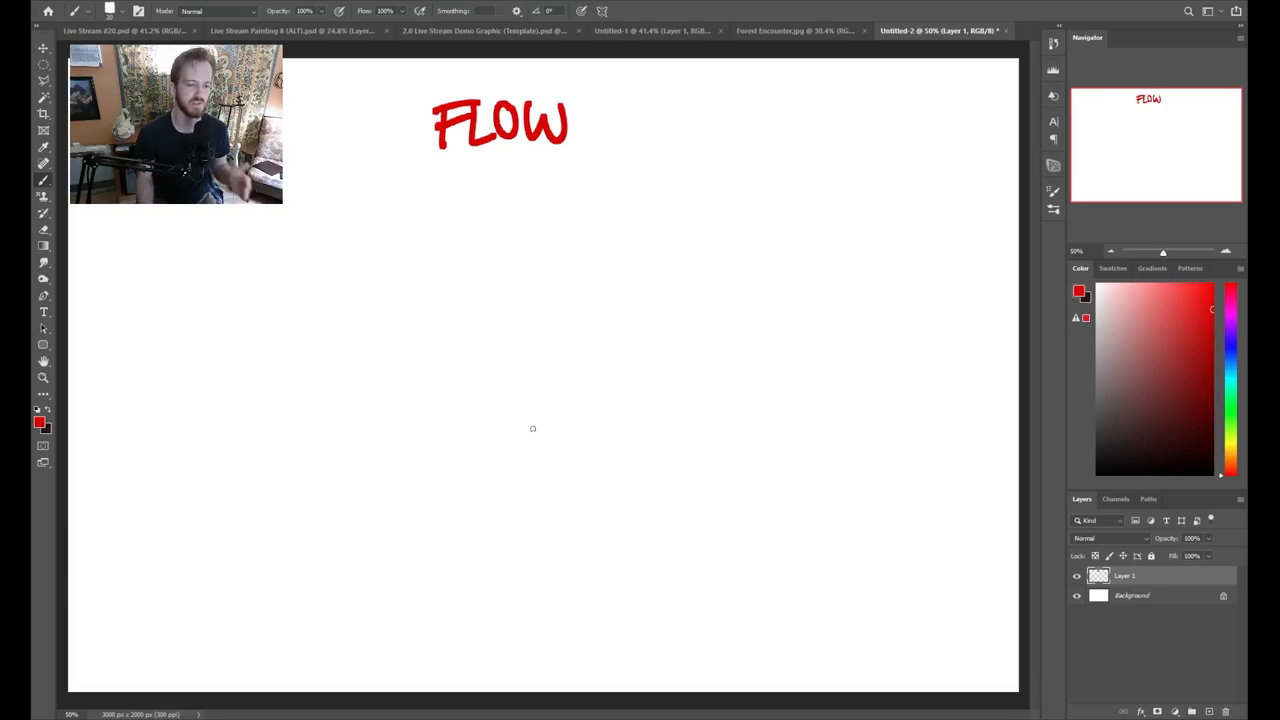
{"action": "mouse_move", "coordinate": [844, 478]}
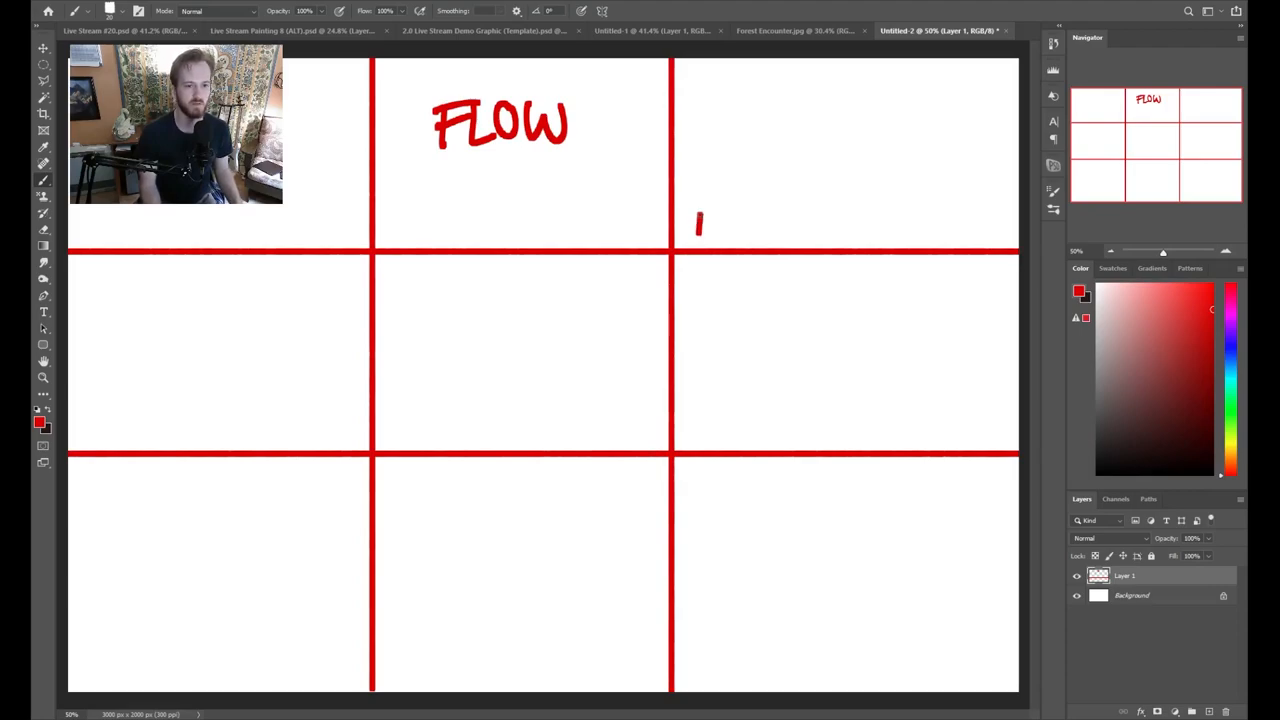
- Circle the 1 at the upper-right crossing and undo a misplaced circled 2
{"action": "left_click_drag", "start_coordinate": [700, 200], "coordinate": [710, 240]}
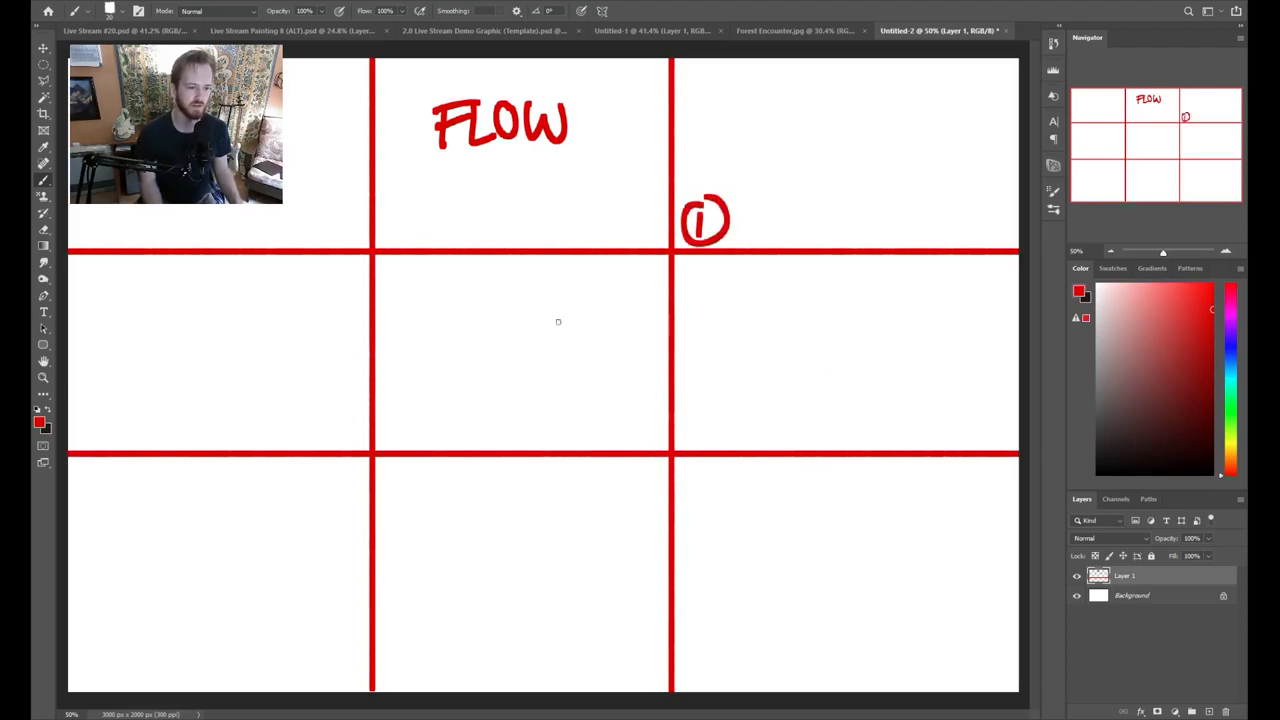
{"action": "left_click_drag", "start_coordinate": [300, 476], "coordinate": [336, 510]}
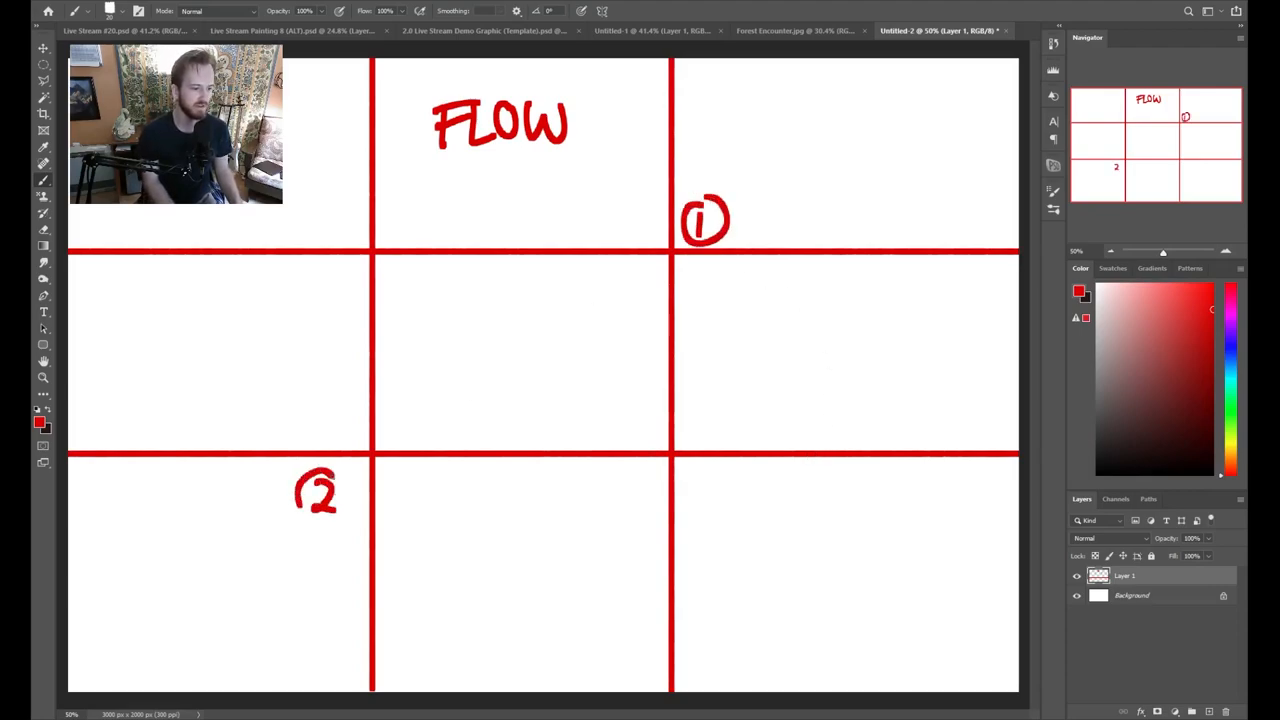
{"action": "left_click_drag", "start_coordinate": [300, 476], "coordinate": [344, 520]}
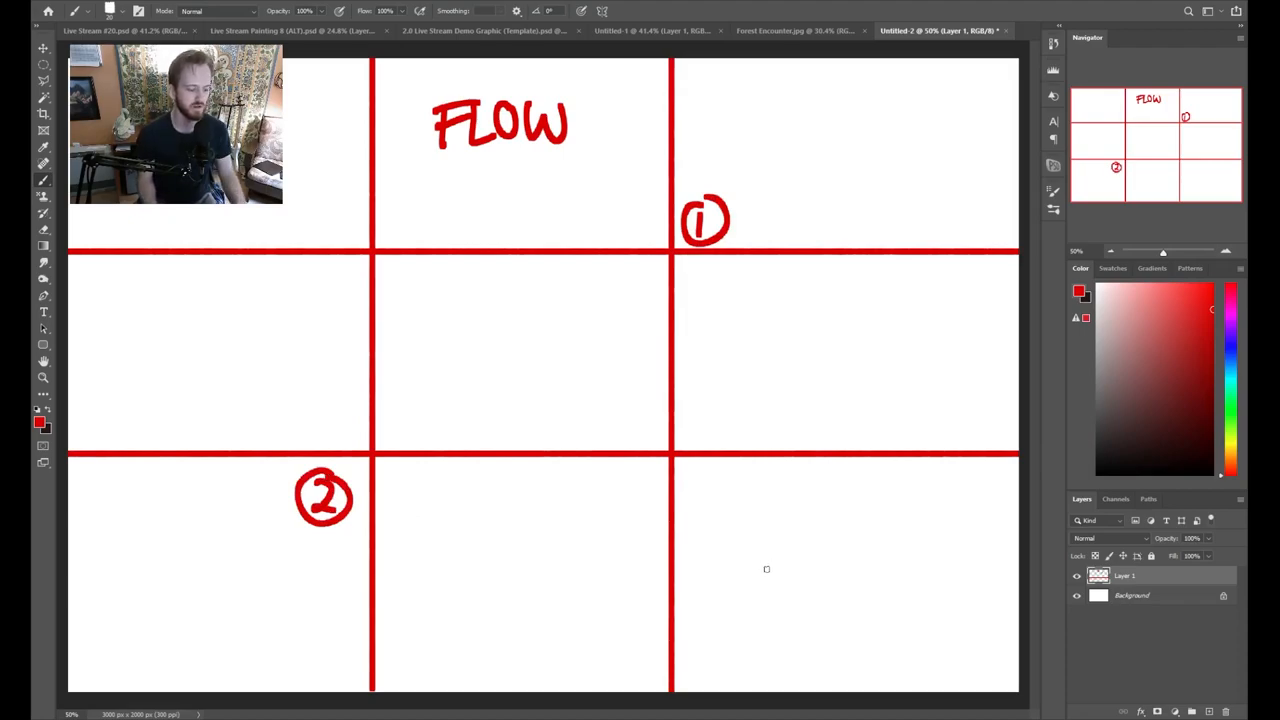
{"action": "key", "text": "ctrl+z"}
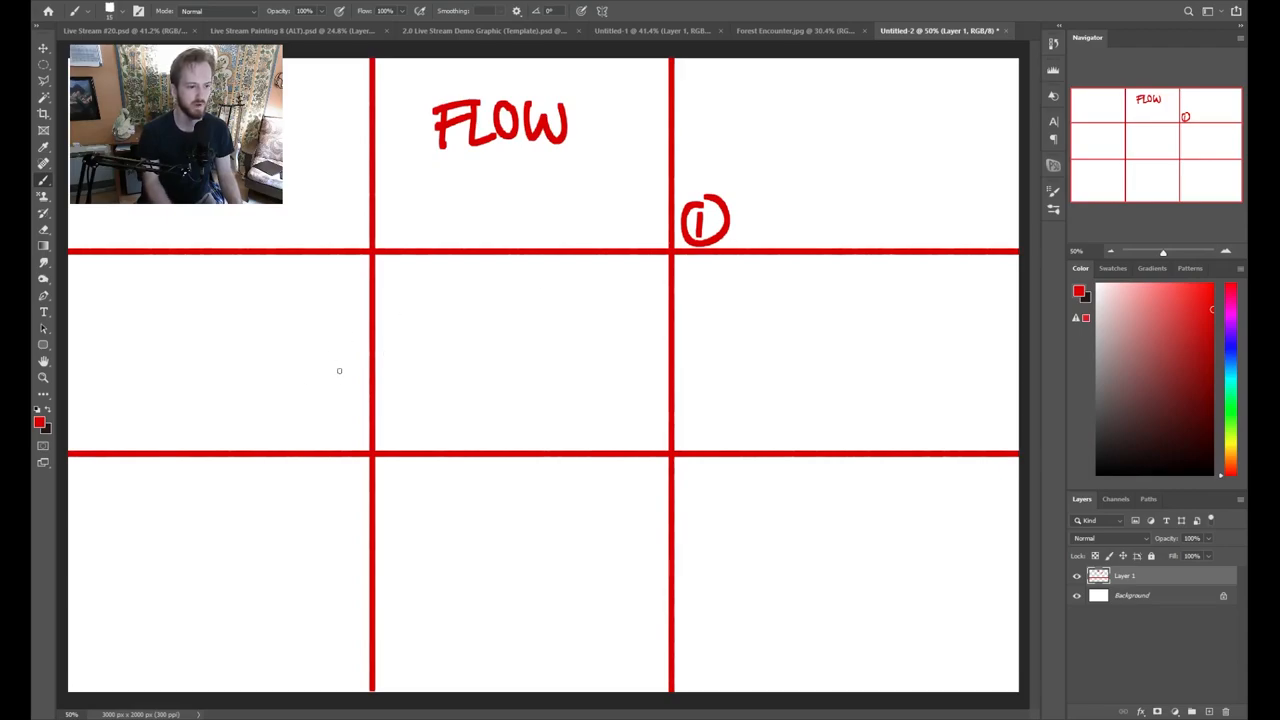
- Redraw the circled 2 beside the left grid line and circle the lower-right 3
{"action": "left_click_drag", "start_coordinate": [304, 344], "coordinate": [344, 390]}
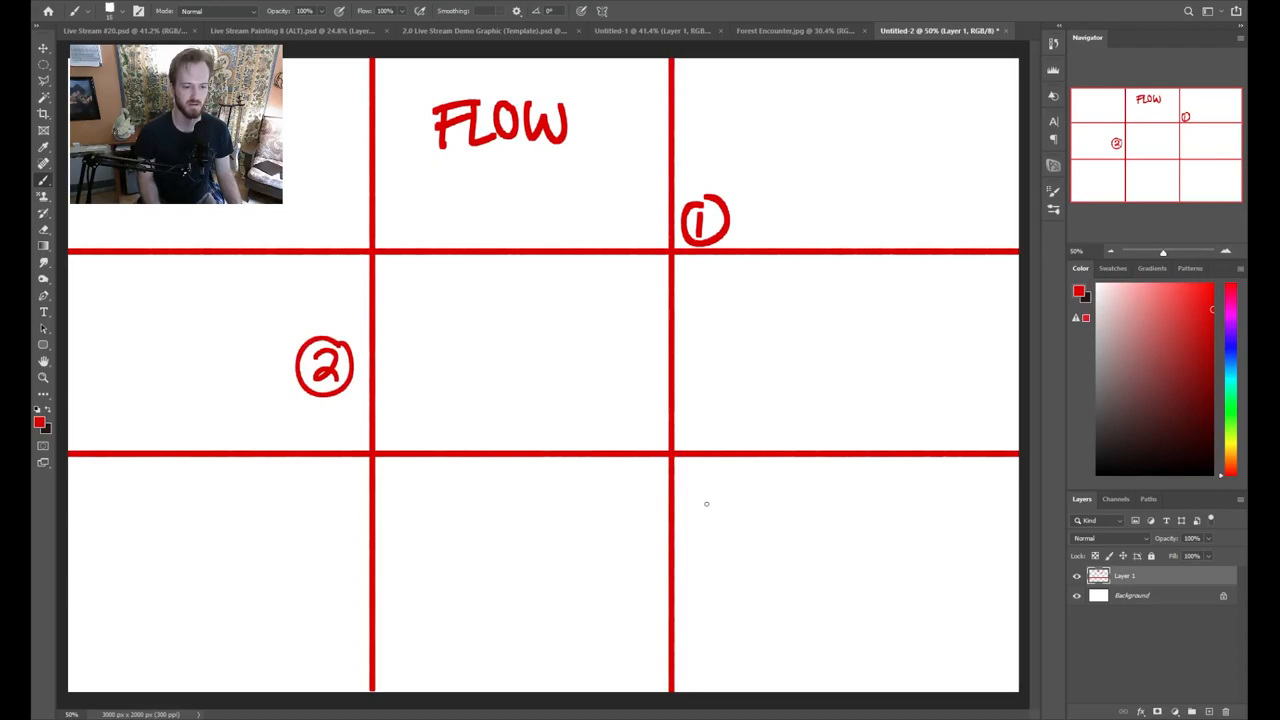
{"action": "left_click_drag", "start_coordinate": [700, 500], "coordinate": [740, 544]}
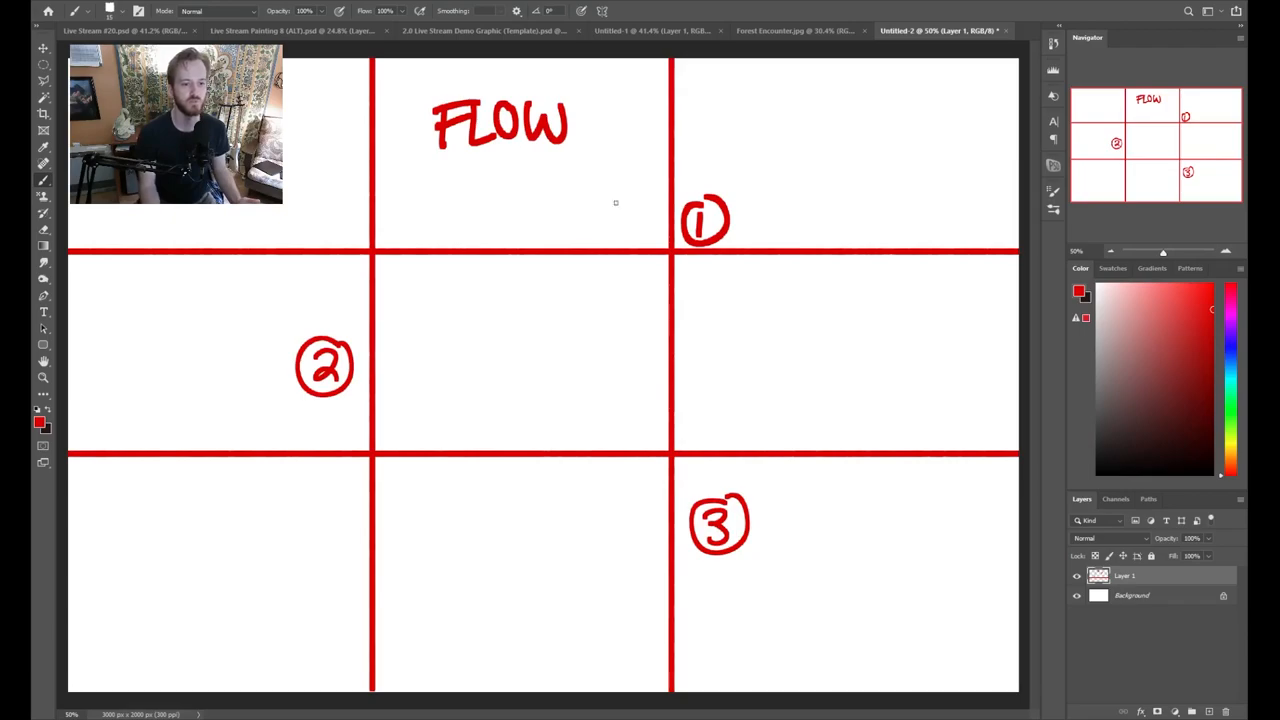
{"action": "mouse_move", "coordinate": [708, 172]}
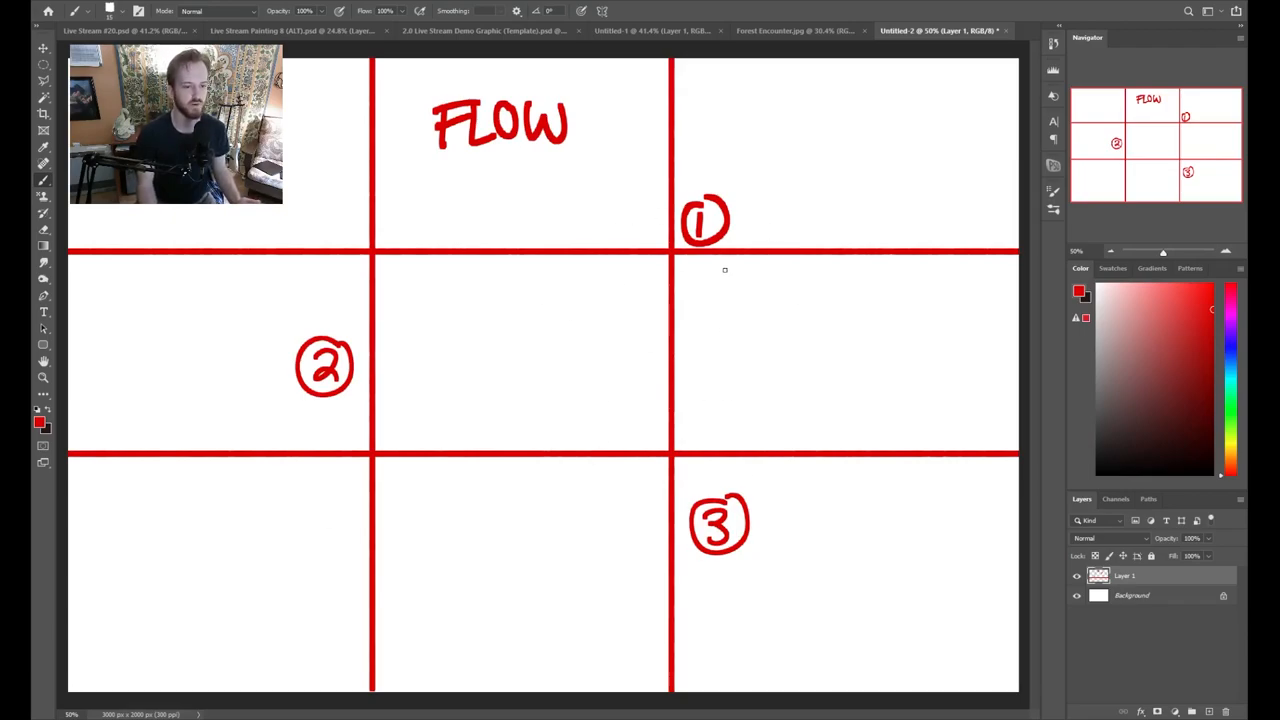
{"action": "mouse_move", "coordinate": [706, 288]}
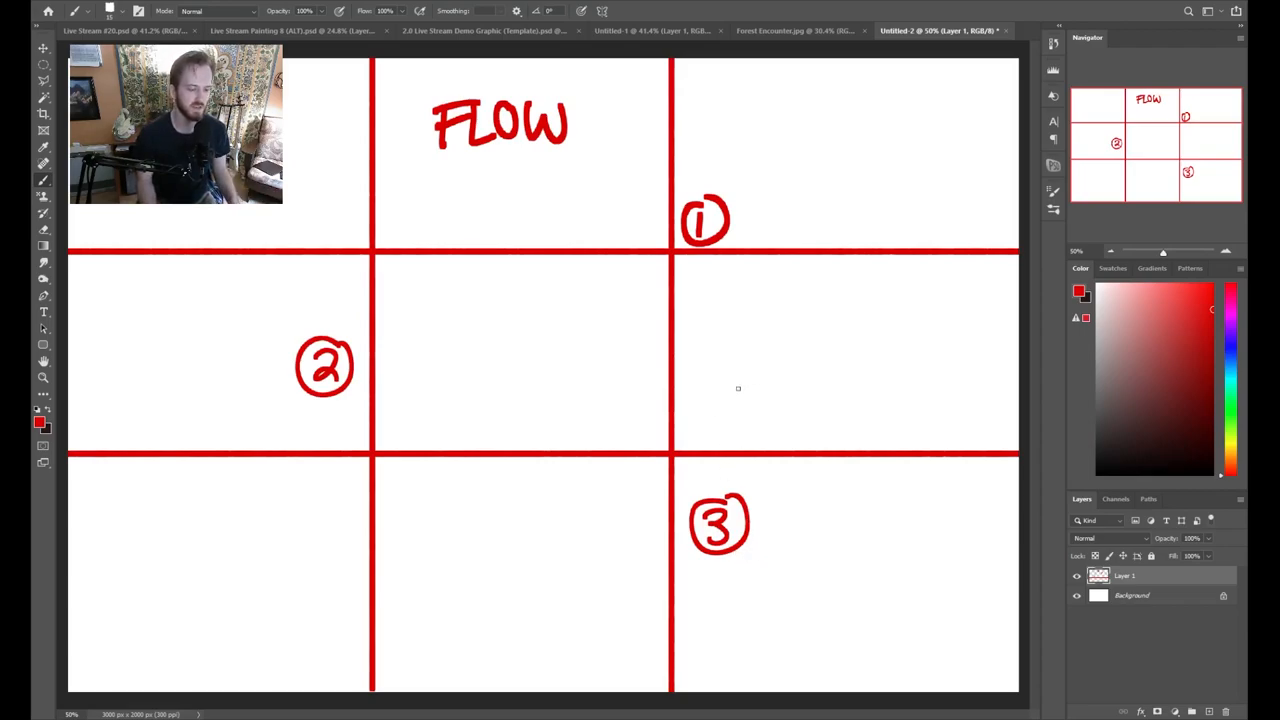
{"action": "mouse_move", "coordinate": [656, 552]}
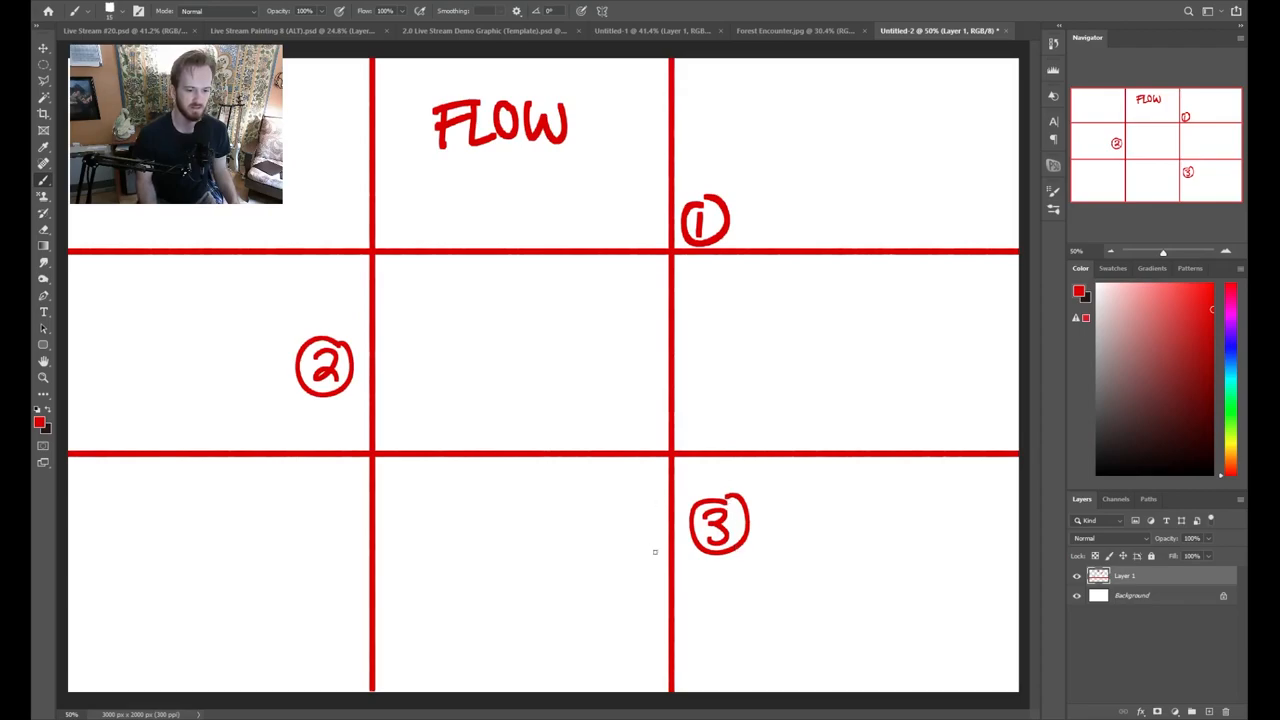
{"action": "mouse_move", "coordinate": [784, 516]}
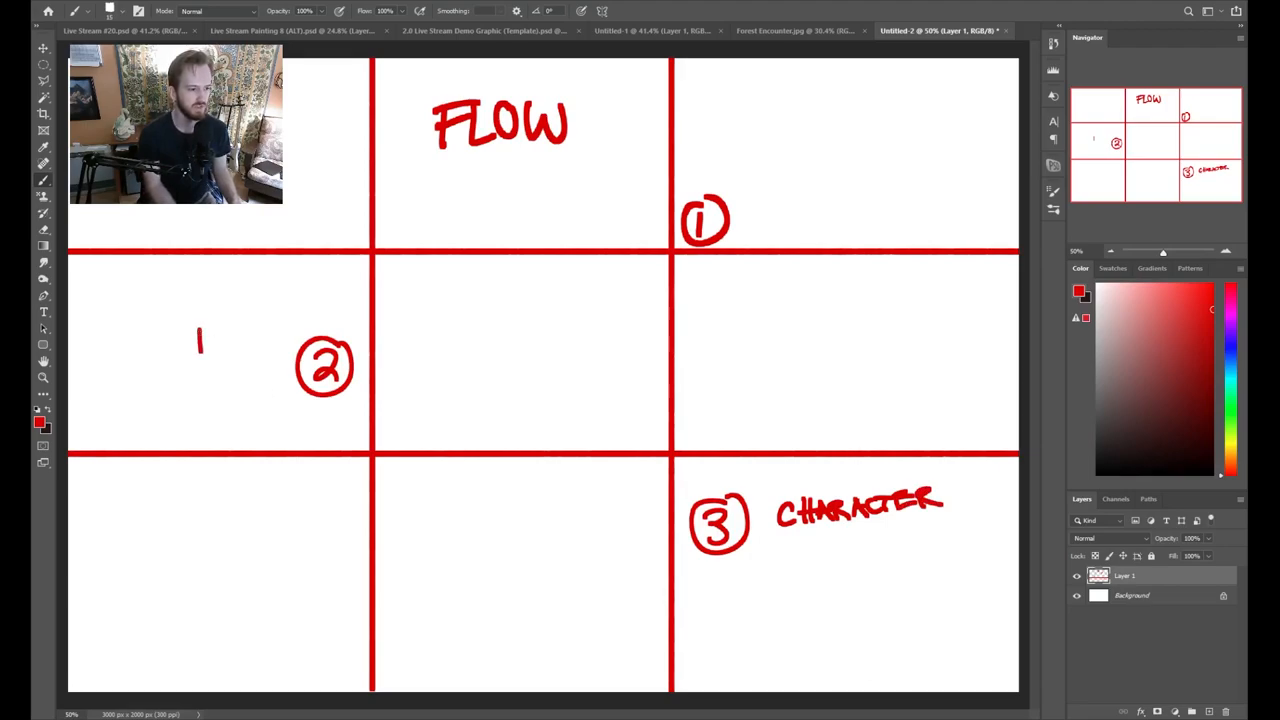
- Hand-letter BUILDING, ROCK and LIGHT in red beside the circled 2
{"action": "left_click_drag", "start_coordinate": [196, 344], "coordinate": [264, 330]}
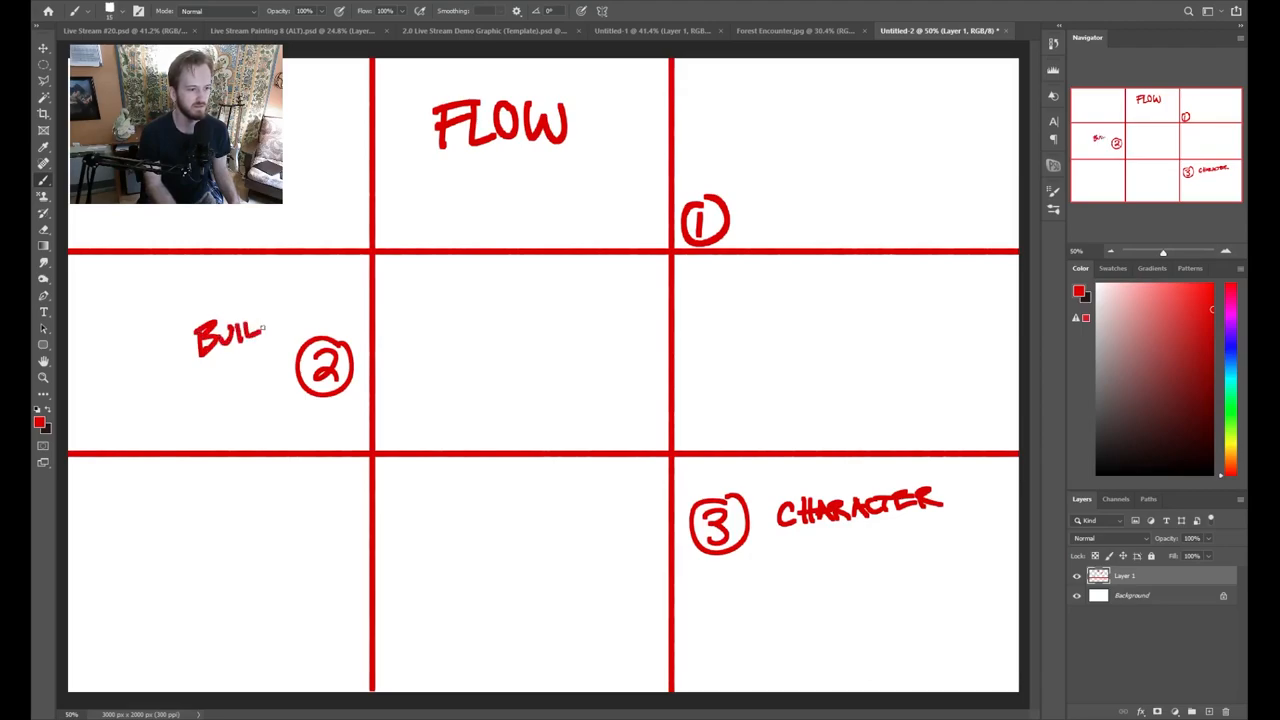
{"action": "left_click_drag", "start_coordinate": [264, 330], "coordinate": [320, 320]}
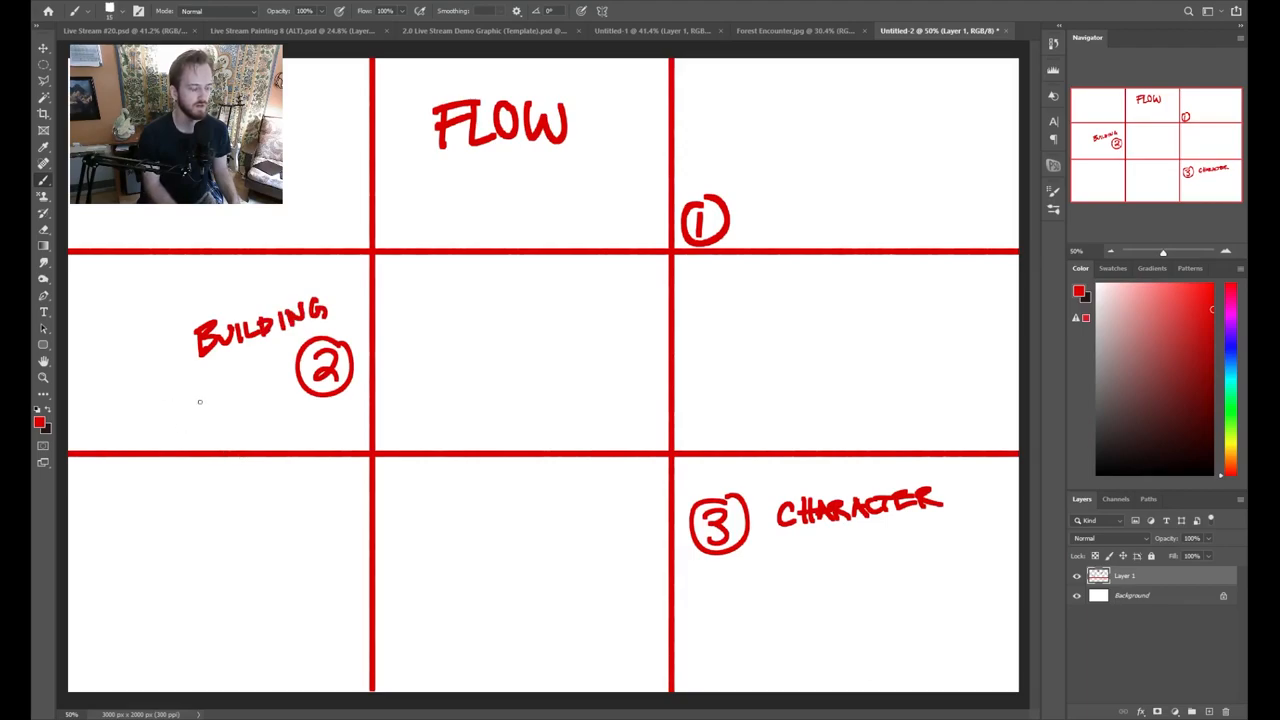
{"action": "left_click_drag", "start_coordinate": [190, 400], "coordinate": [224, 390]}
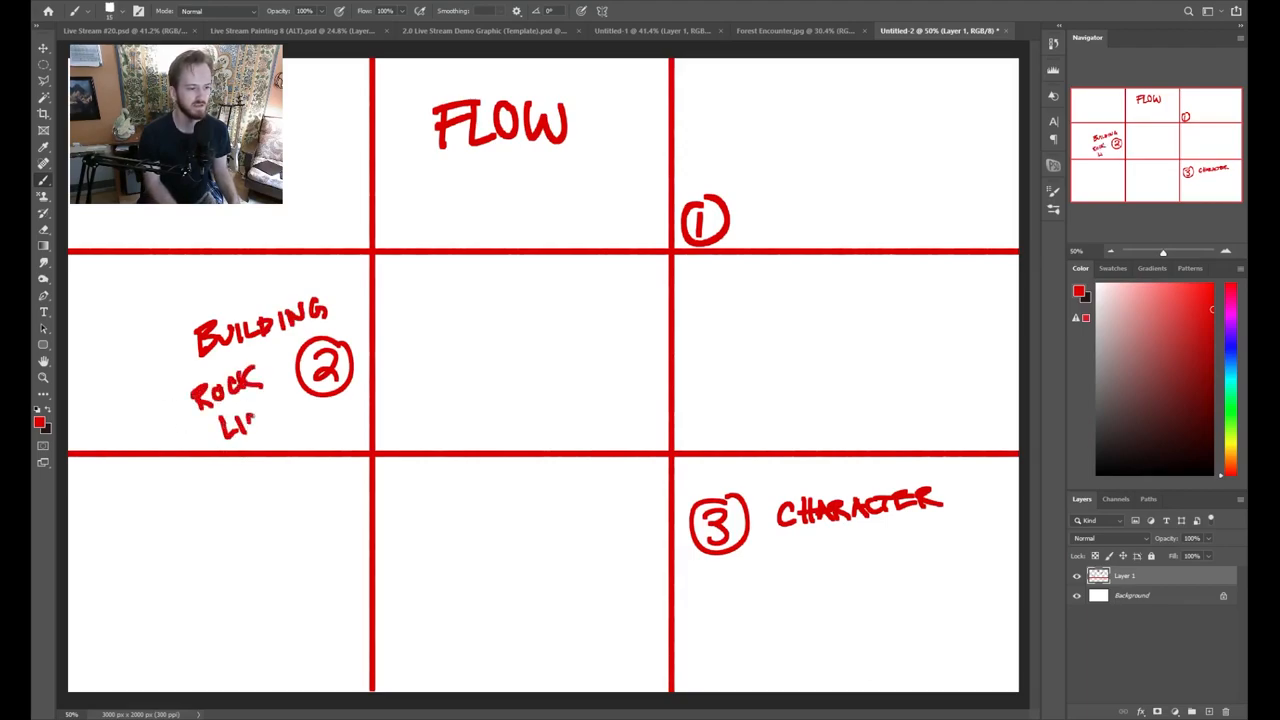
{"action": "left_click_drag", "start_coordinate": [230, 410], "coordinate": [290, 424]}
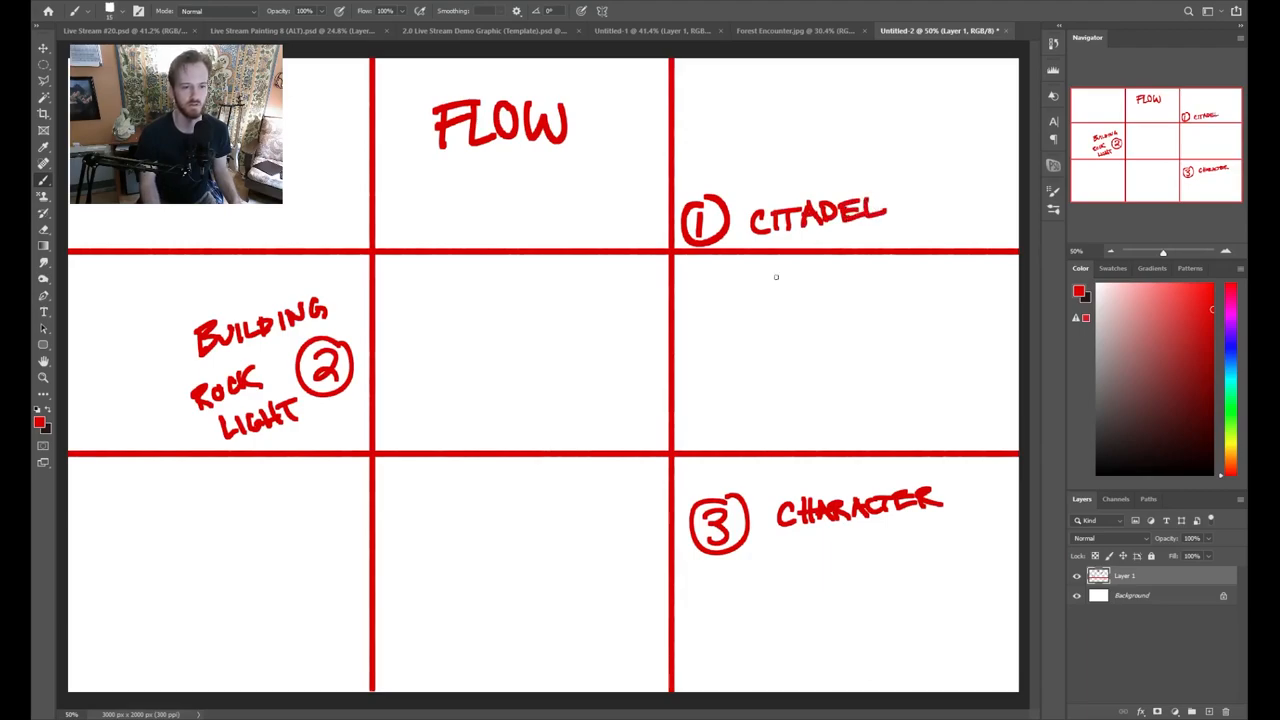
- Hand-letter MONSTER under CITADEL beside the circled 1
{"action": "left_click_drag", "start_coordinate": [740, 284], "coordinate": [790, 280]}
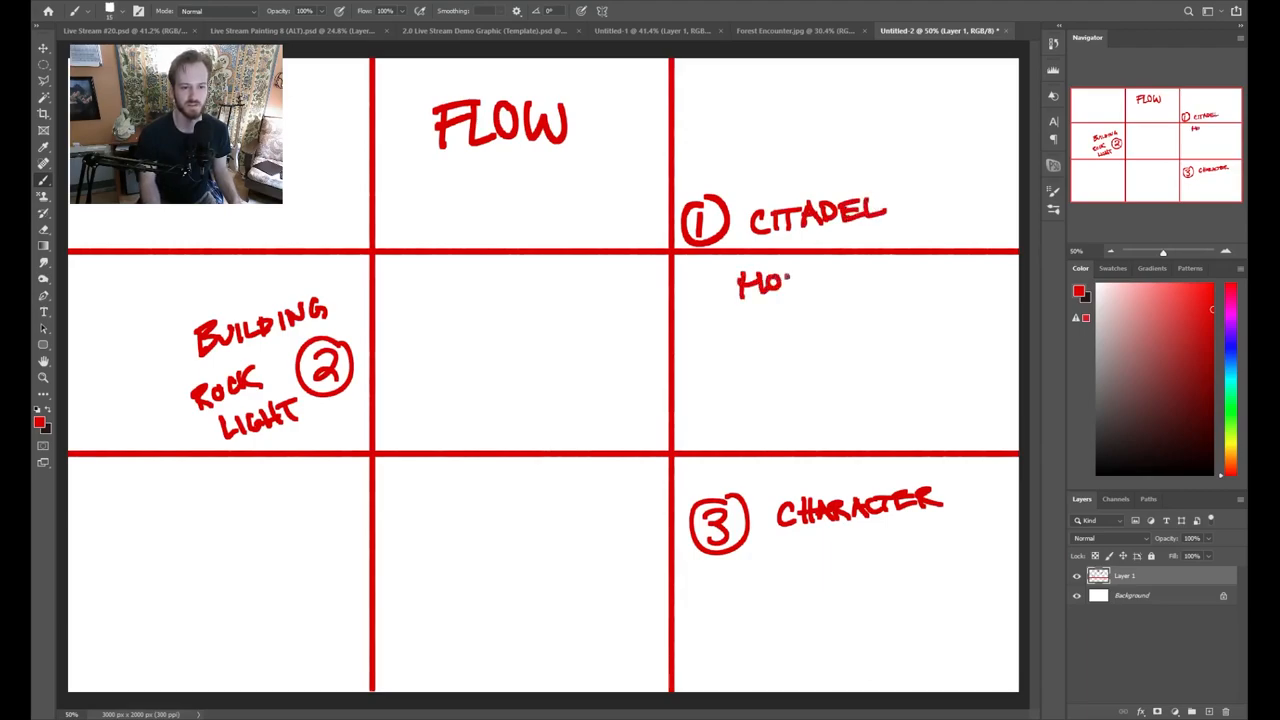
{"action": "left_click_drag", "start_coordinate": [796, 282], "coordinate": [858, 278]}
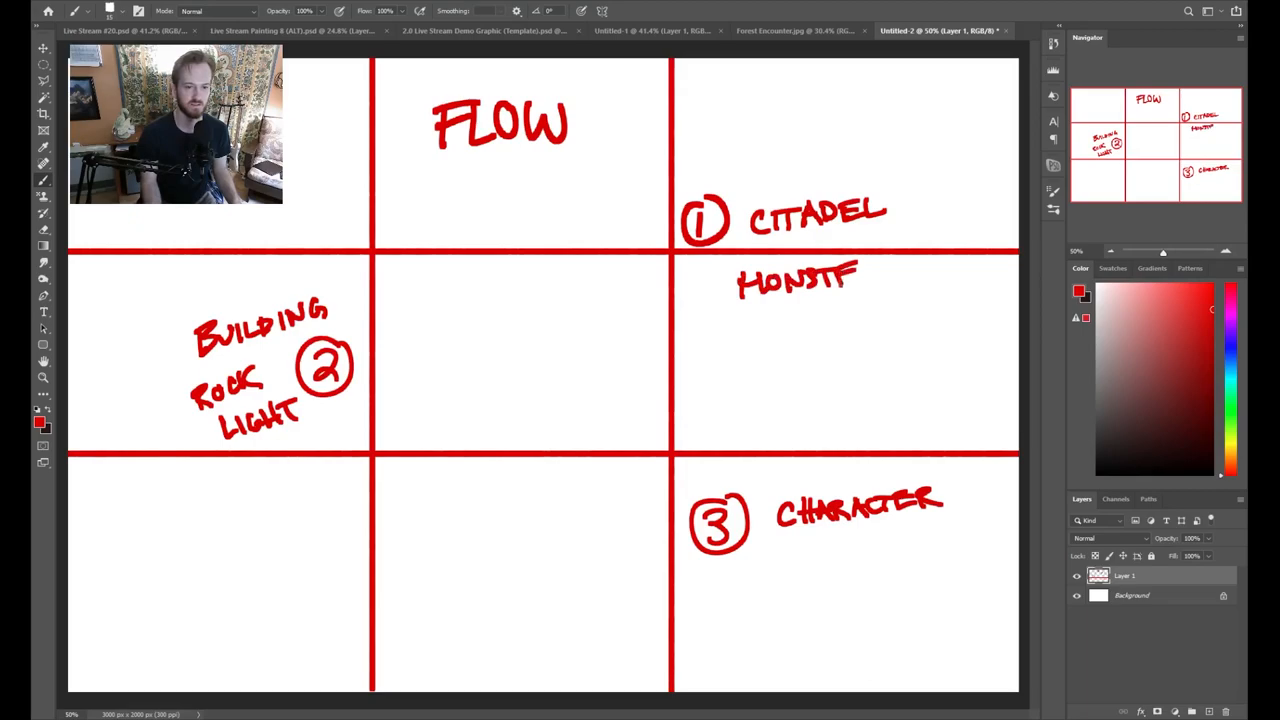
{"action": "left_click_drag", "start_coordinate": [840, 280], "coordinate": [890, 280]}
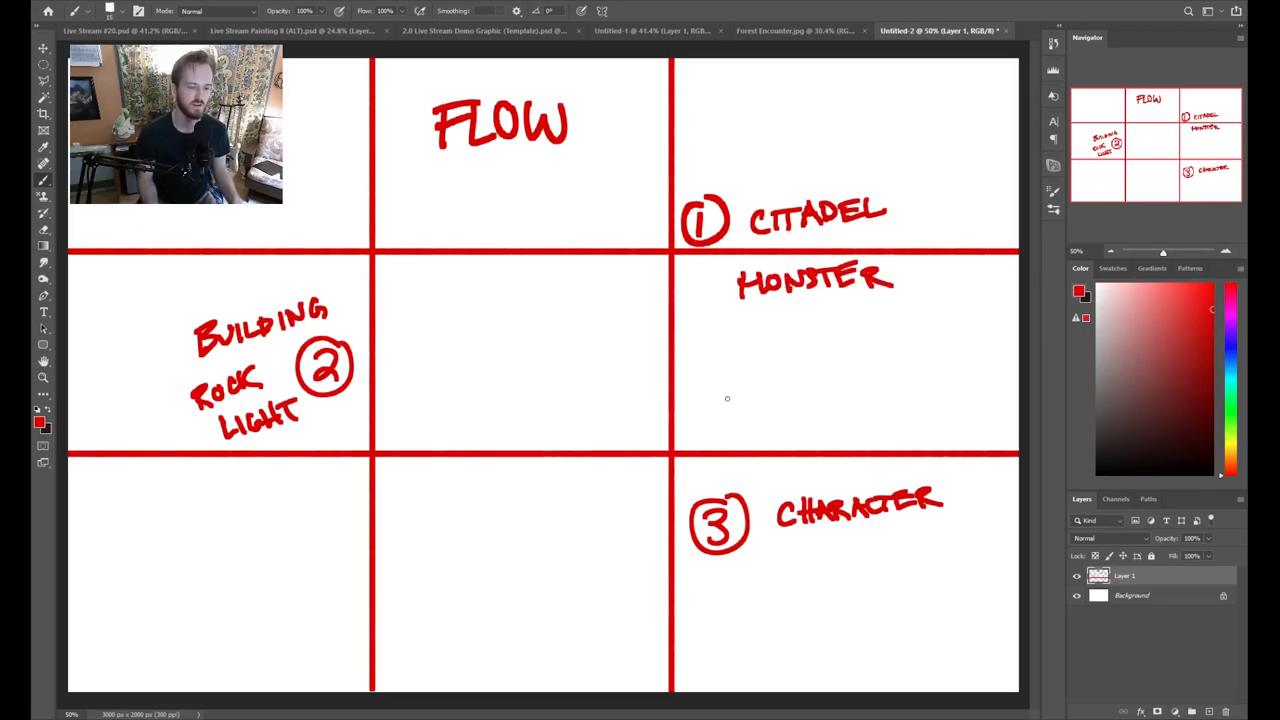
{"action": "mouse_move", "coordinate": [748, 564]}
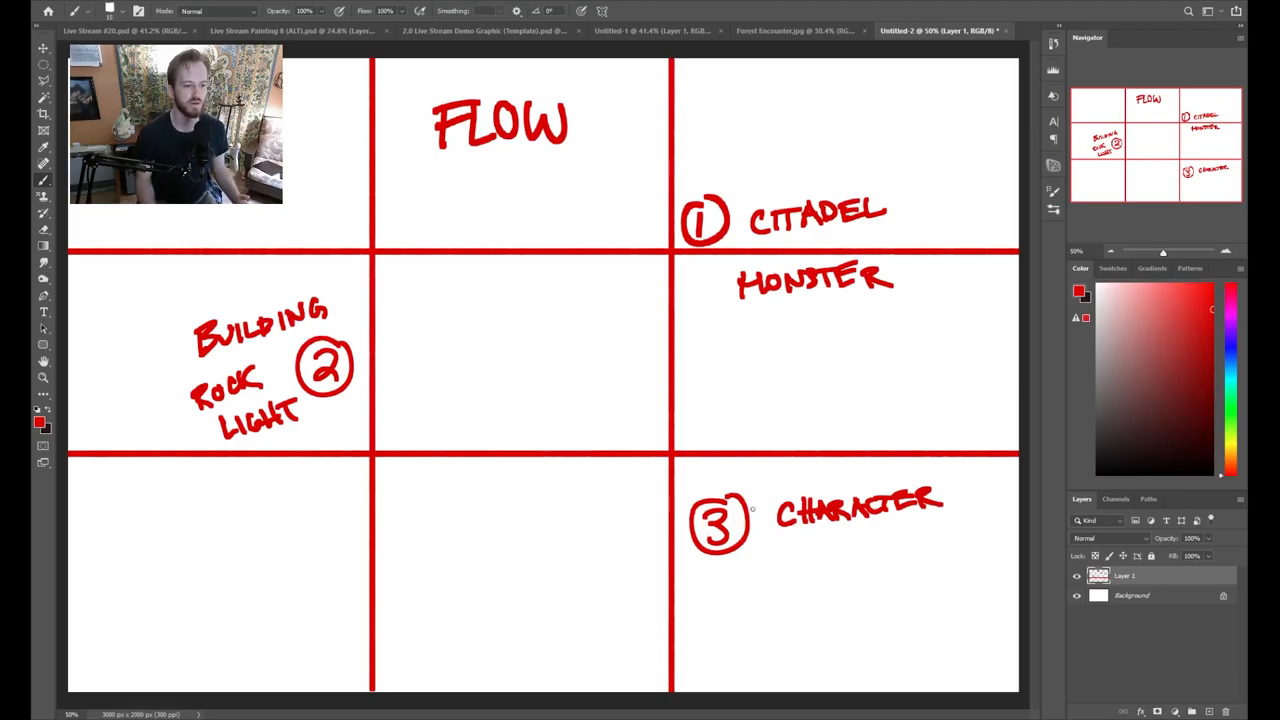
{"action": "mouse_move", "coordinate": [560, 488]}
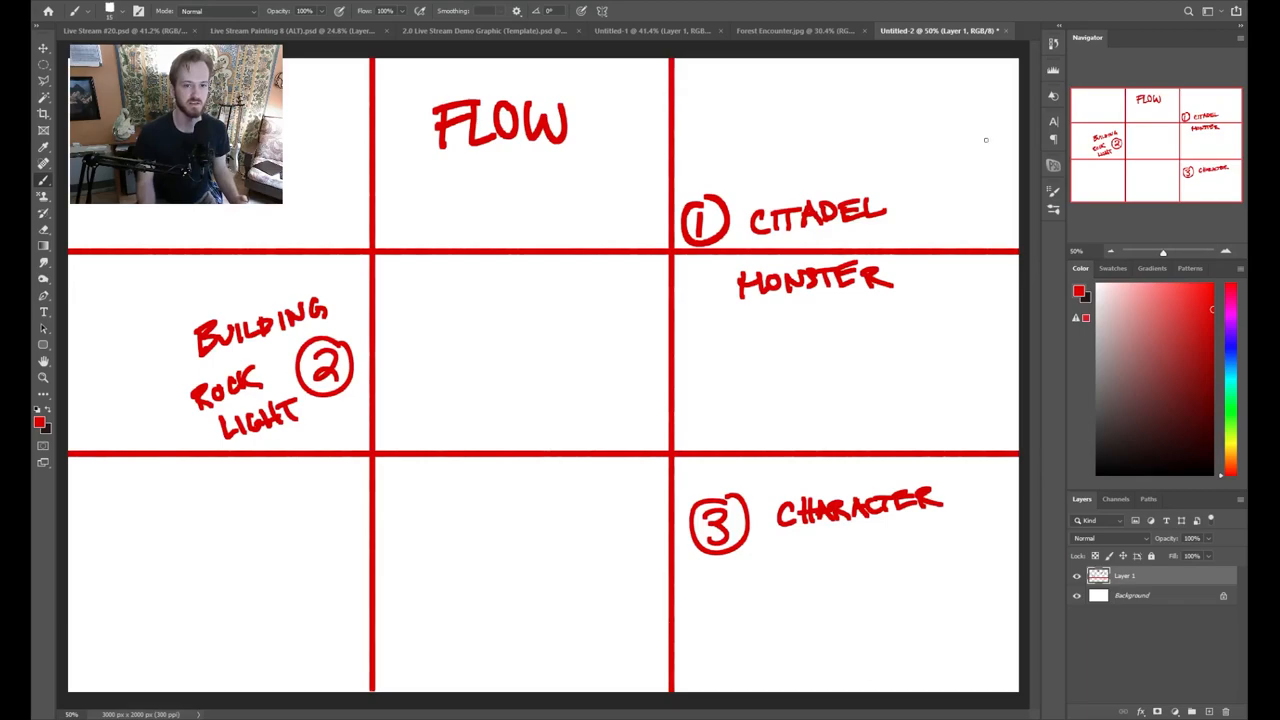
- Brush red X marks into the top-right and left edge cells of the grid
{"action": "left_click_drag", "start_coordinate": [970, 70], "coordinate": [1016, 124]}
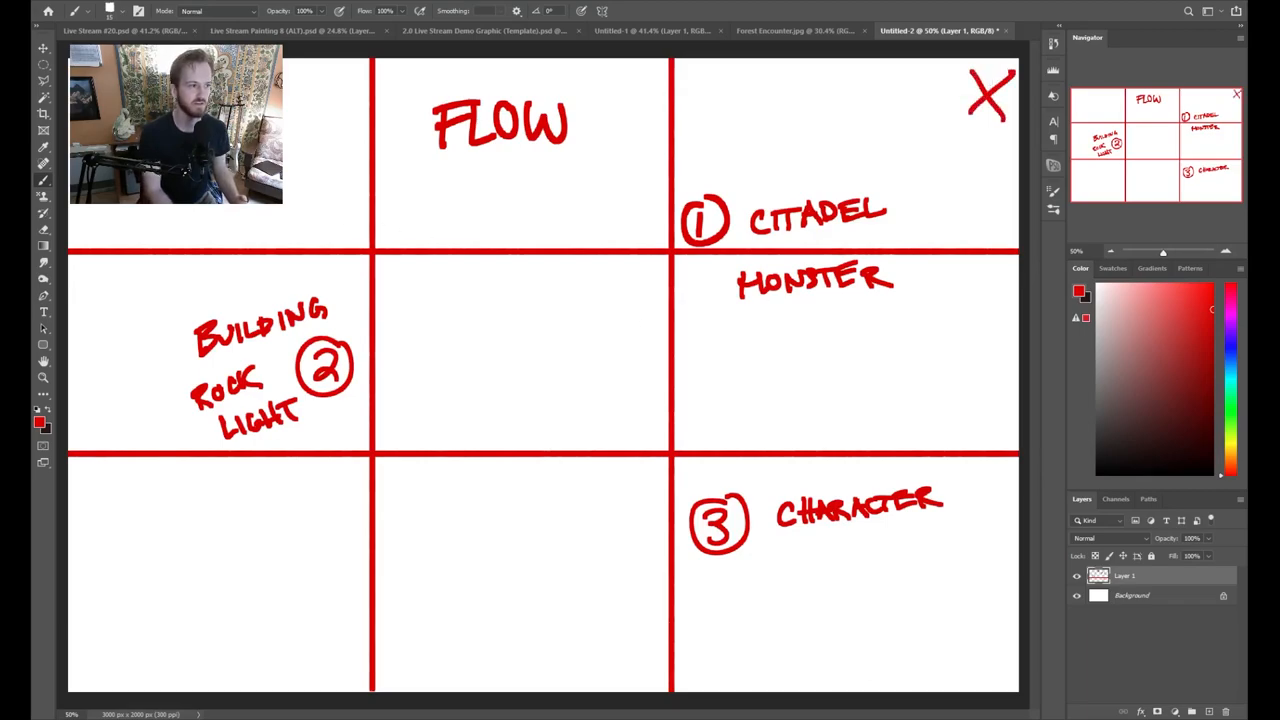
{"action": "left_click_drag", "start_coordinate": [122, 348], "coordinate": [96, 382]}
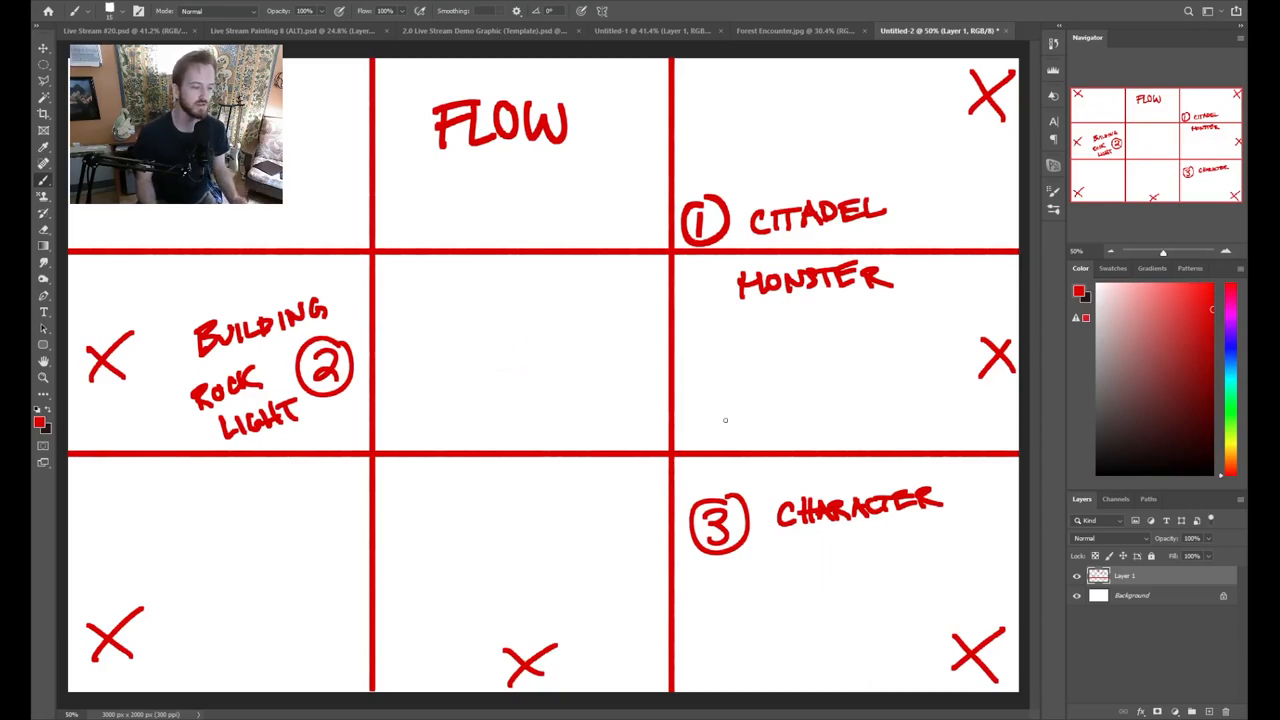
{"action": "mouse_move", "coordinate": [680, 408]}
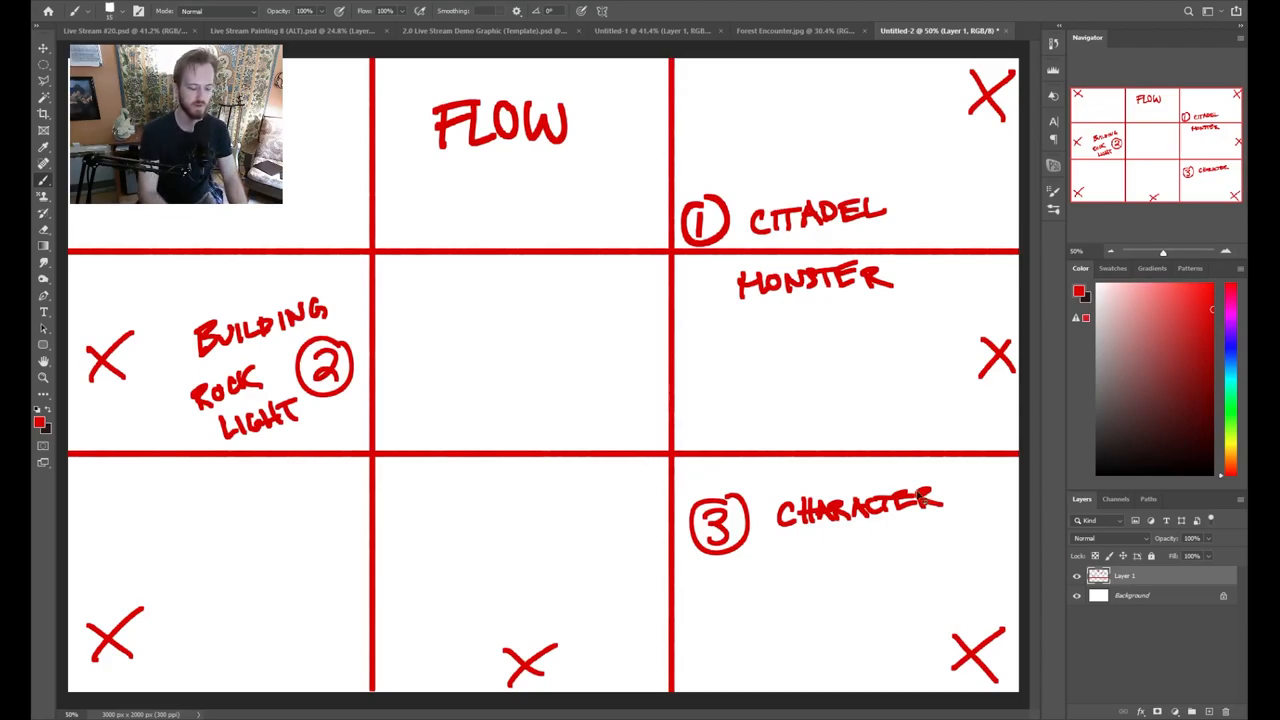
- Add a new layer for arrows and set the brush colour to blue
{"action": "left_click", "coordinate": [1192, 712]}
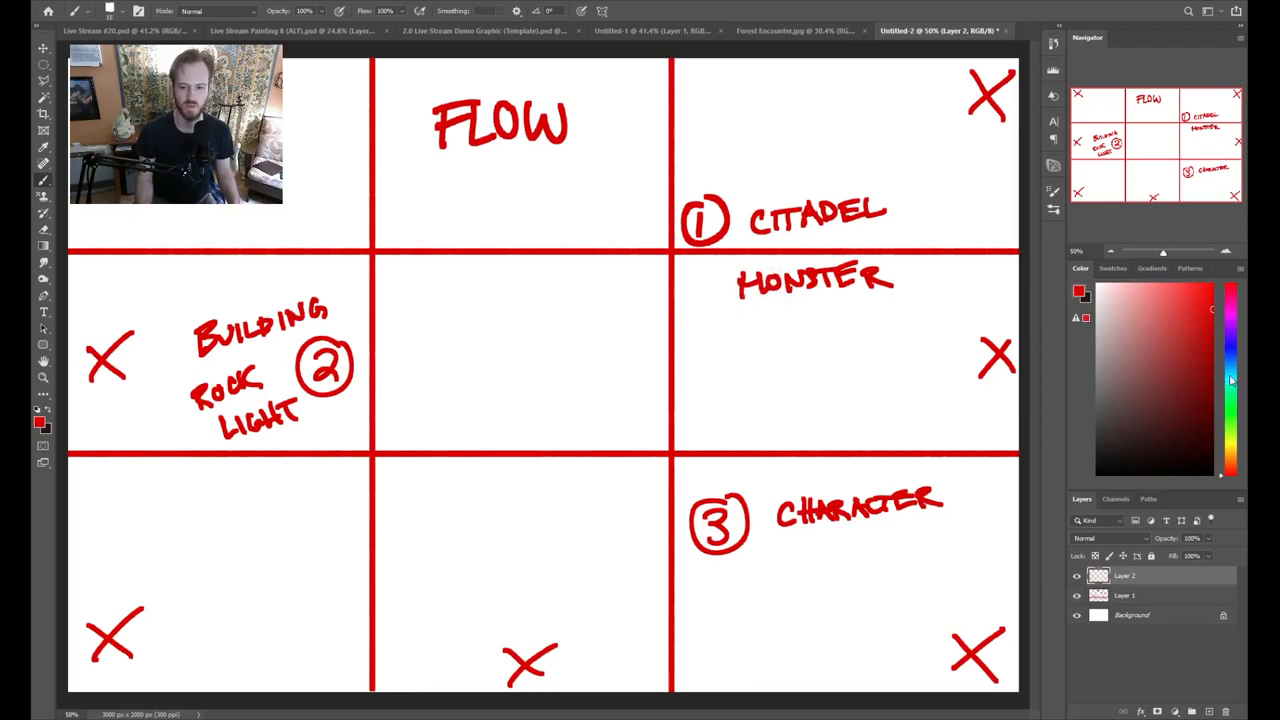
{"action": "left_click", "coordinate": [1230, 380]}
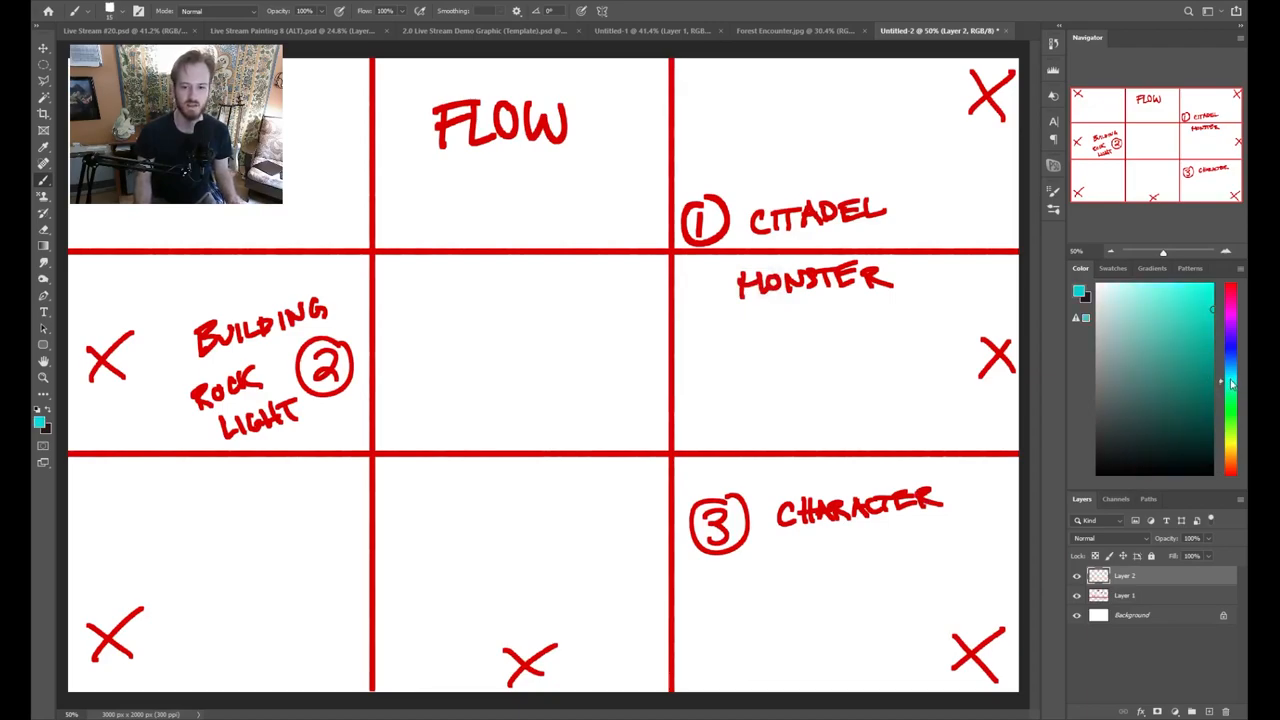
{"action": "left_click", "coordinate": [1136, 332]}
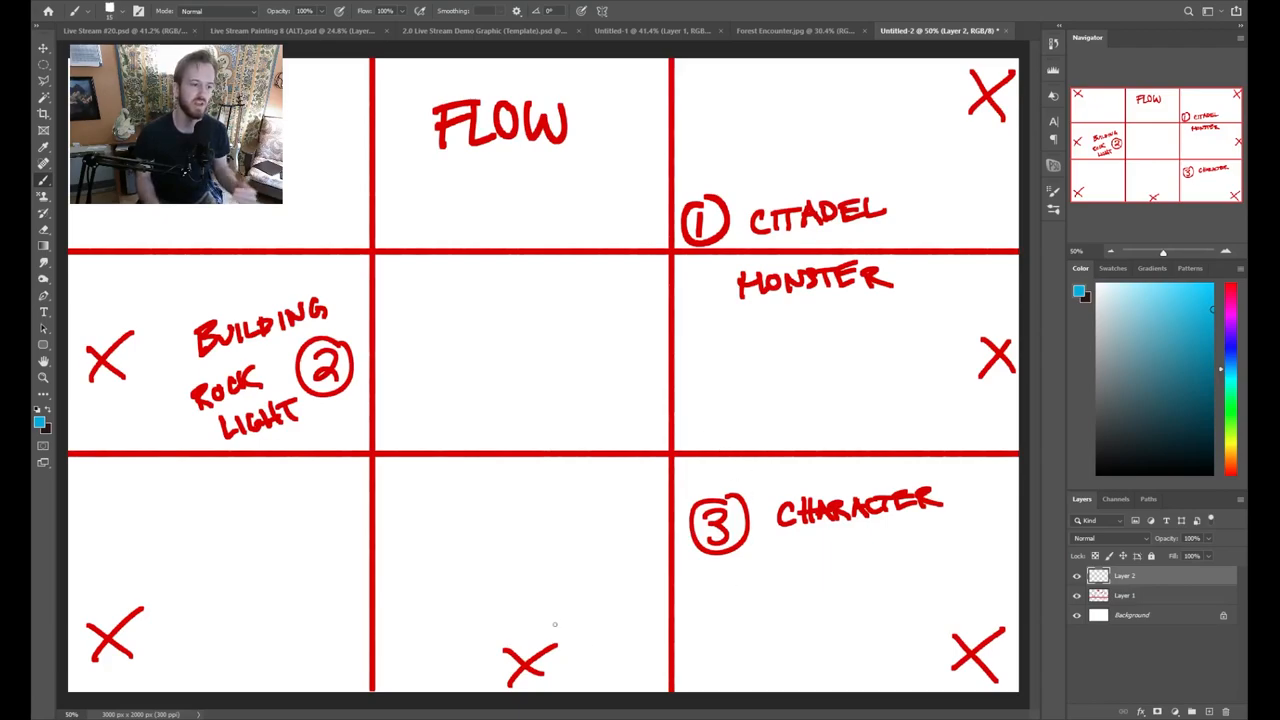
{"action": "mouse_move", "coordinate": [918, 654]}
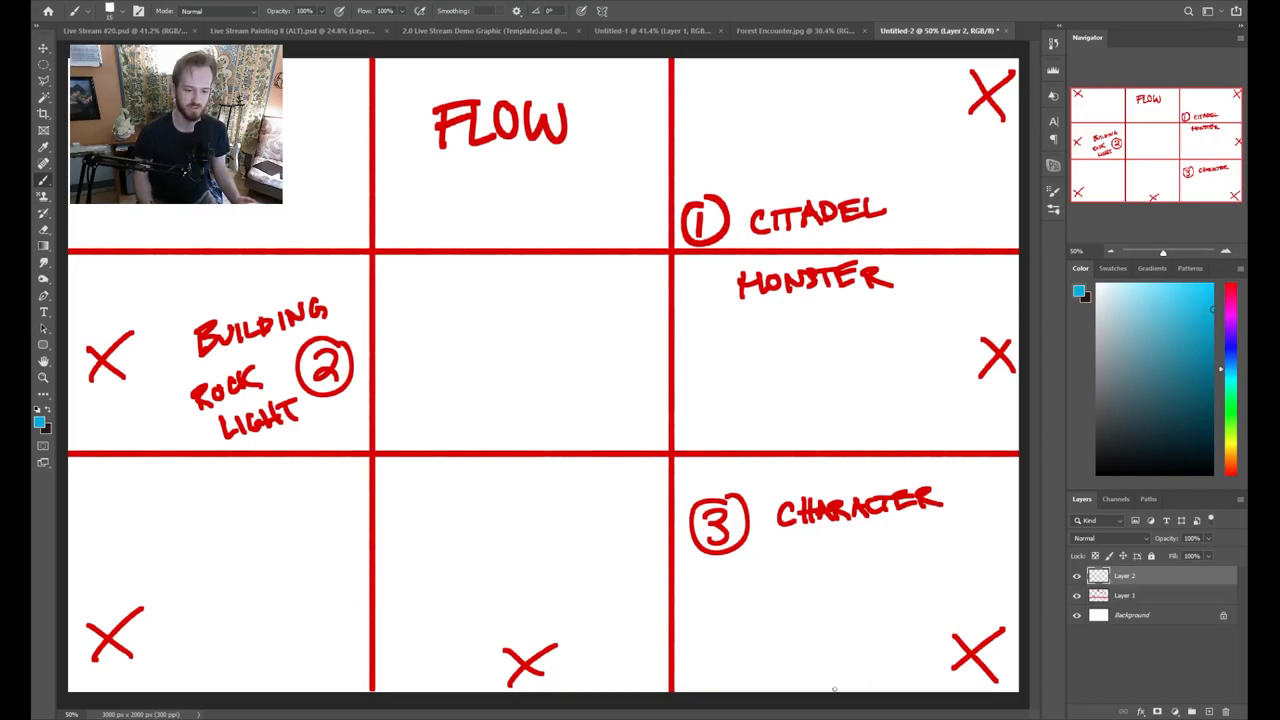
- Draw blue arrows converging on the 3 from below, the right and the bottom-left
{"action": "left_click_drag", "start_coordinate": [836, 690], "coordinate": [756, 564]}
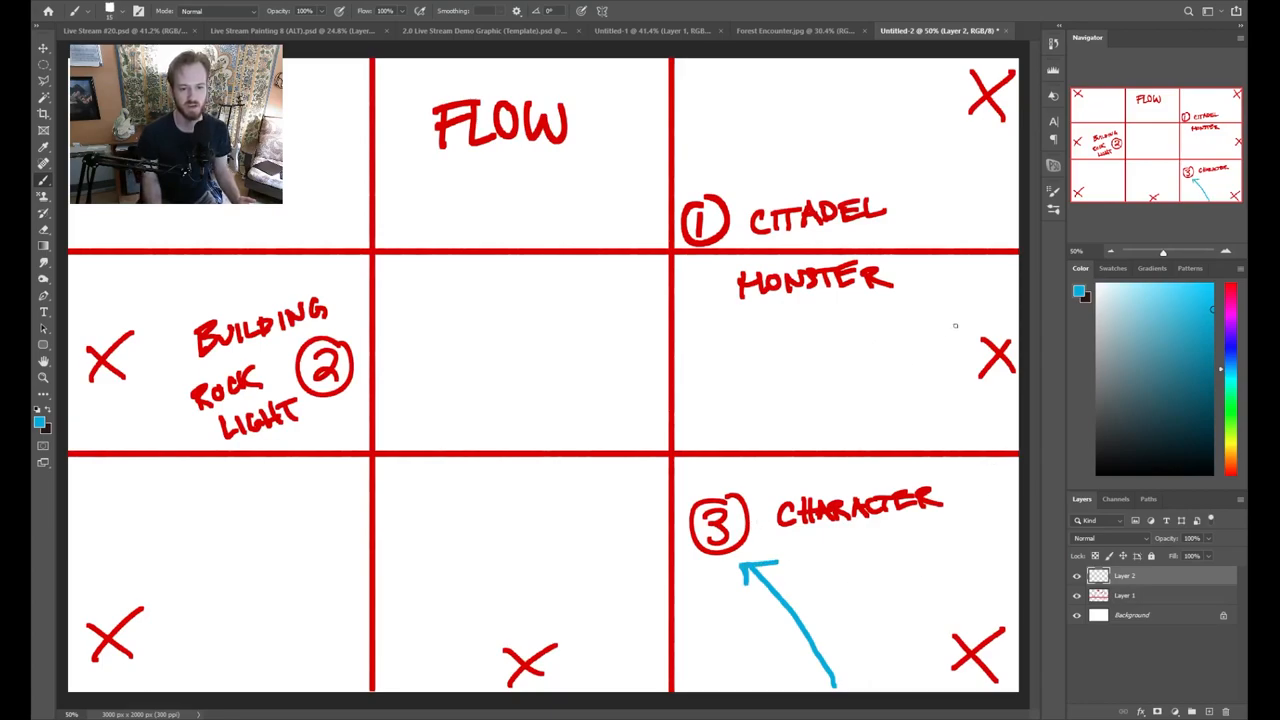
{"action": "left_click_drag", "start_coordinate": [964, 318], "coordinate": [756, 444]}
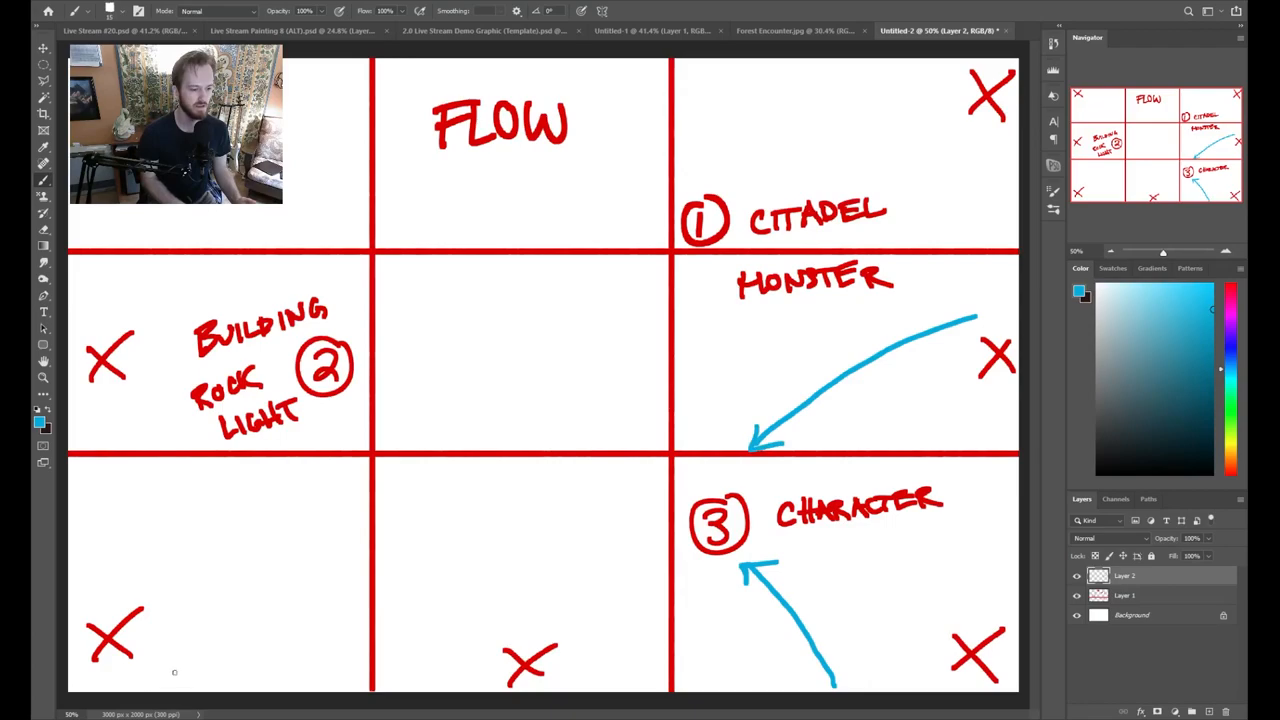
{"action": "left_click_drag", "start_coordinate": [170, 678], "coordinate": [676, 518]}
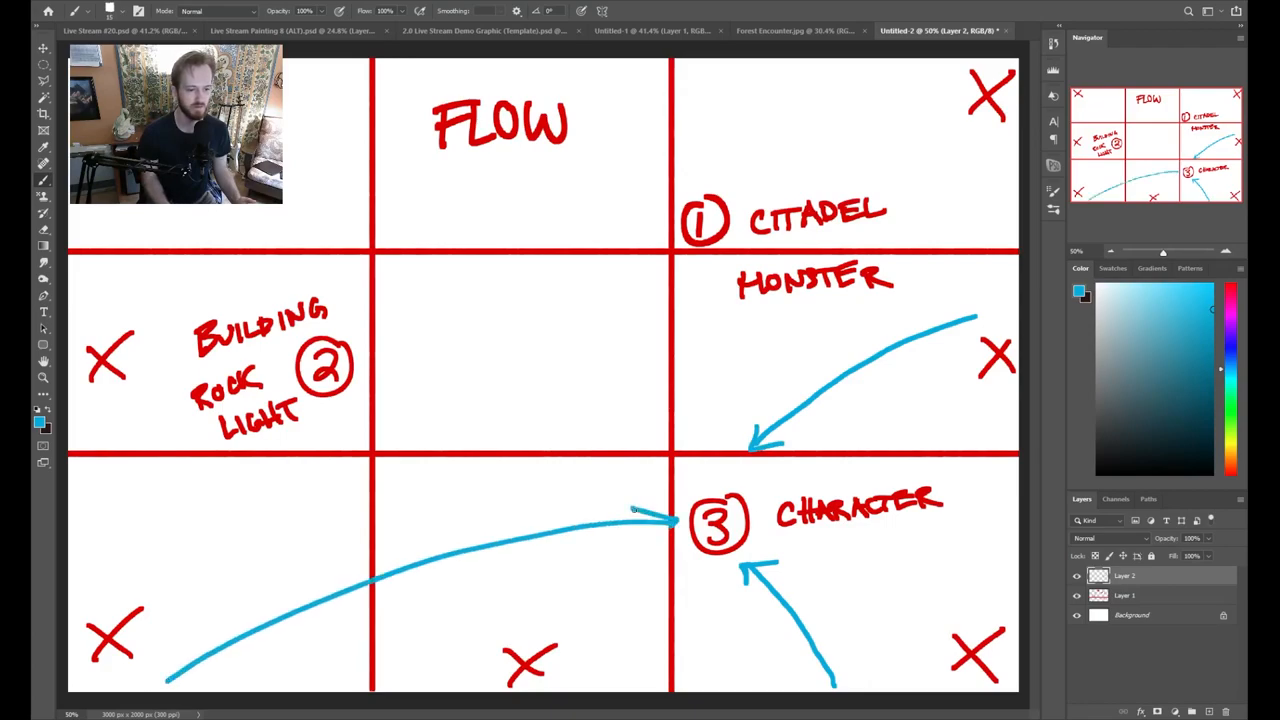
{"action": "left_click_drag", "start_coordinate": [636, 510], "coordinate": [676, 524]}
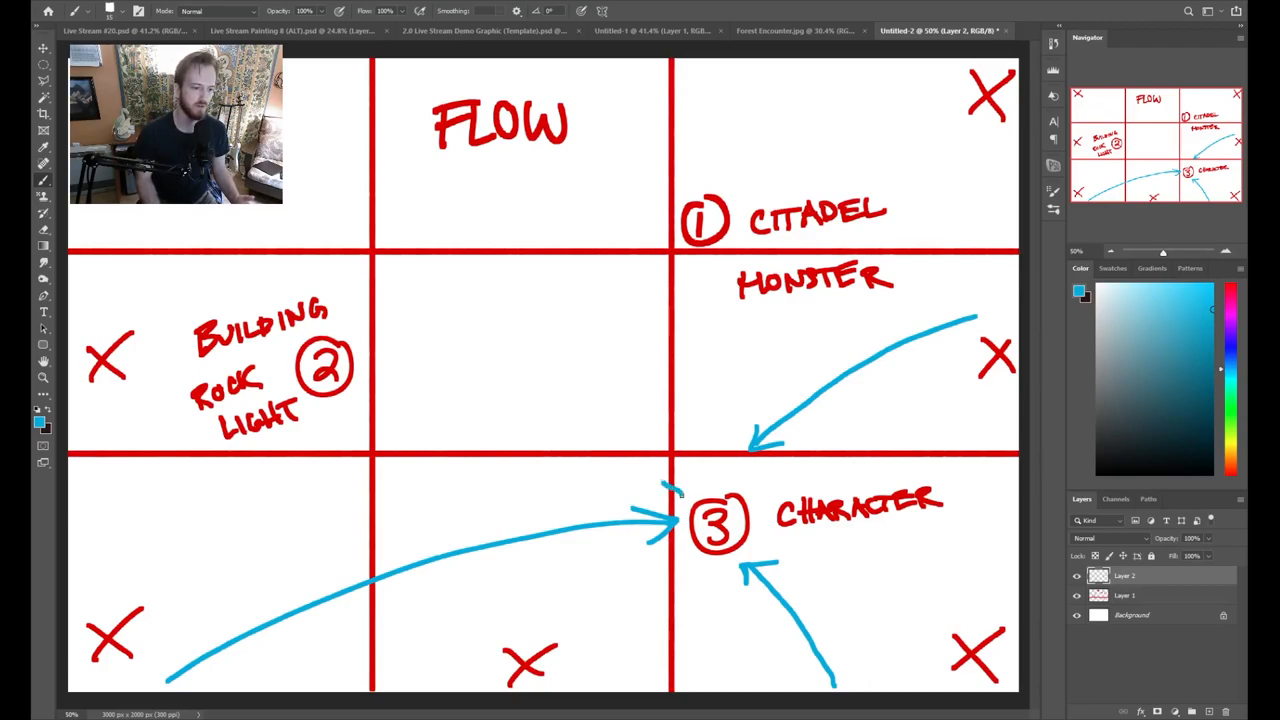
- Draw blue arrows curving toward the 2 and LIGHT, and up toward the 1
{"action": "left_click_drag", "start_coordinate": [310, 436], "coordinate": [680, 520]}
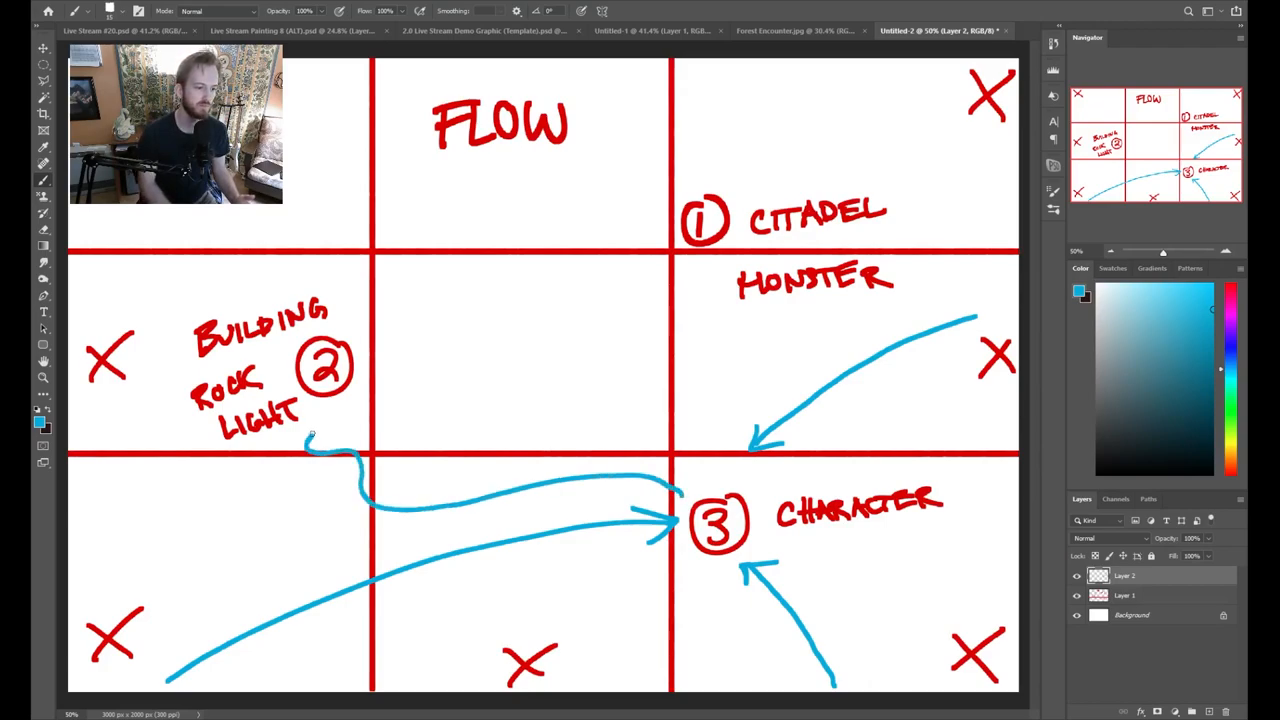
{"action": "left_click_drag", "start_coordinate": [340, 460], "coordinate": [316, 430]}
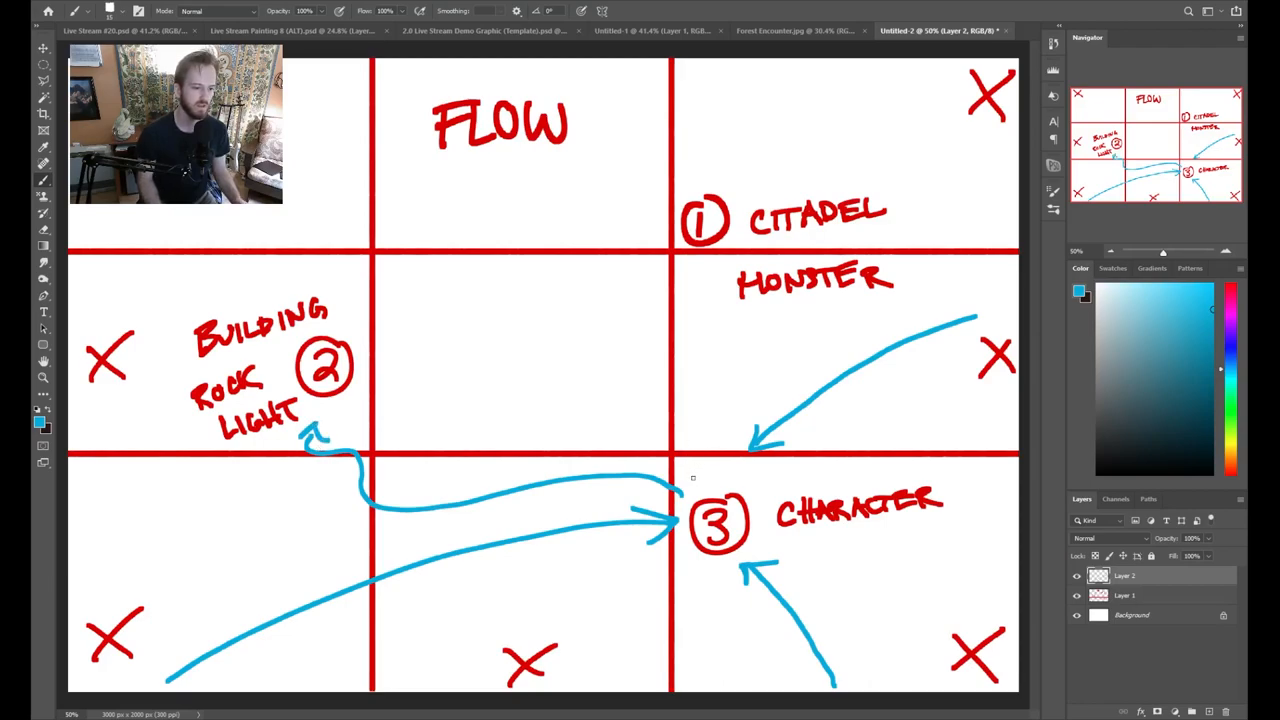
{"action": "left_click_drag", "start_coordinate": [370, 410], "coordinate": [584, 460]}
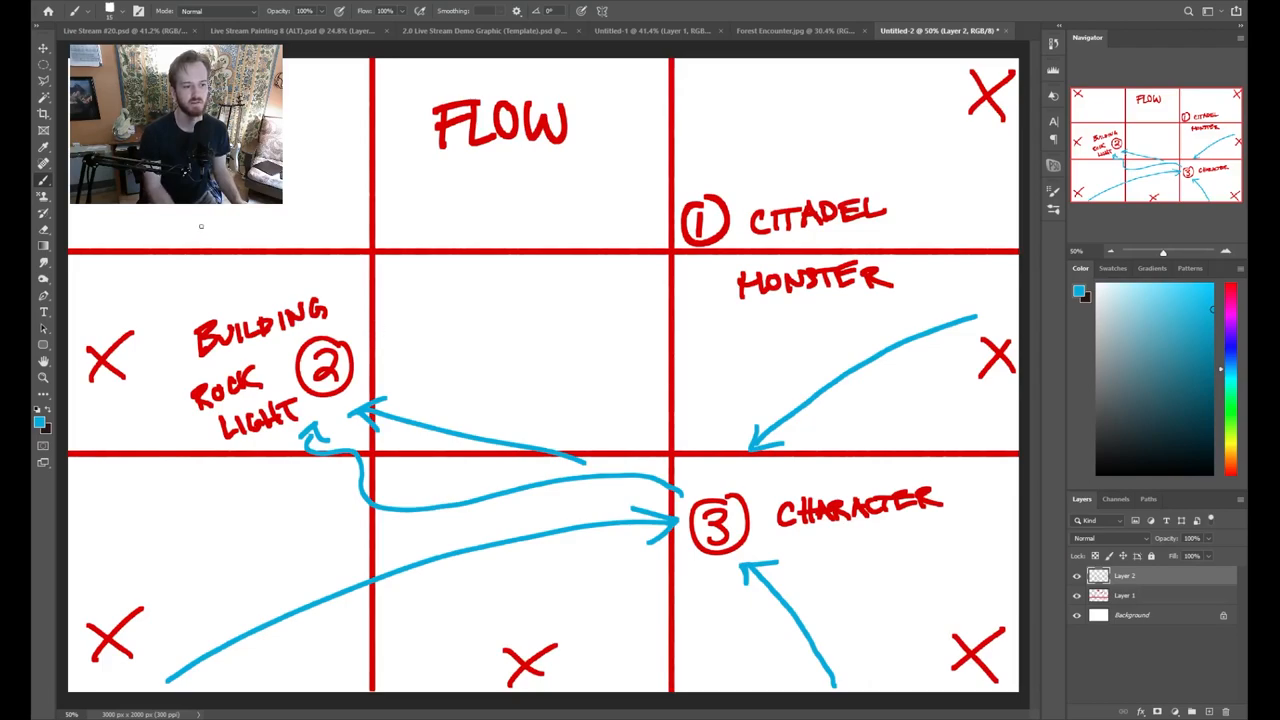
{"action": "left_click_drag", "start_coordinate": [164, 210], "coordinate": [616, 240]}
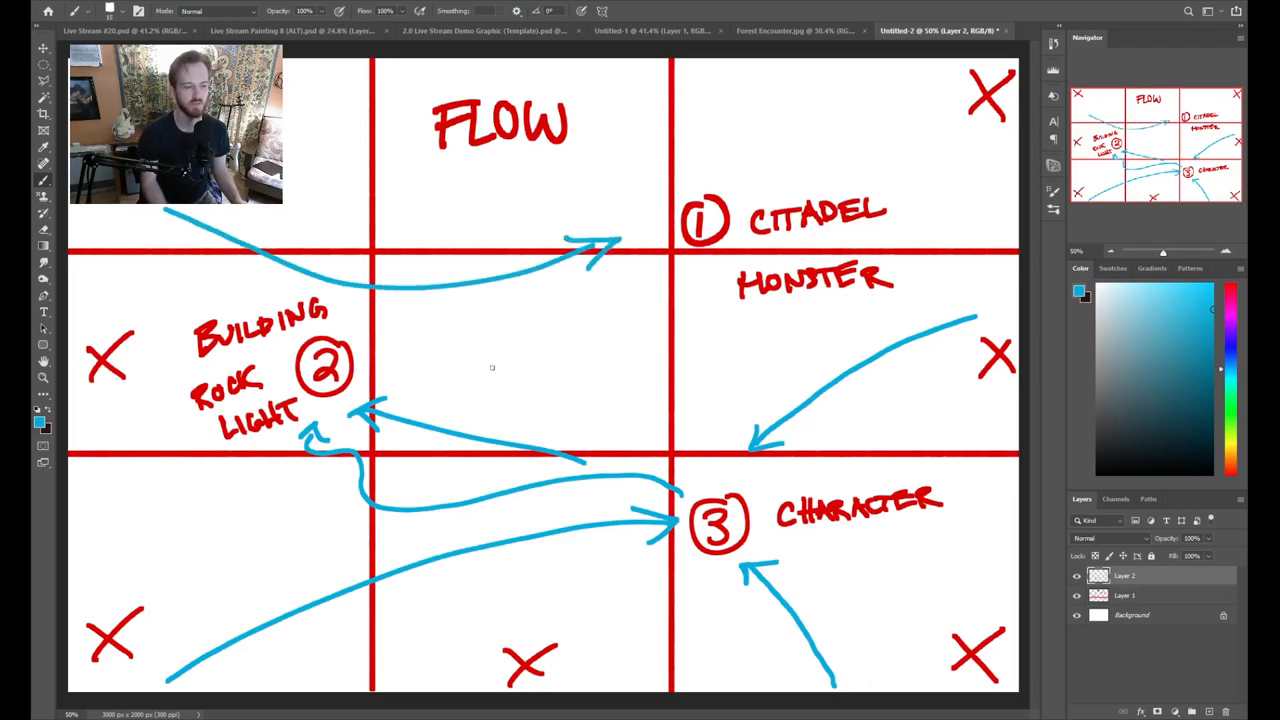
{"action": "left_click_drag", "start_coordinate": [390, 360], "coordinate": [550, 284]}
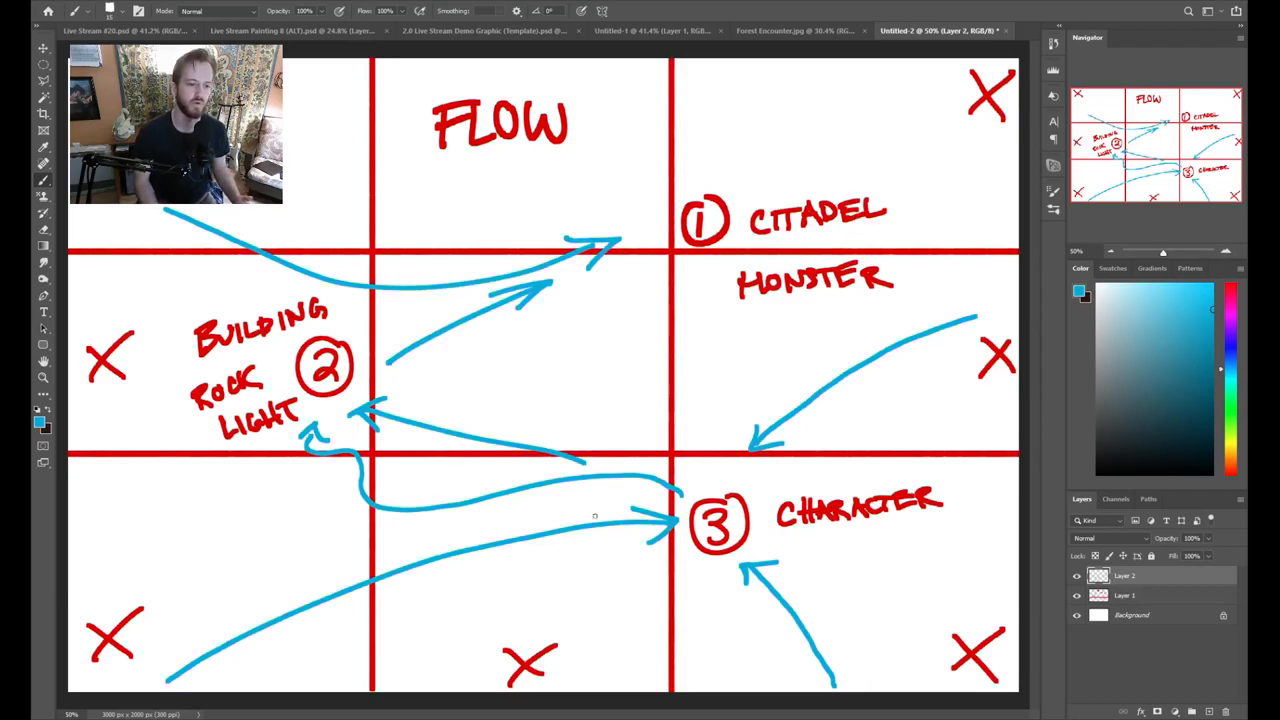
{"action": "mouse_move", "coordinate": [894, 150]}
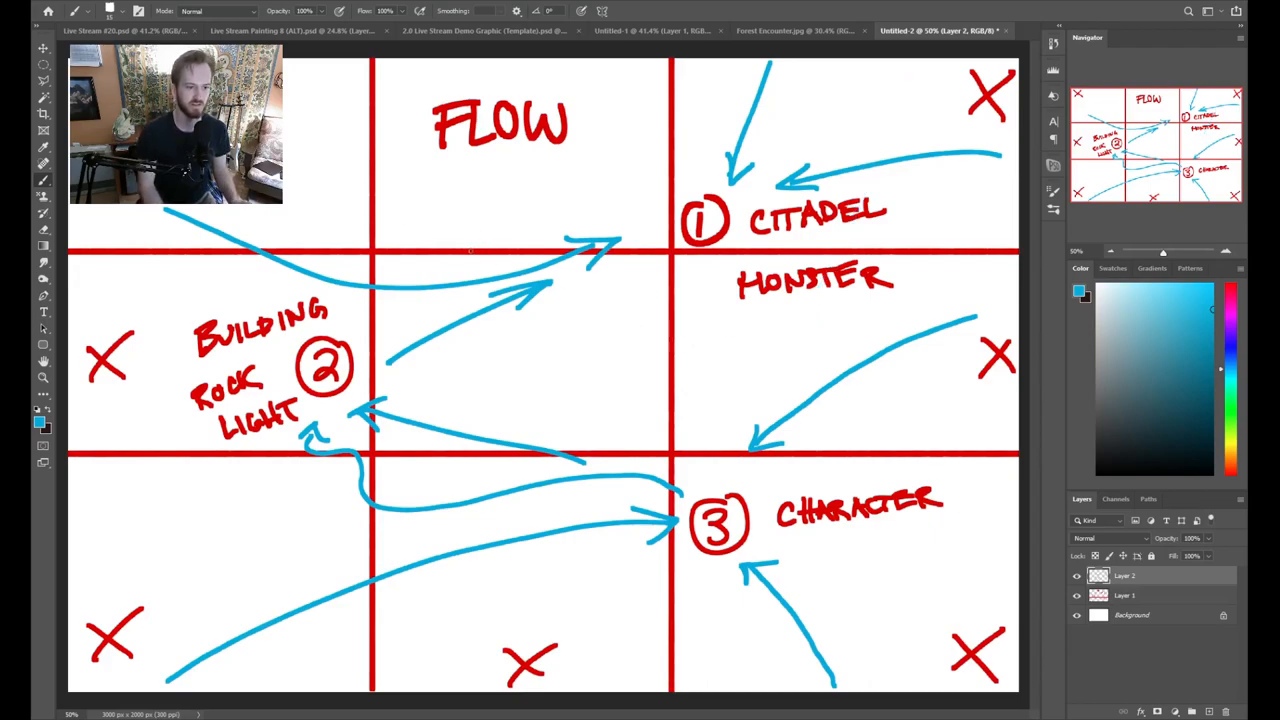
- Paint more blue arrows into the 1, toward the 2 on the left, and down into the character
{"action": "left_click_drag", "start_coordinate": [476, 252], "coordinate": [700, 390]}
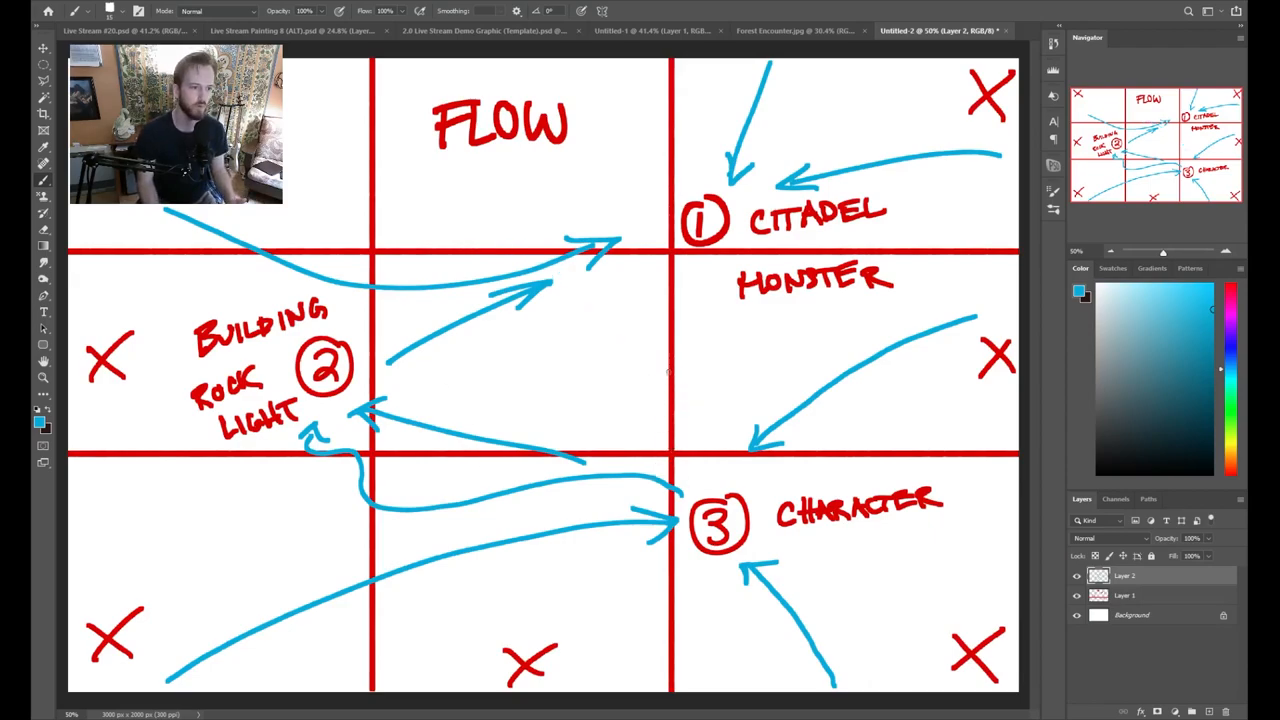
{"action": "left_click_drag", "start_coordinate": [290, 150], "coordinate": [600, 204]}
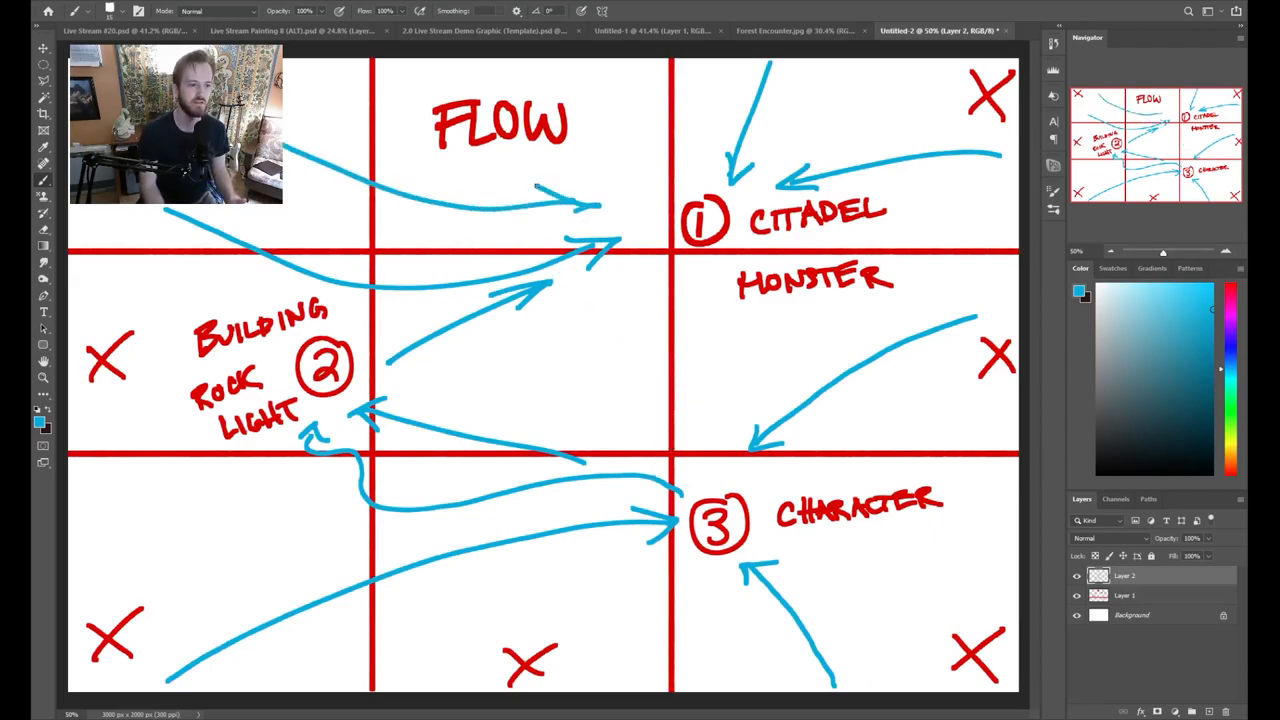
{"action": "left_click_drag", "start_coordinate": [100, 530], "coordinate": [290, 460]}
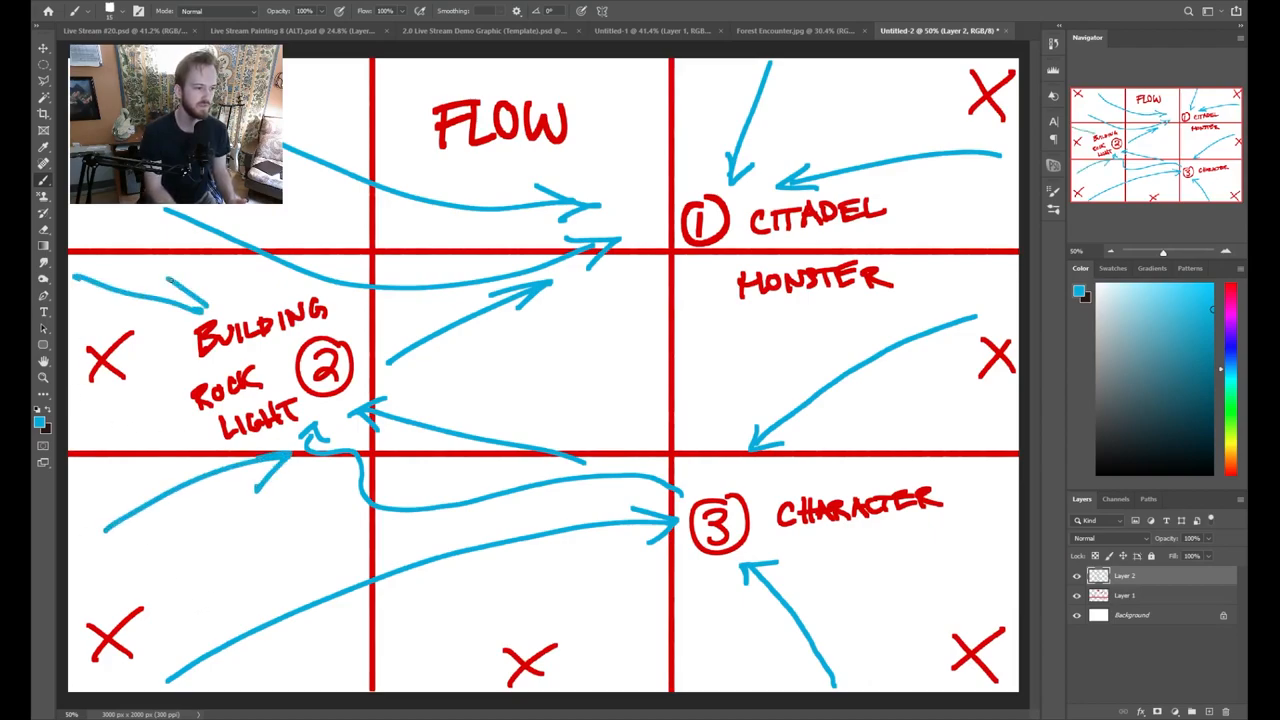
{"action": "mouse_move", "coordinate": [868, 414]}
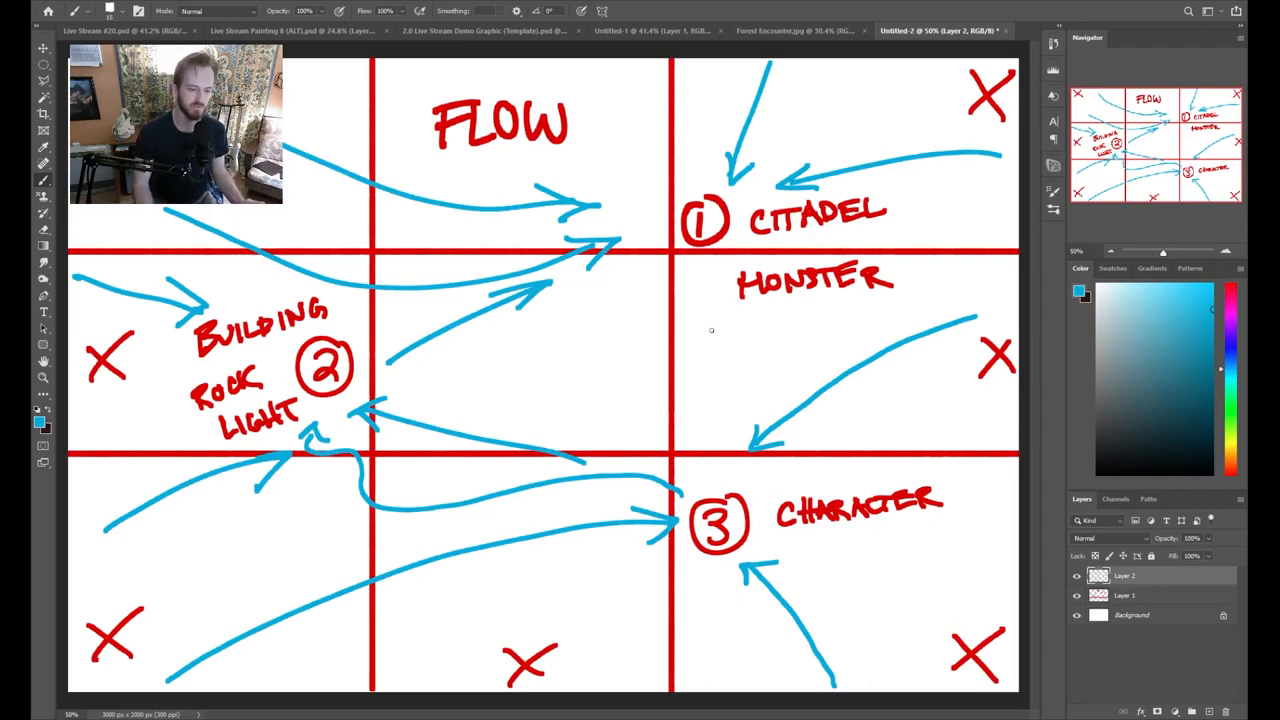
{"action": "left_click_drag", "start_coordinate": [720, 270], "coordinate": [720, 450]}
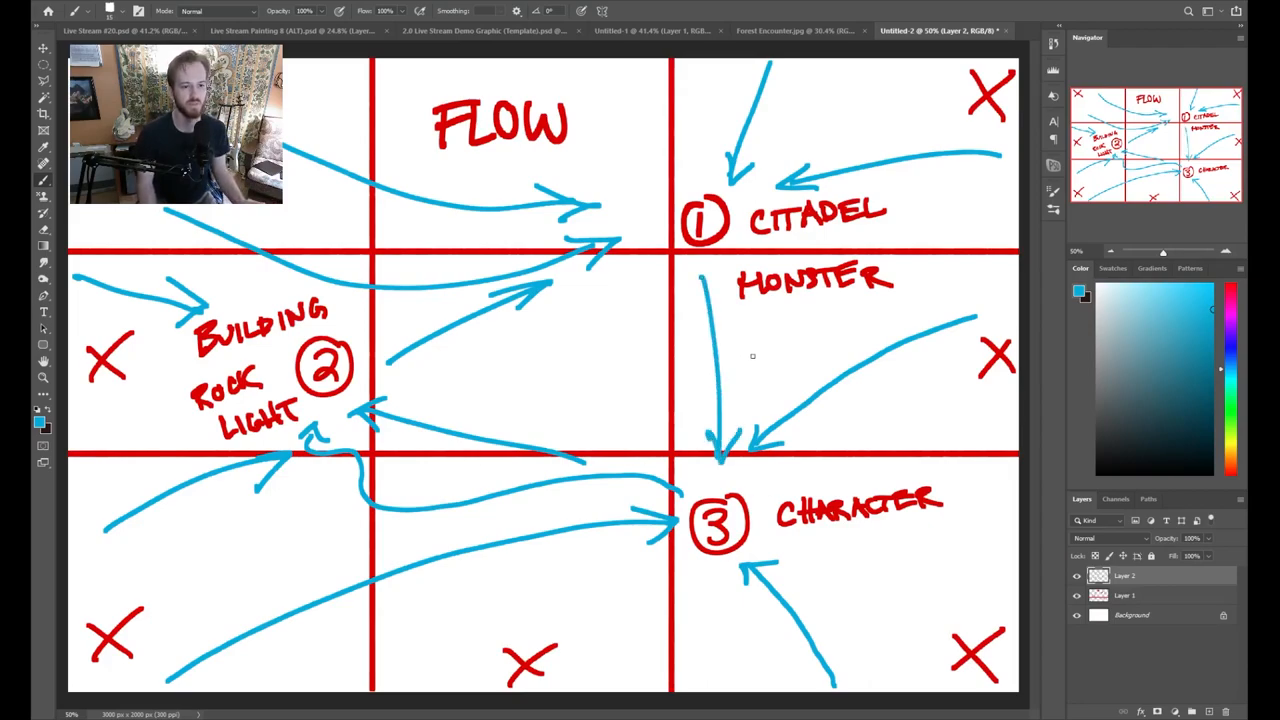
{"action": "mouse_move", "coordinate": [752, 420]}
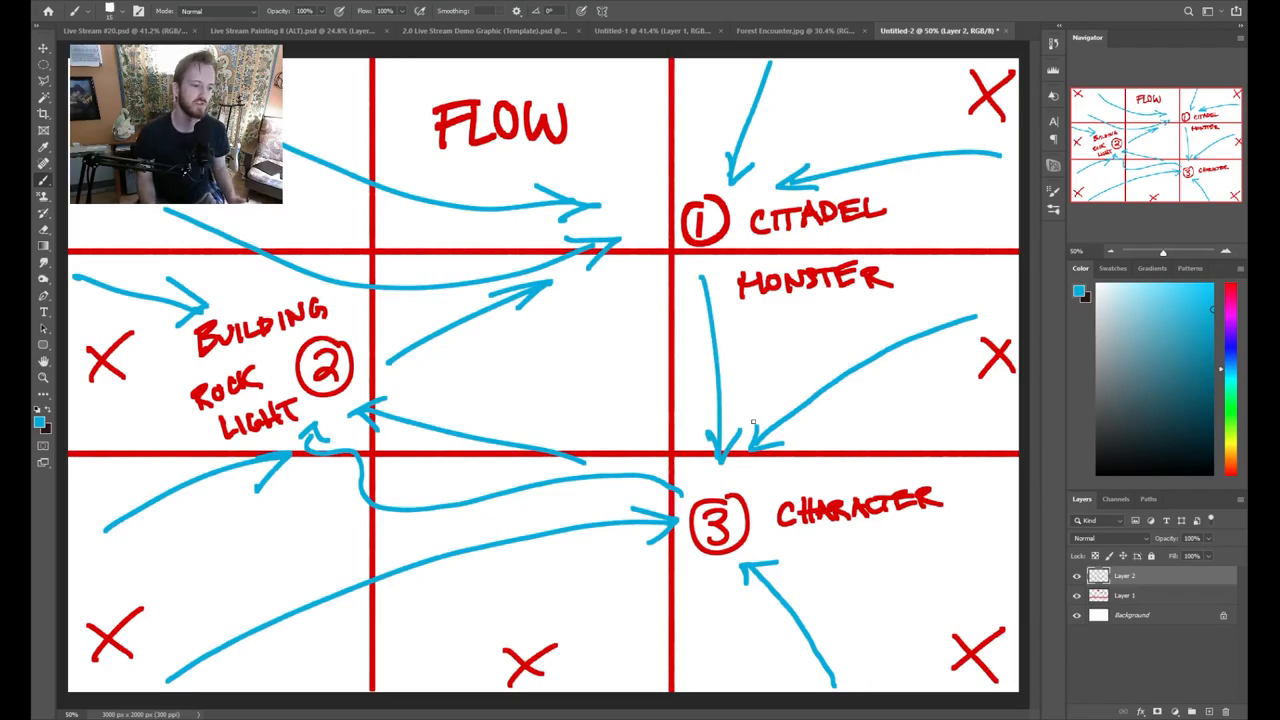
{"action": "mouse_move", "coordinate": [906, 322]}
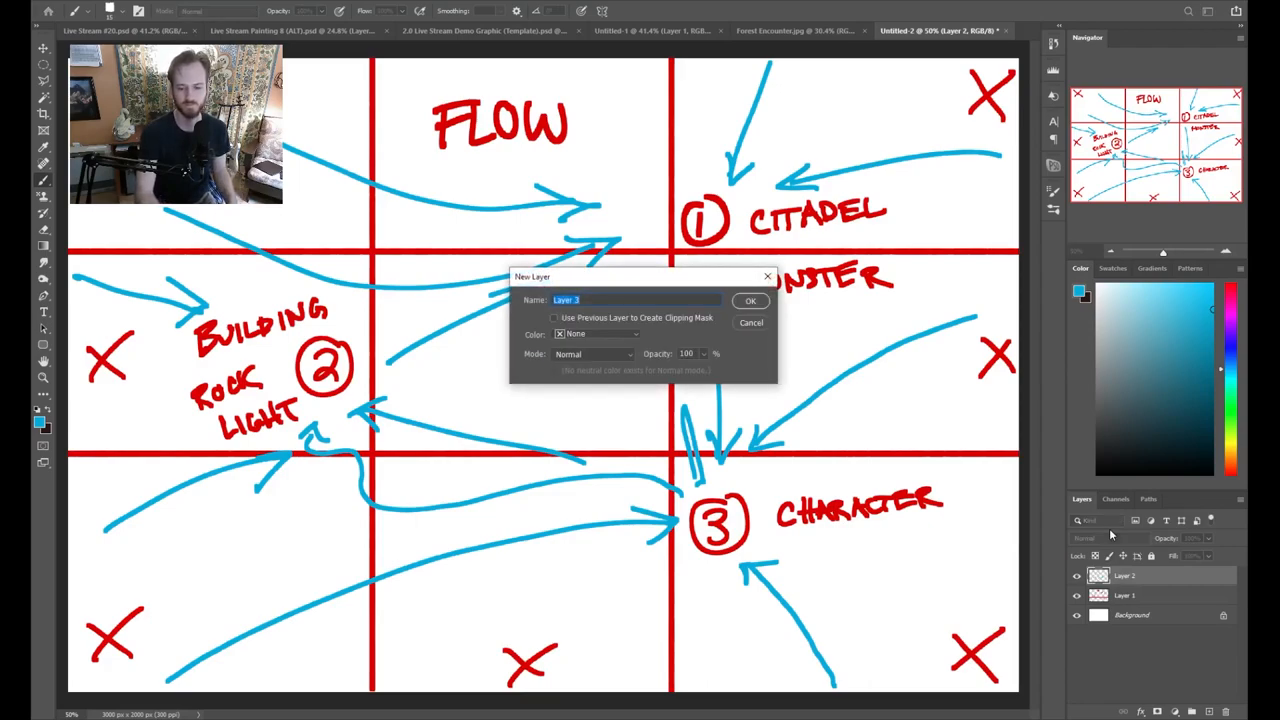
- Confirm the new layer and brush a green loop linking building, citadel and character
{"action": "left_click", "coordinate": [752, 300]}
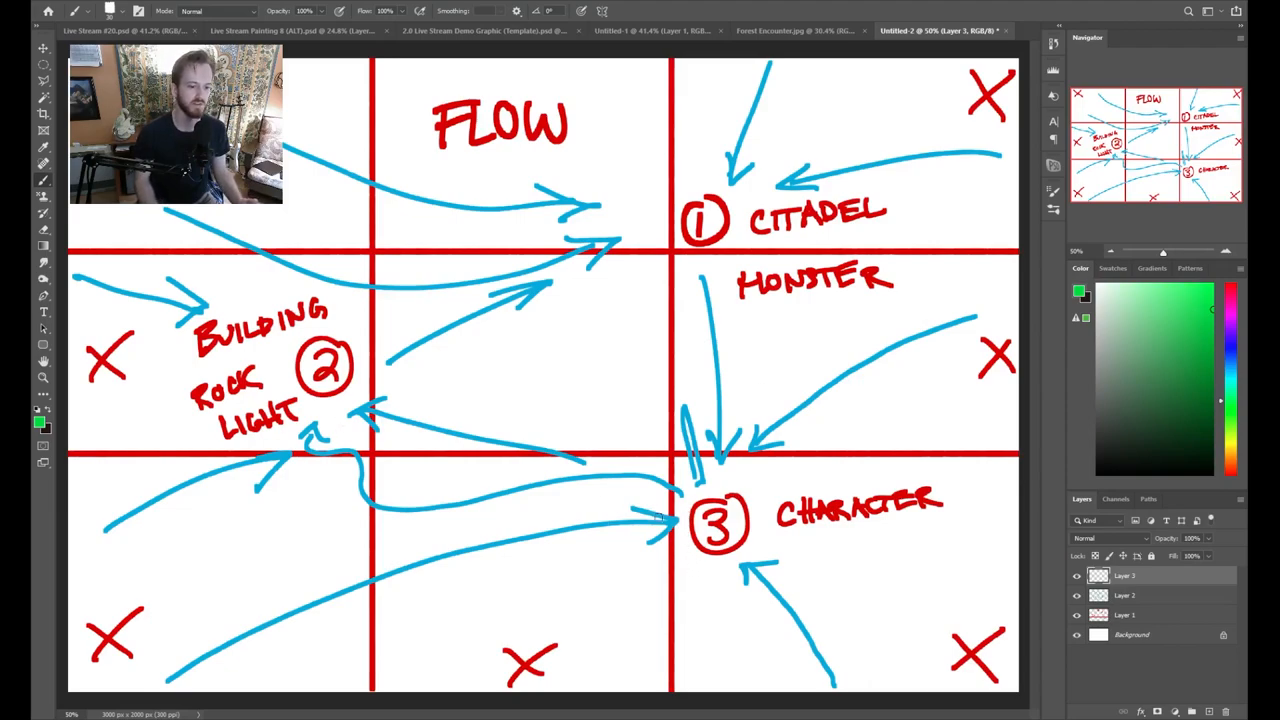
{"action": "left_click_drag", "start_coordinate": [350, 450], "coordinate": [660, 516]}
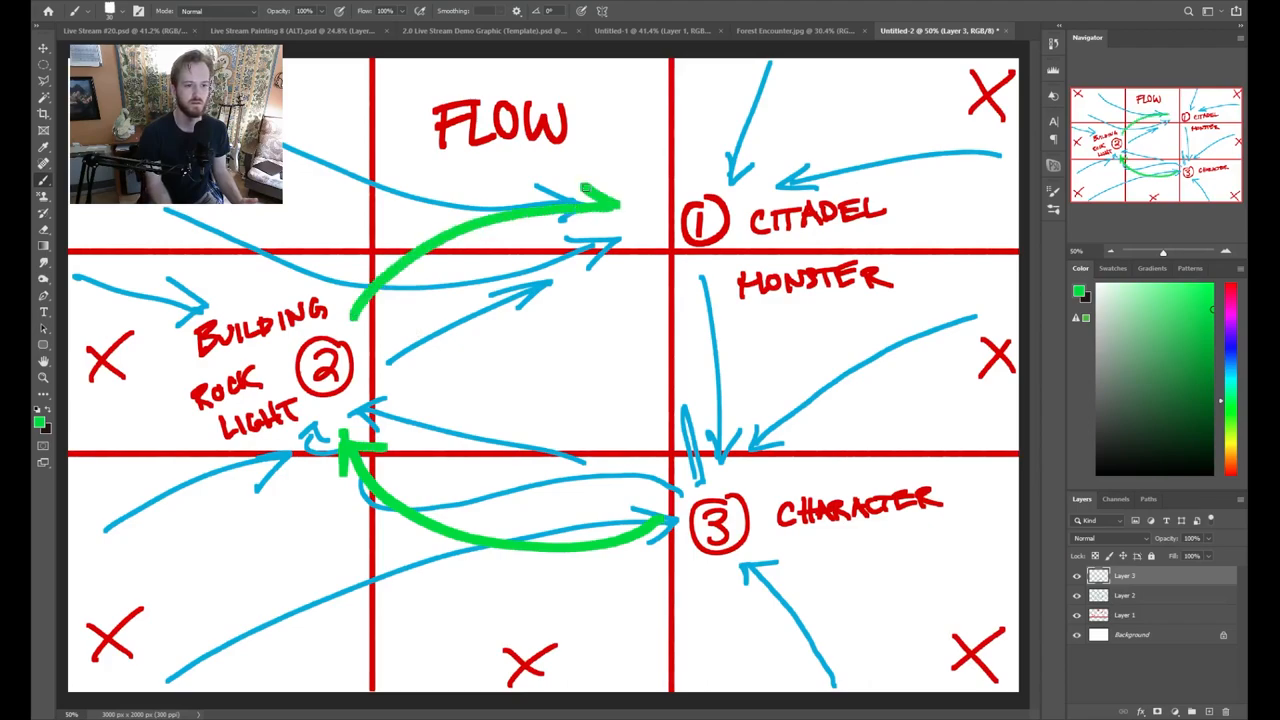
{"action": "left_click_drag", "start_coordinate": [744, 290], "coordinate": [756, 480]}
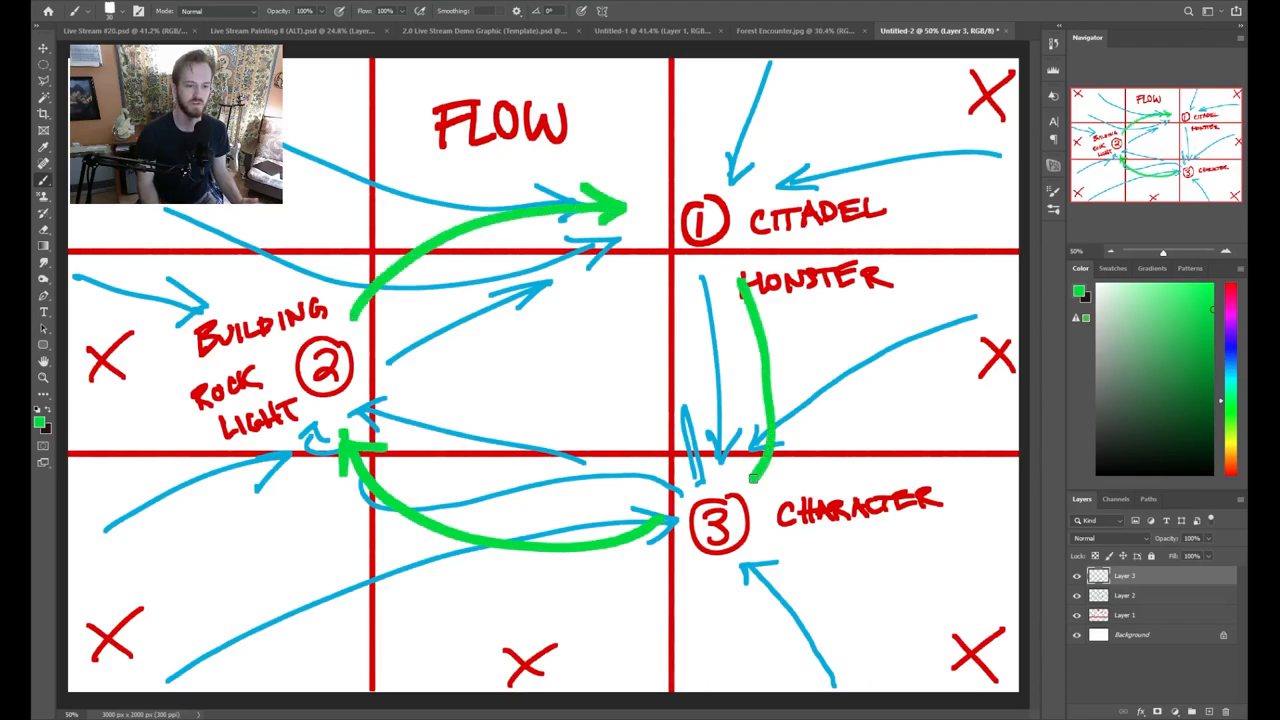
{"action": "left_click_drag", "start_coordinate": [752, 476], "coordinate": [738, 280]}
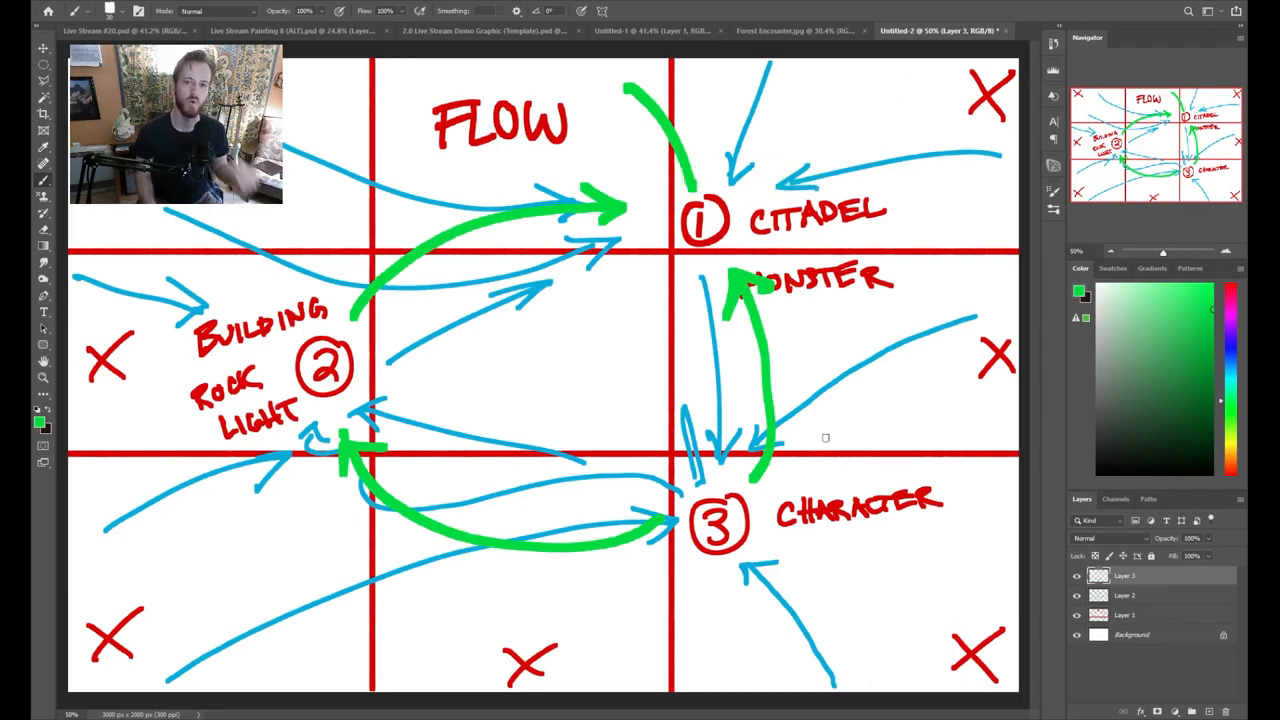
{"action": "mouse_move", "coordinate": [824, 444]}
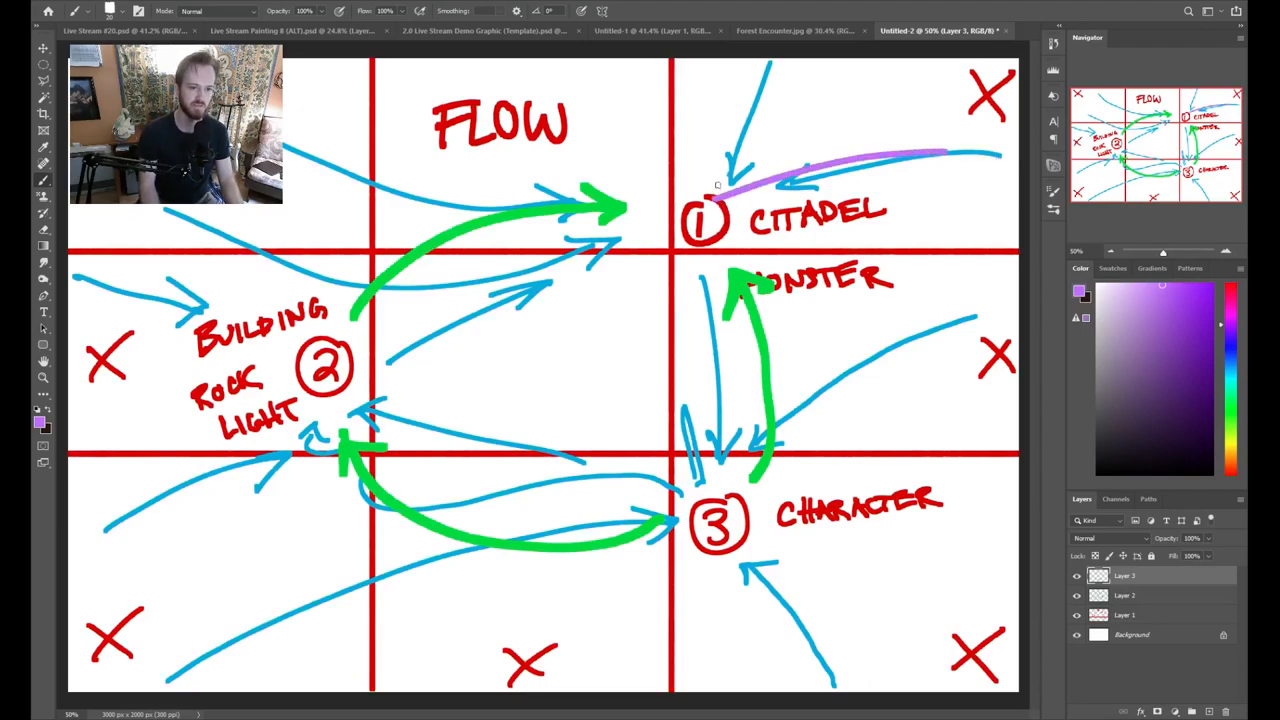
- Paint purple strokes converging on the citadel near marker 1
{"action": "left_click_drag", "start_coordinate": [650, 110], "coordinate": [680, 260]}
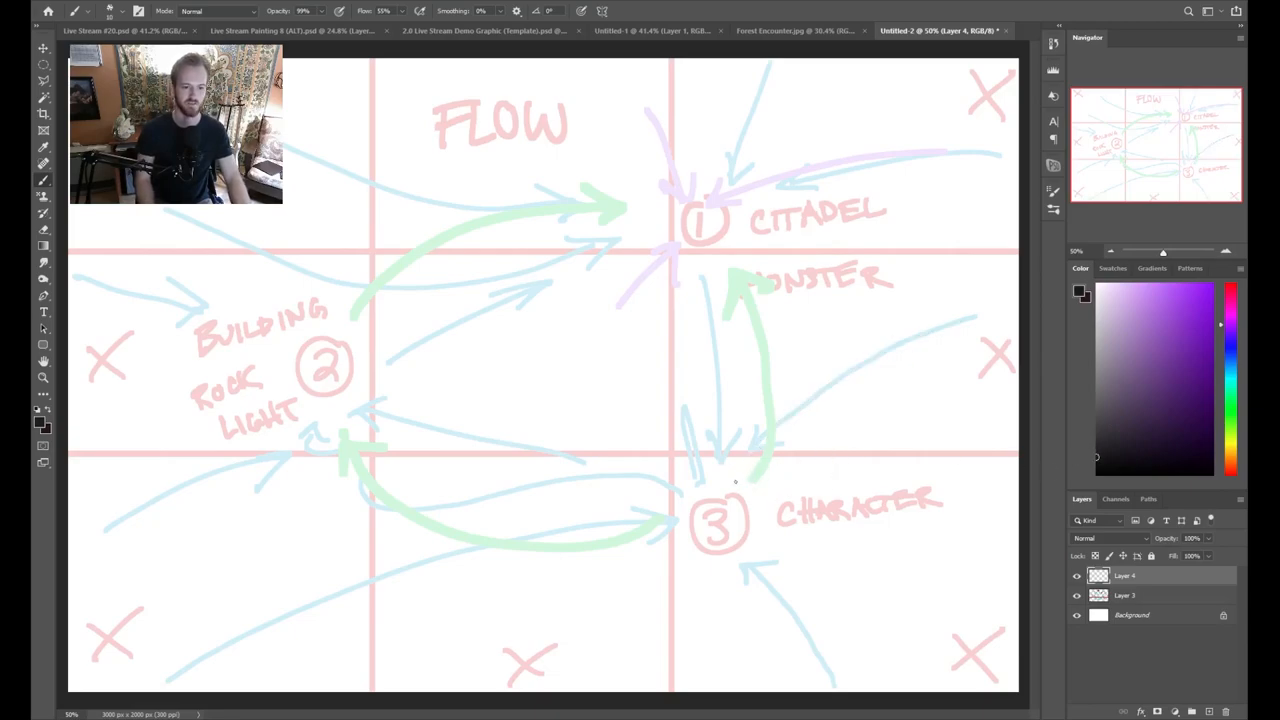
- Sketch dark sweeping ground lines rising right and leading toward the character spot
{"action": "left_click_drag", "start_coordinate": [736, 480], "coordinate": [996, 310]}
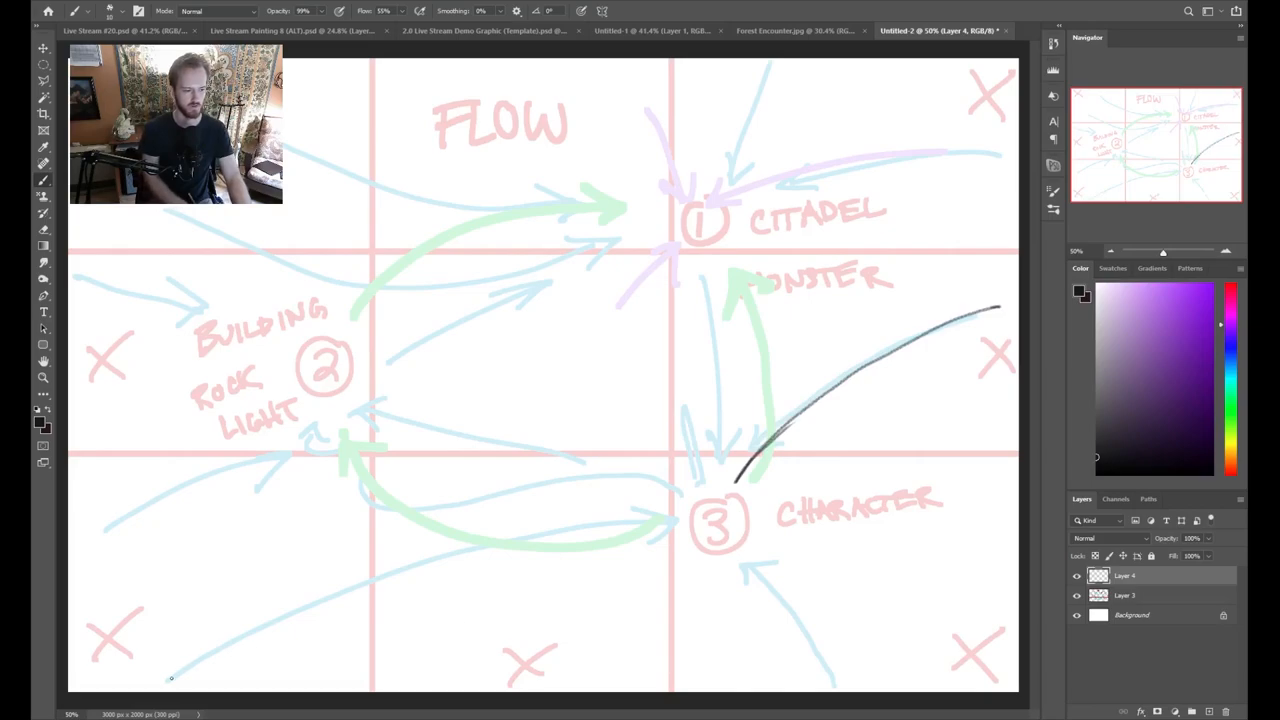
{"action": "left_click_drag", "start_coordinate": [172, 678], "coordinate": [670, 512]}
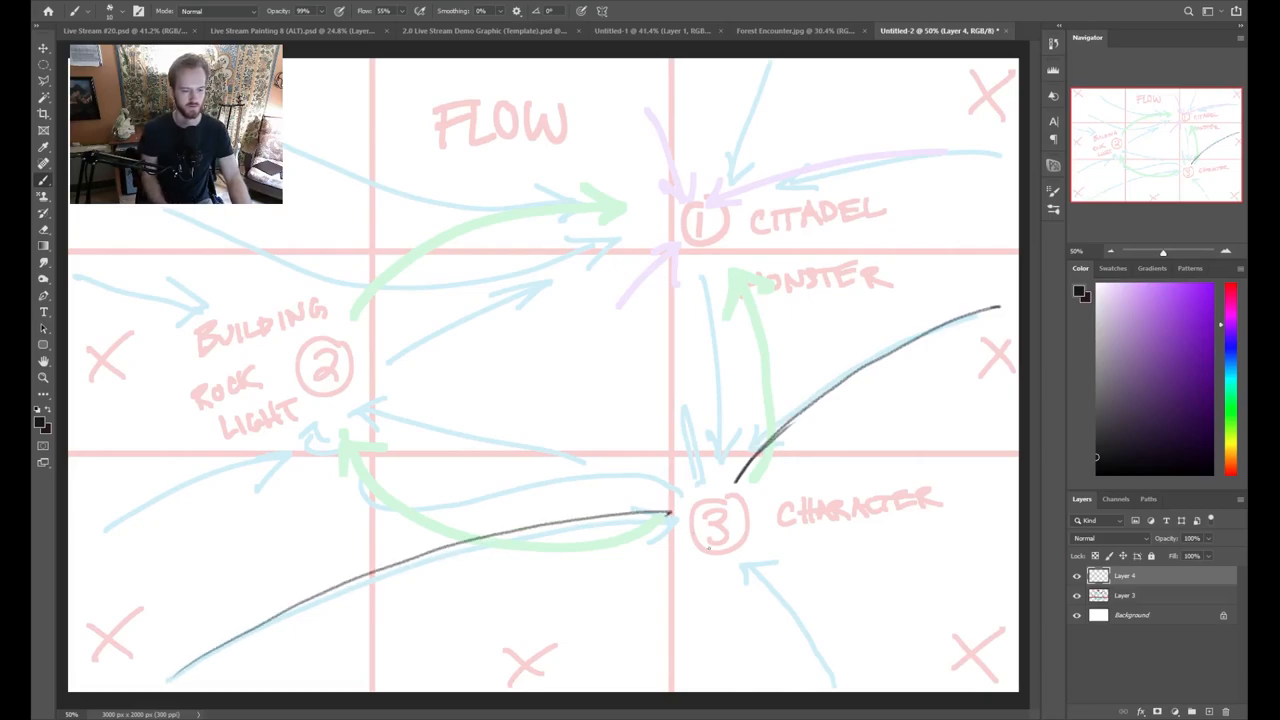
{"action": "left_click_drag", "start_coordinate": [744, 560], "coordinate": [840, 690]}
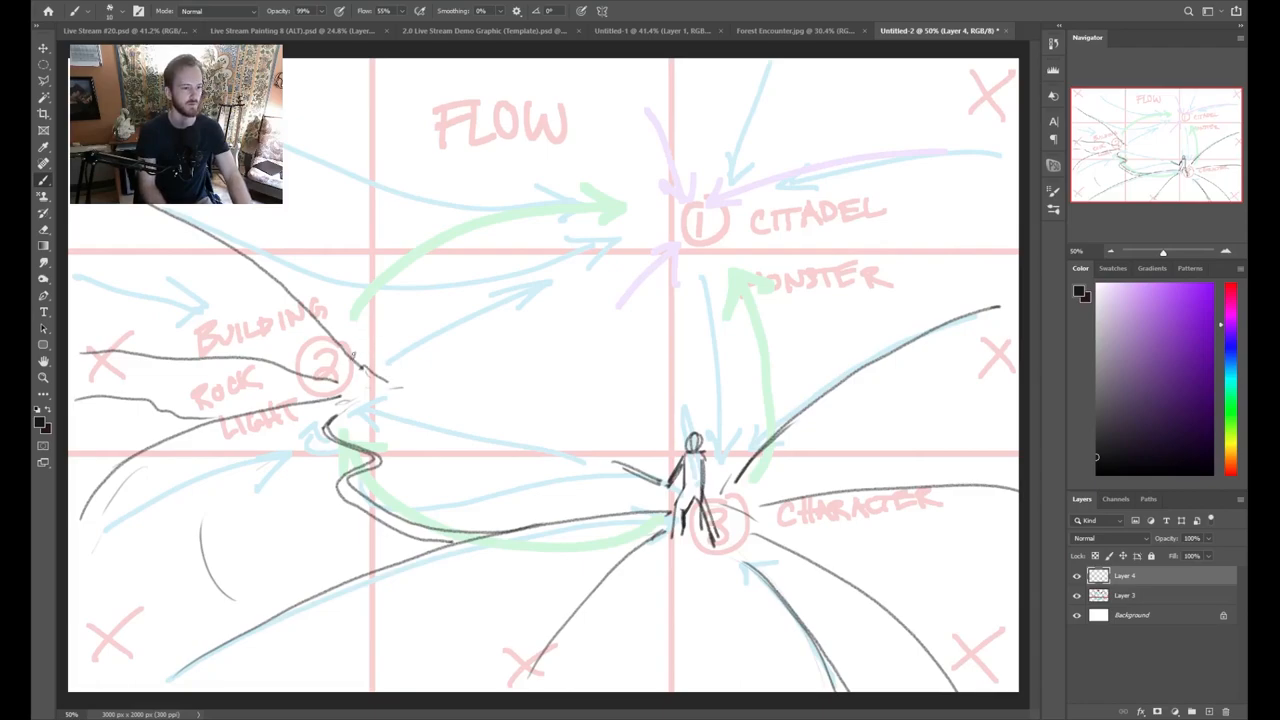
- Sketch a rock outcrop with ridge and the citadel tower, then hide the annotation overlays
{"action": "left_click_drag", "start_coordinate": [350, 356], "coordinate": [400, 384]}
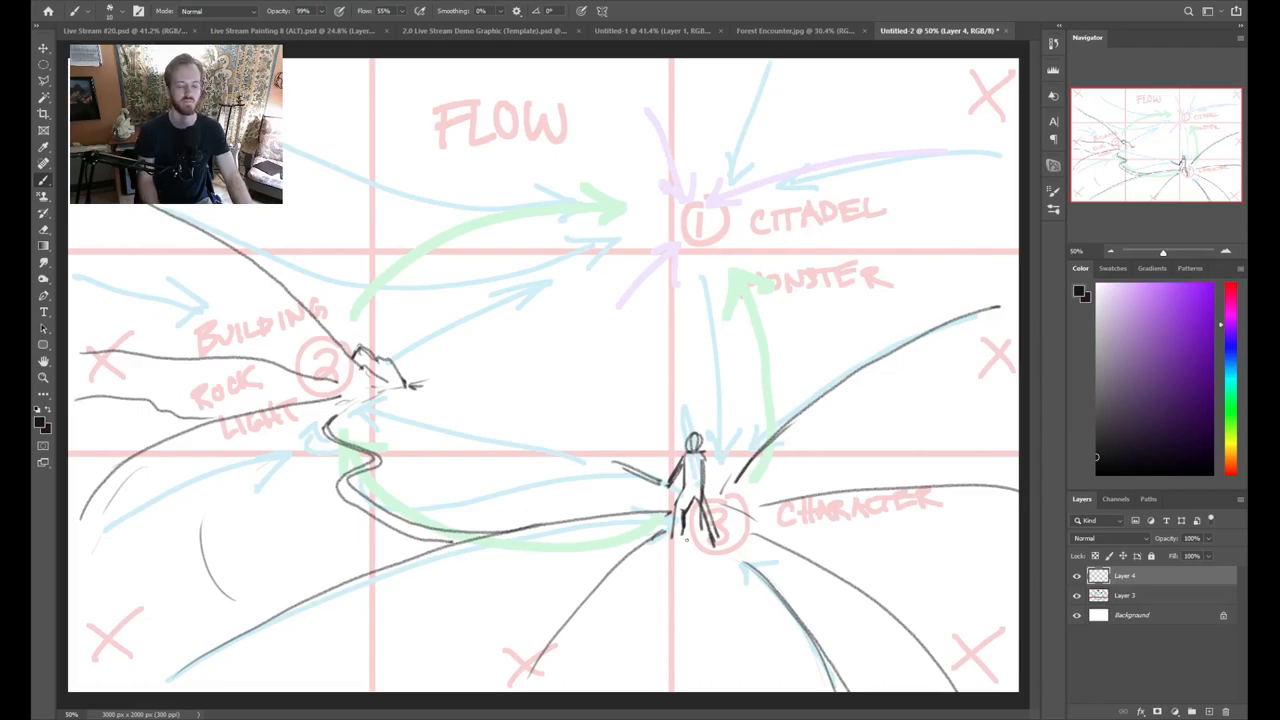
{"action": "mouse_move", "coordinate": [586, 432]}
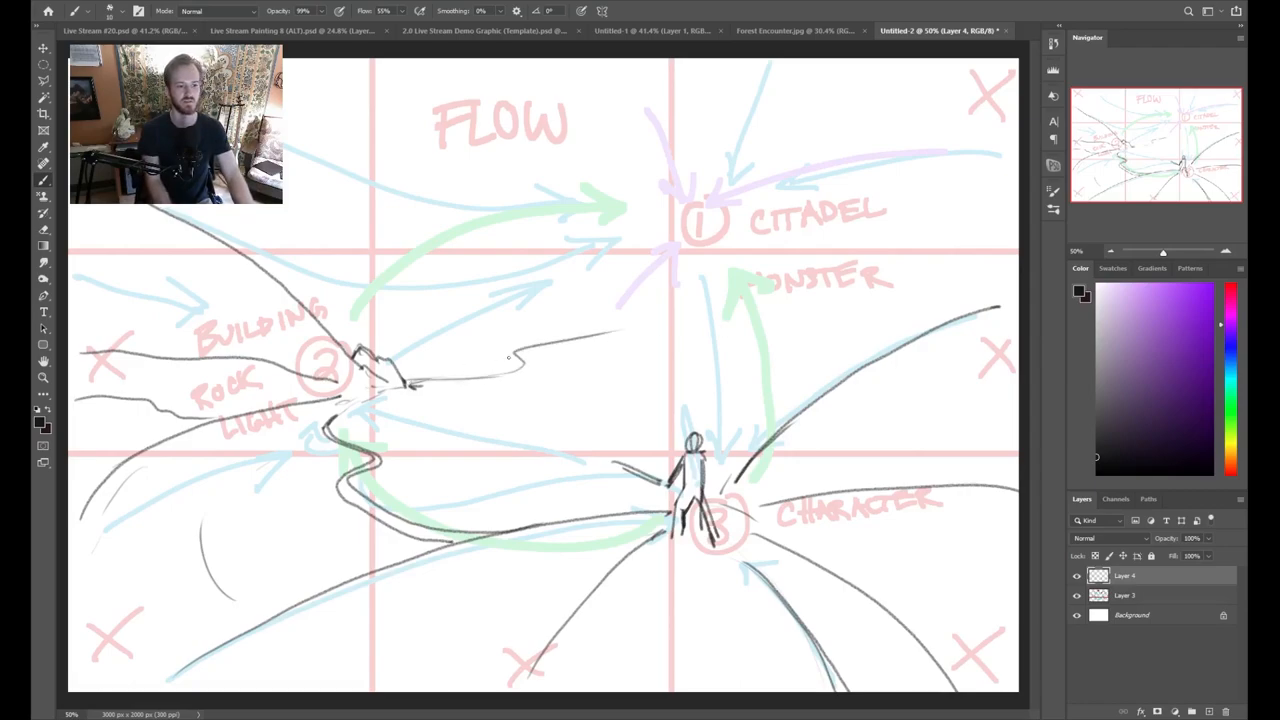
{"action": "left_click_drag", "start_coordinate": [520, 358], "coordinate": [600, 330]}
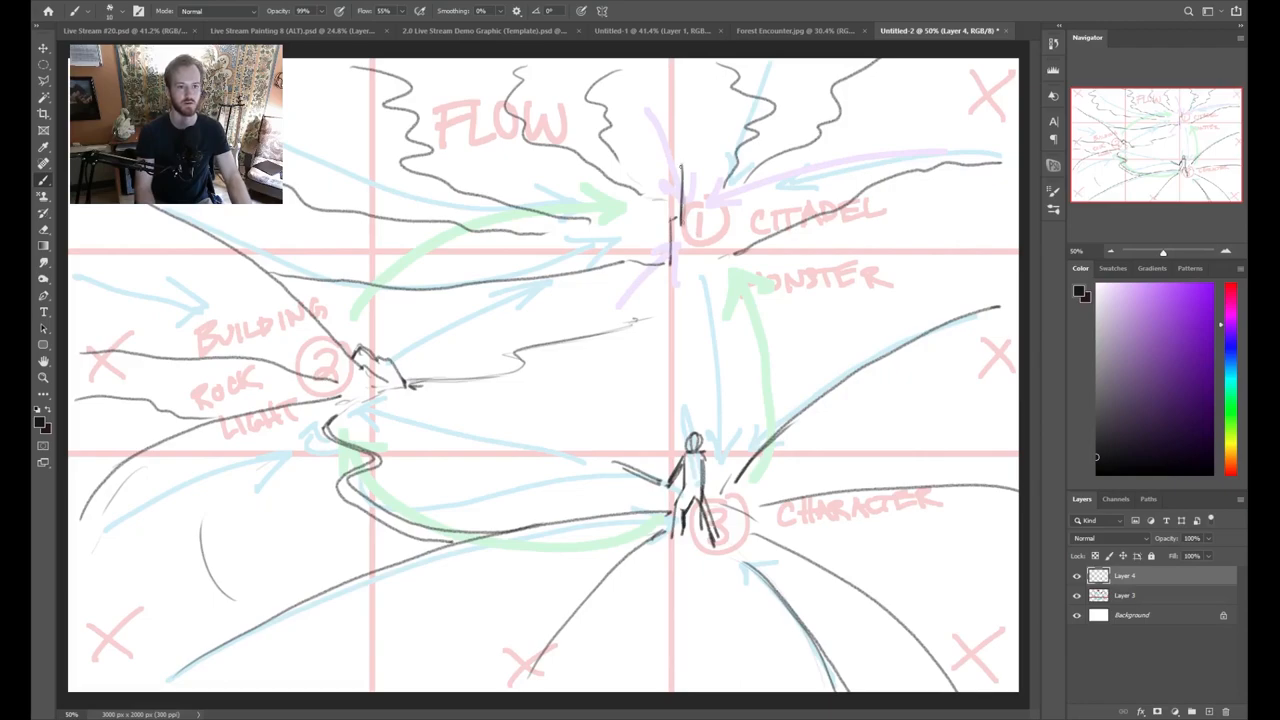
{"action": "left_click_drag", "start_coordinate": [684, 210], "coordinate": [696, 150]}
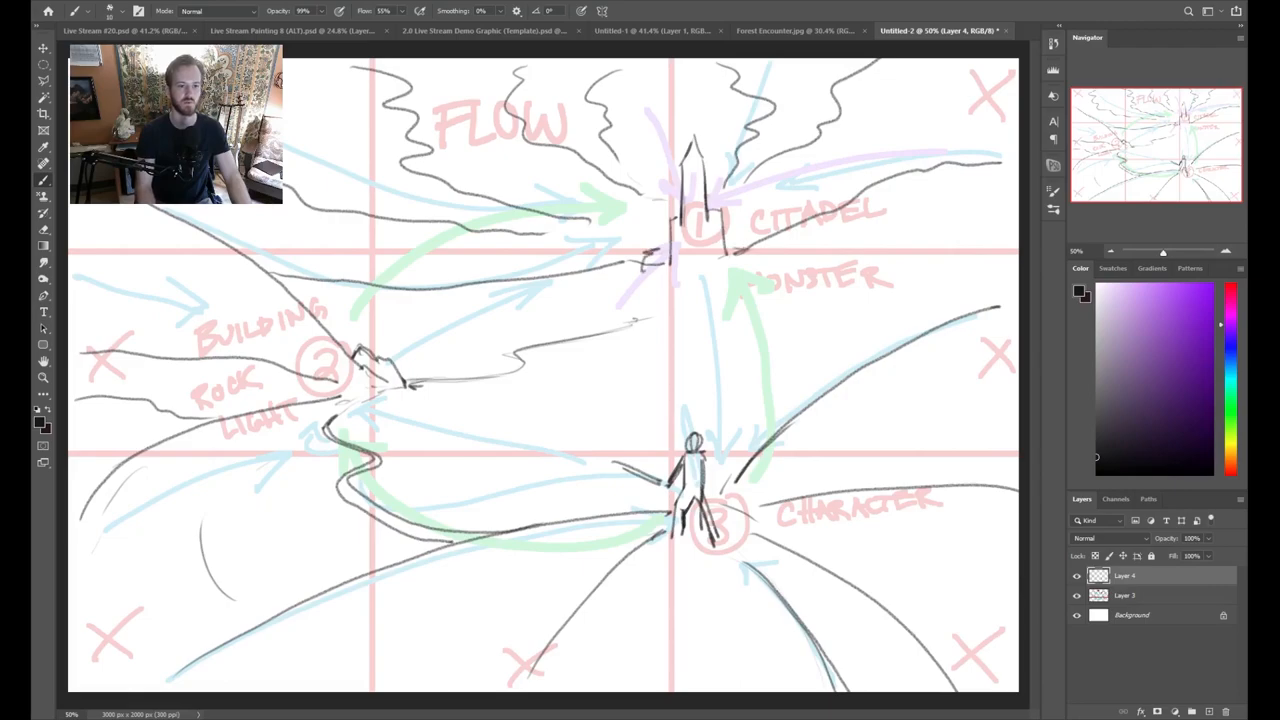
{"action": "left_click_drag", "start_coordinate": [630, 270], "coordinate": [760, 260]}
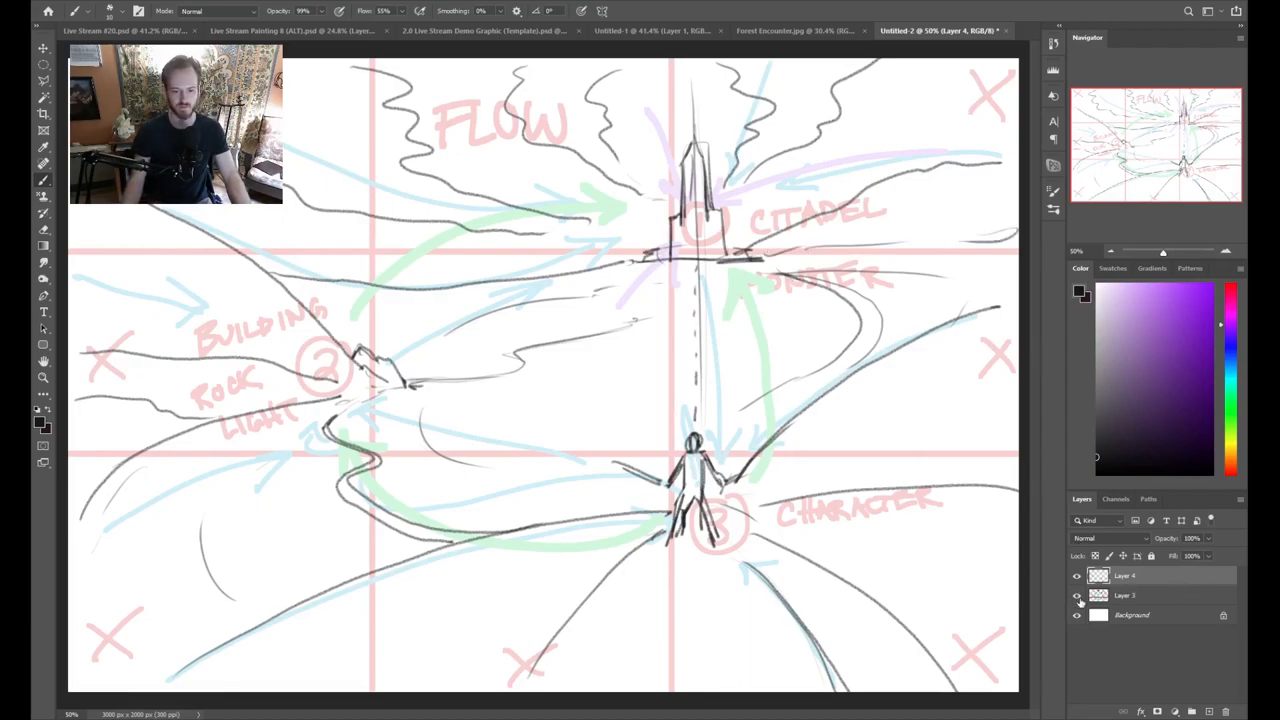
{"action": "left_click", "coordinate": [1076, 596]}
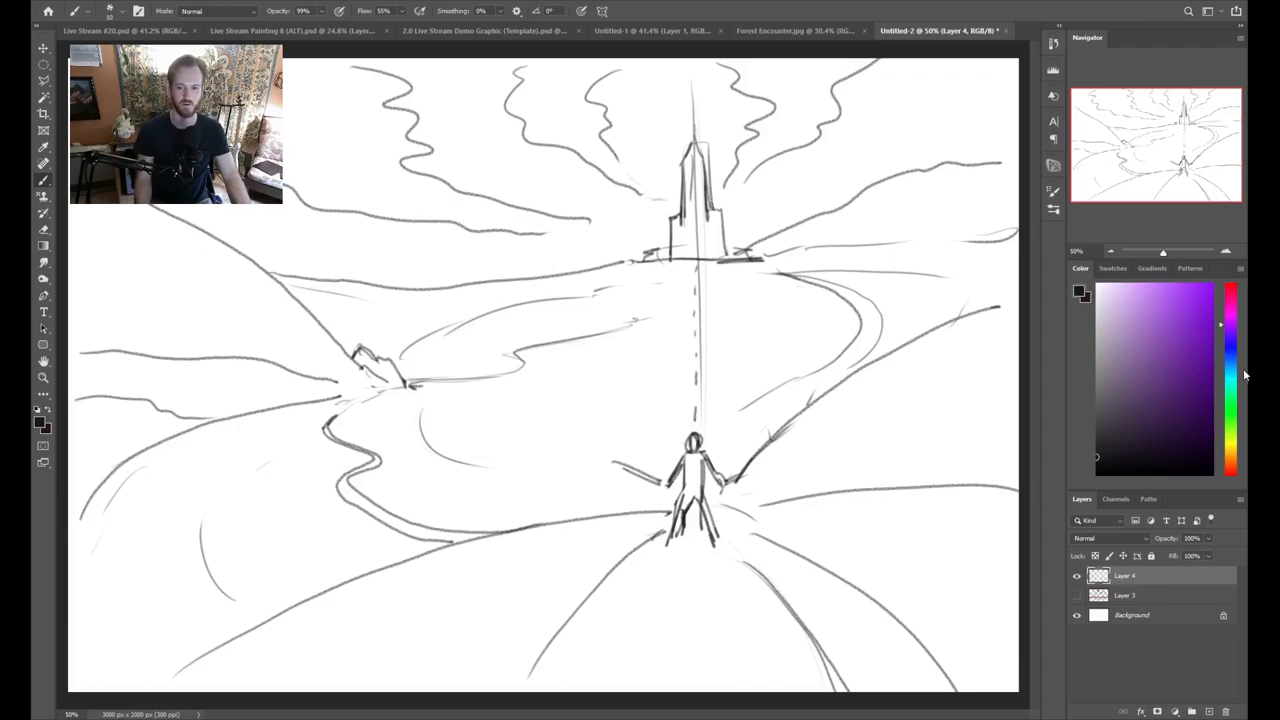
- Brush a red arrow toward the character, then switch to the Forest Encounter.jpg painting
{"action": "left_click", "coordinate": [1230, 290]}
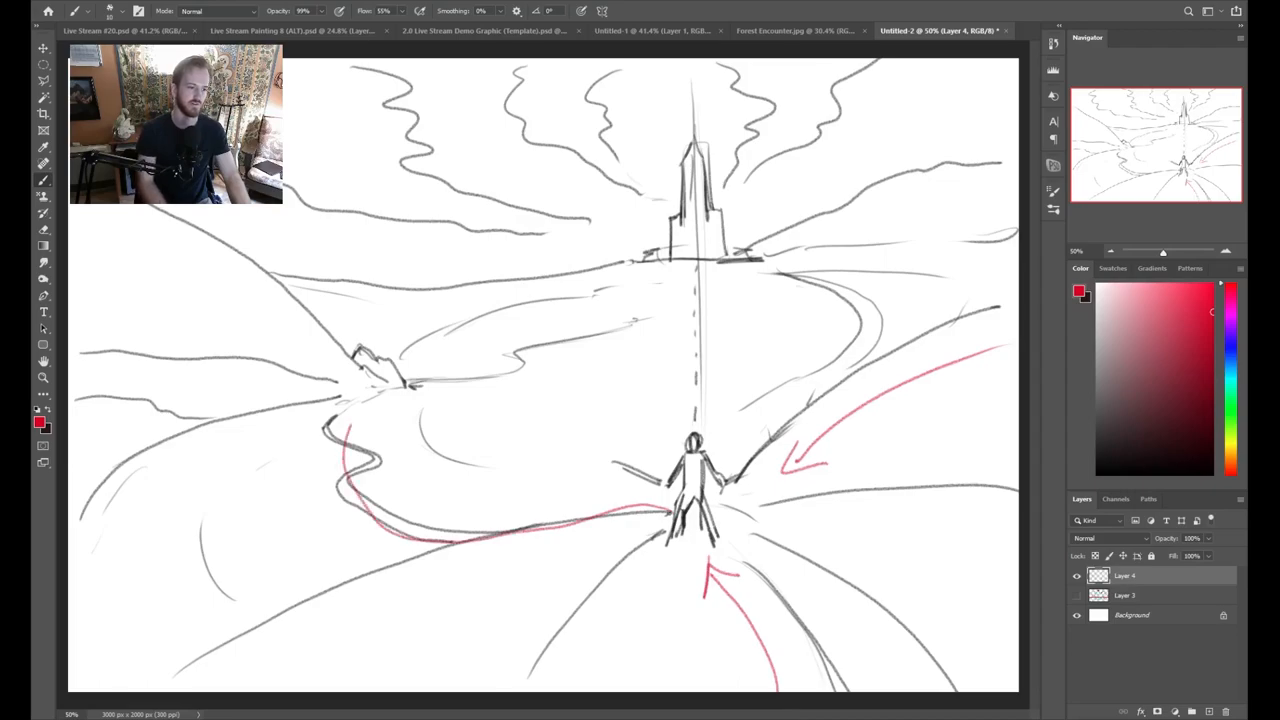
{"action": "left_click_drag", "start_coordinate": [400, 376], "coordinate": [676, 236]}
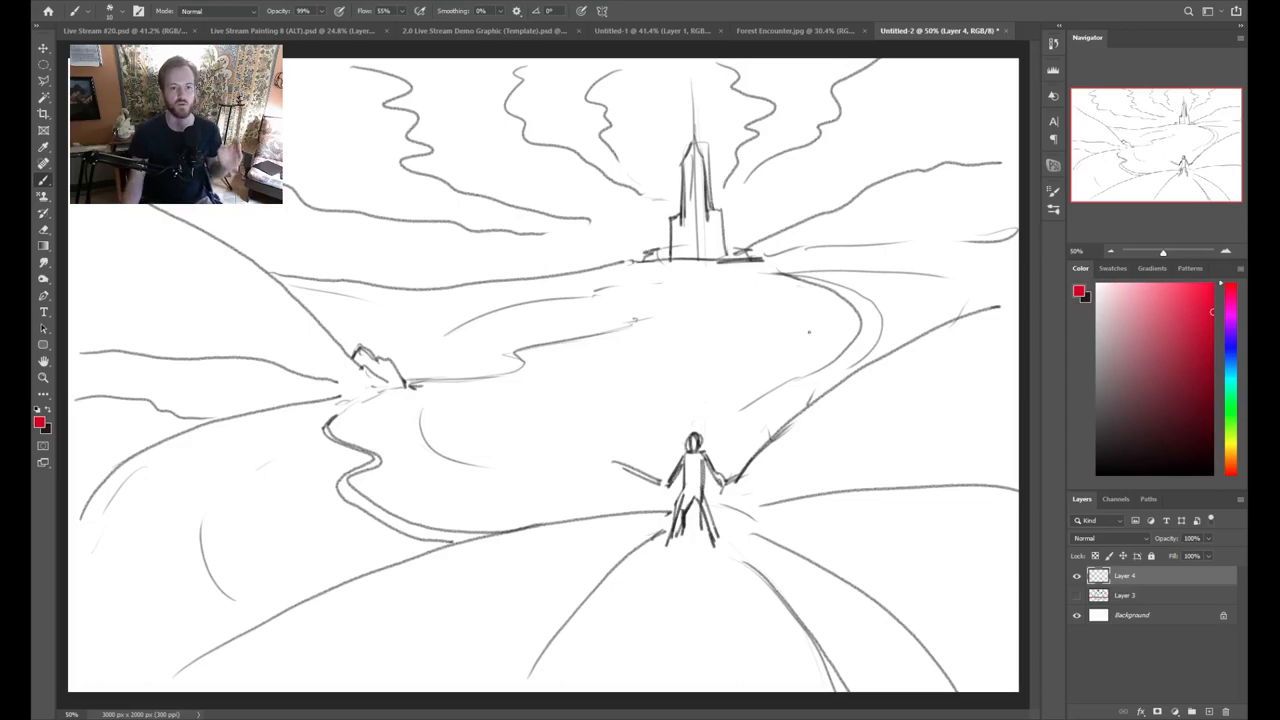
{"action": "mouse_move", "coordinate": [912, 30]}
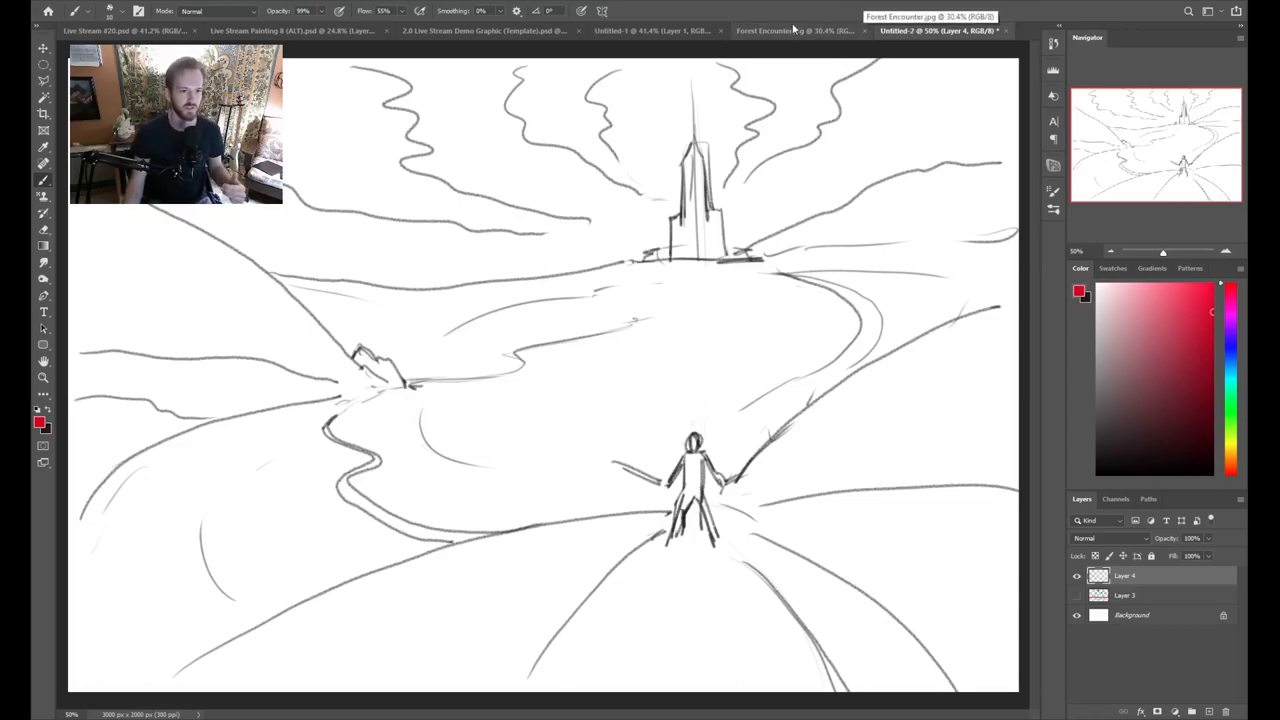
{"action": "left_click", "coordinate": [790, 30]}
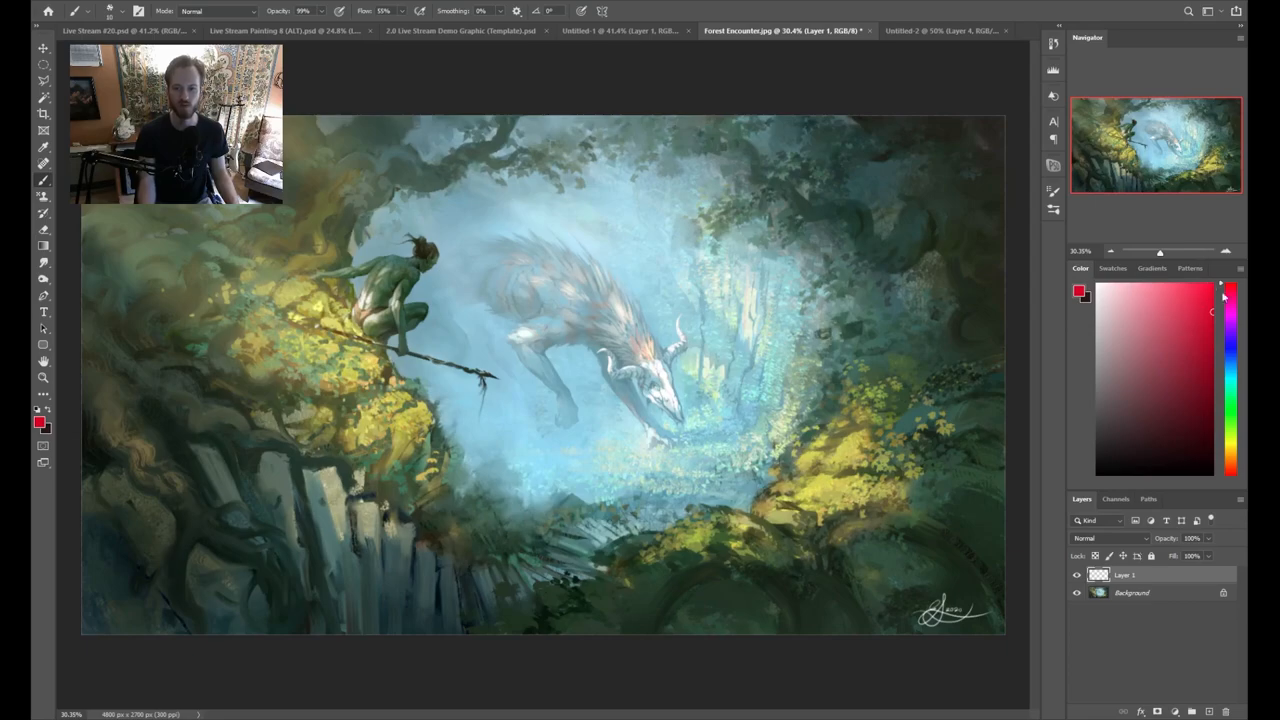
{"action": "left_click", "coordinate": [1190, 290]}
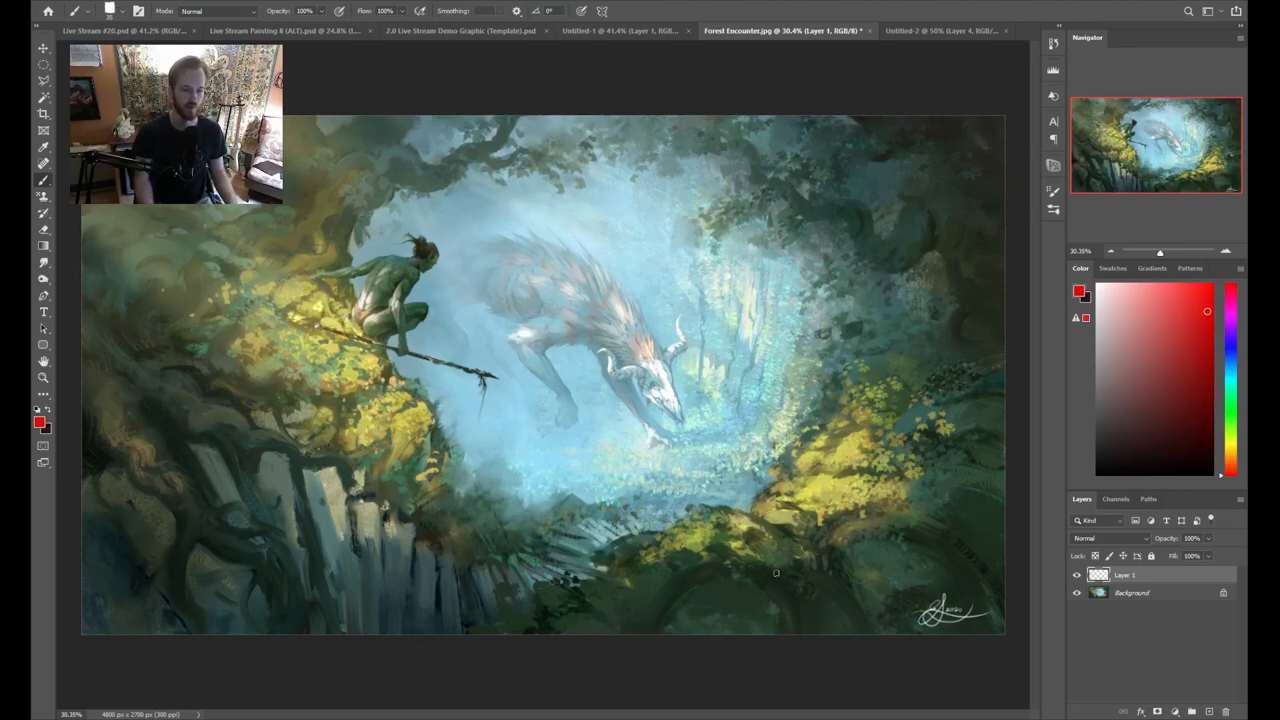
{"action": "mouse_move", "coordinate": [764, 624]}
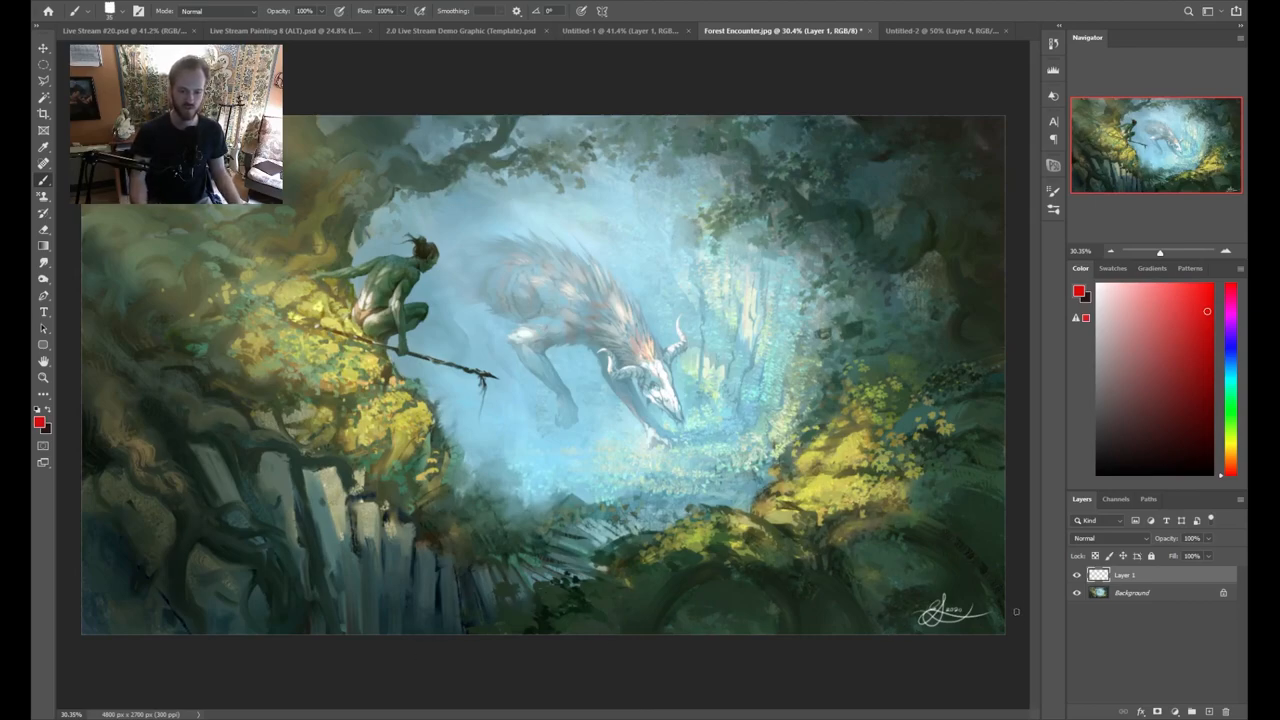
{"action": "left_click_drag", "start_coordinate": [948, 552], "coordinate": [1000, 596]}
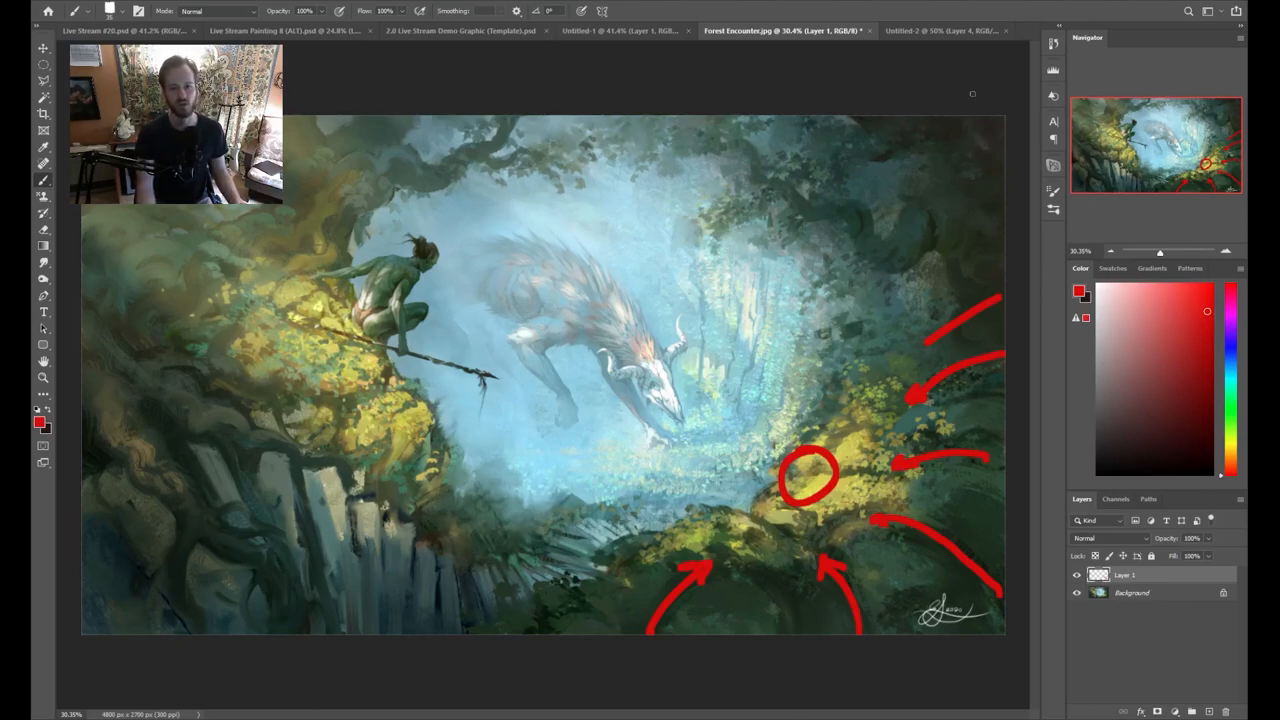
- Paint a wavy red arrow along the top and a red arrow pointing down toward marker 1
{"action": "left_click_drag", "start_coordinate": [976, 114], "coordinate": [920, 184]}
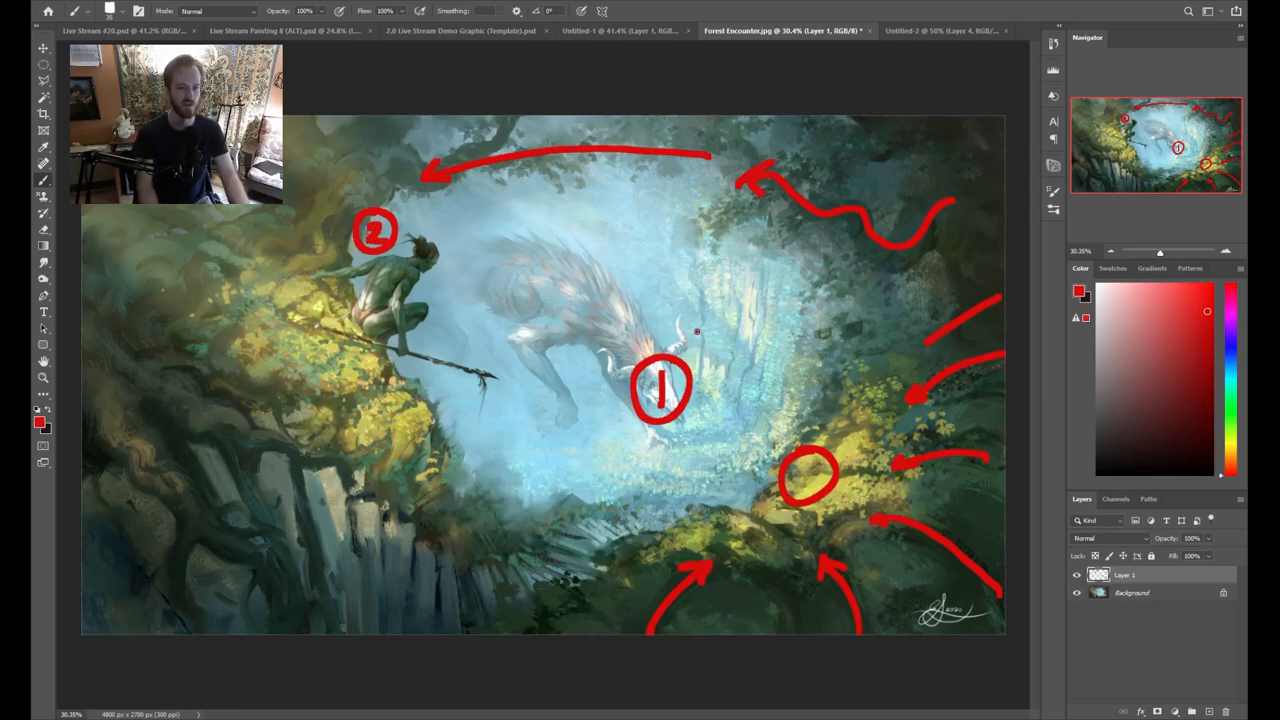
{"action": "left_click_drag", "start_coordinate": [760, 300], "coordinate": [696, 356]}
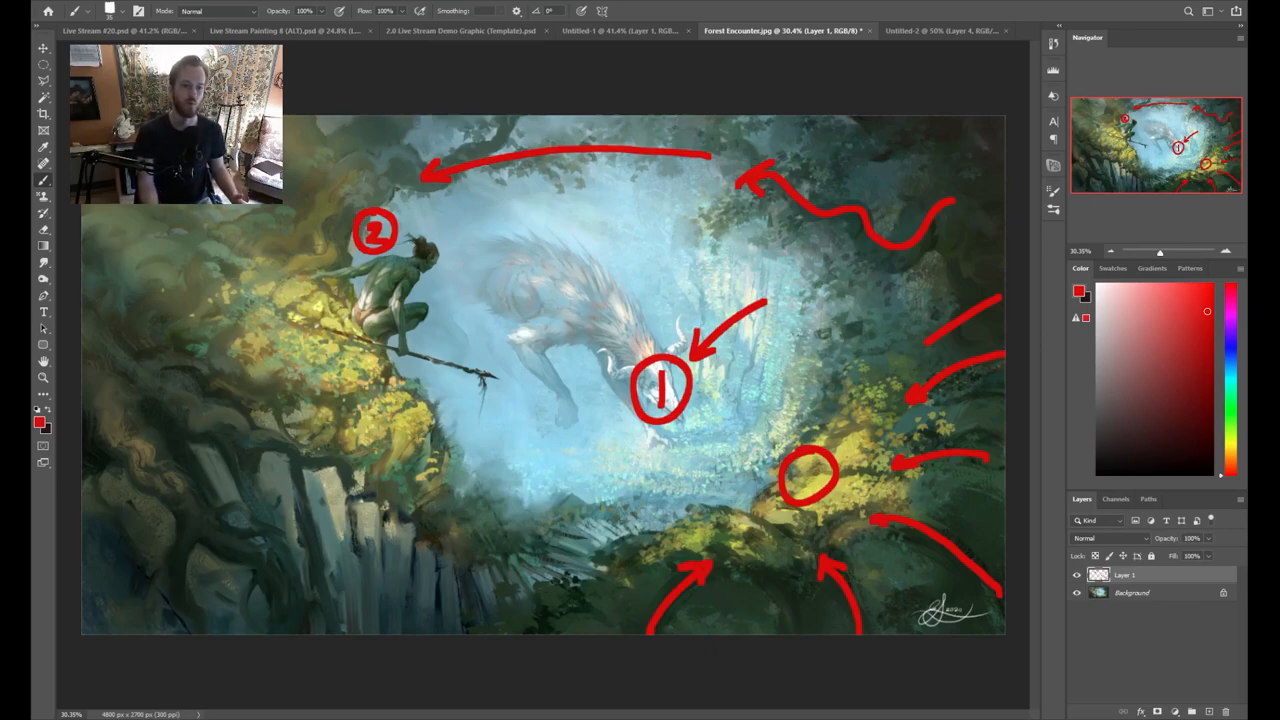
{"action": "mouse_move", "coordinate": [728, 372]}
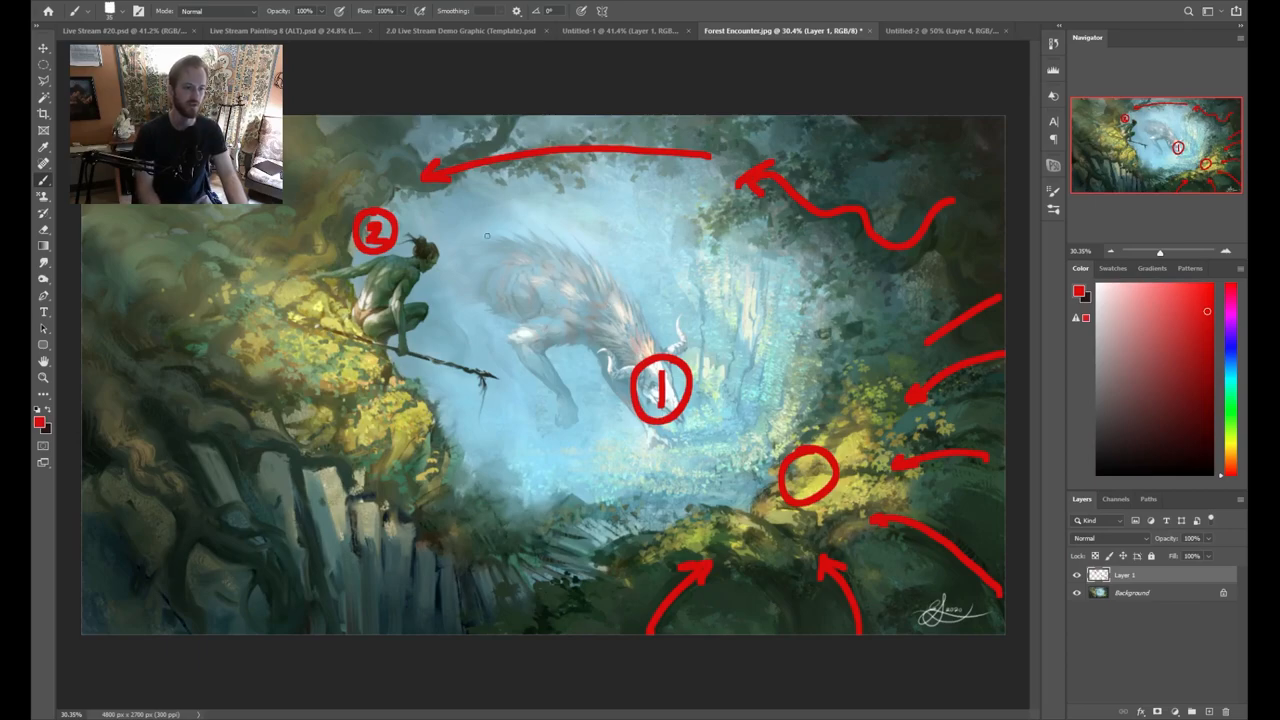
{"action": "mouse_move", "coordinate": [456, 250]}
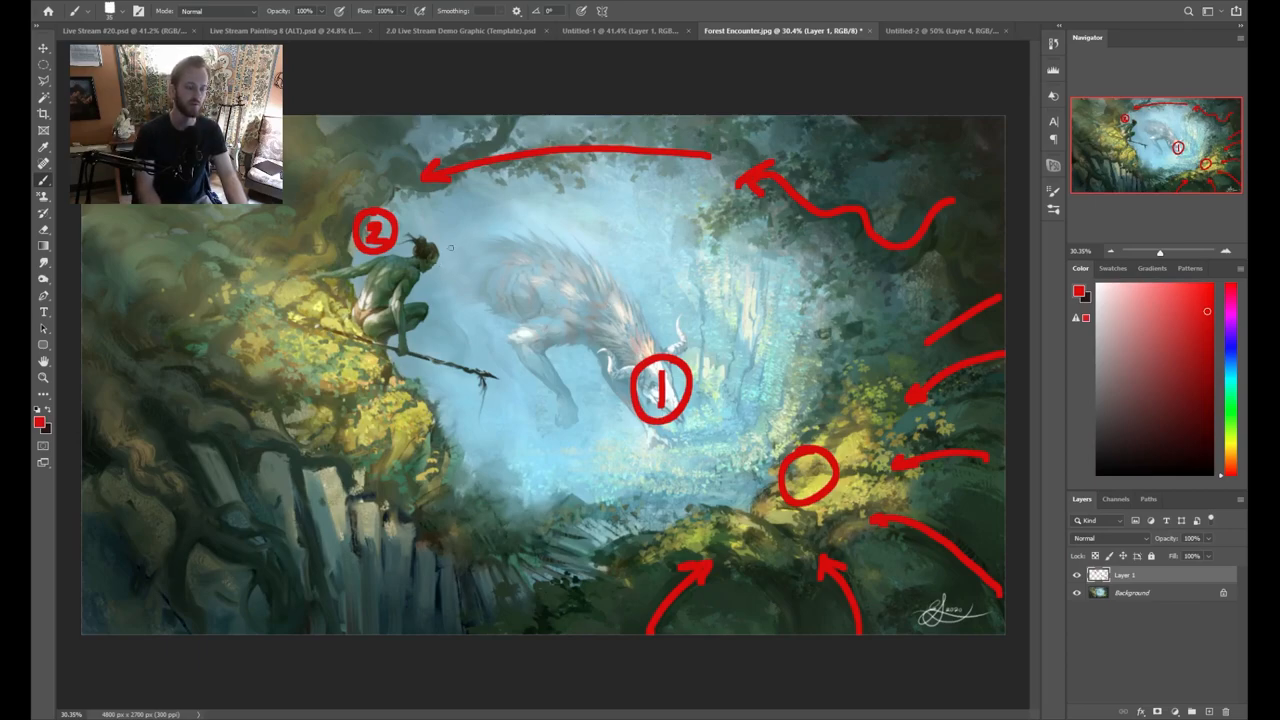
- Paint a curved red arrow from marker 2 over the creature landing on marker 1
{"action": "left_click_drag", "start_coordinate": [444, 244], "coordinate": [596, 264]}
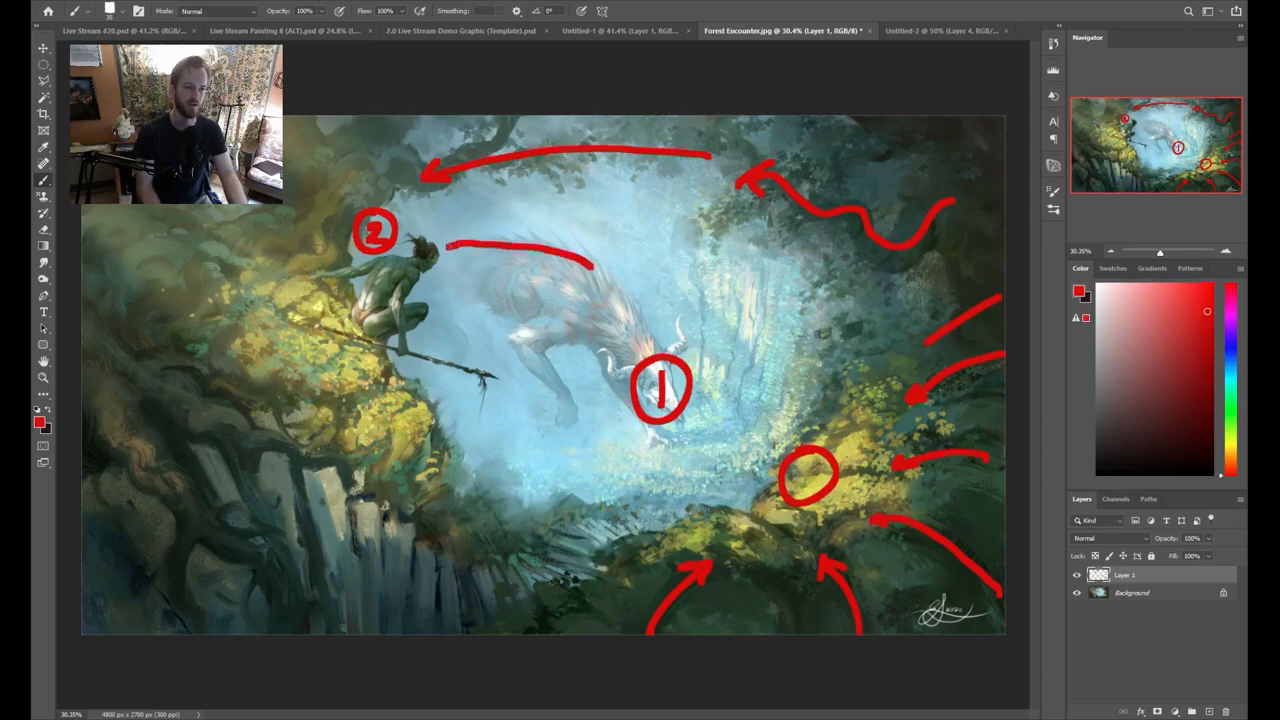
{"action": "left_click_drag", "start_coordinate": [590, 268], "coordinate": [650, 340]}
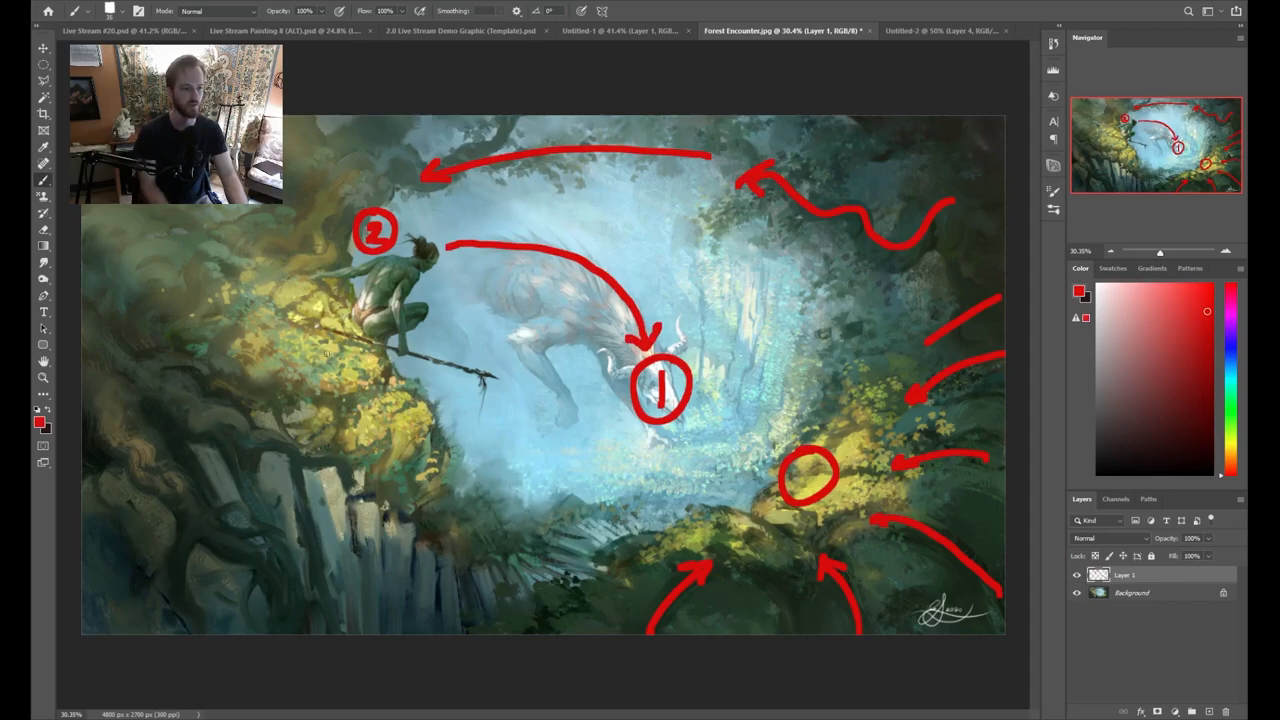
- Add dashed red lines from the figure toward 1 and arrows sweeping in from the left edge
{"action": "left_click_drag", "start_coordinate": [322, 332], "coordinate": [444, 356]}
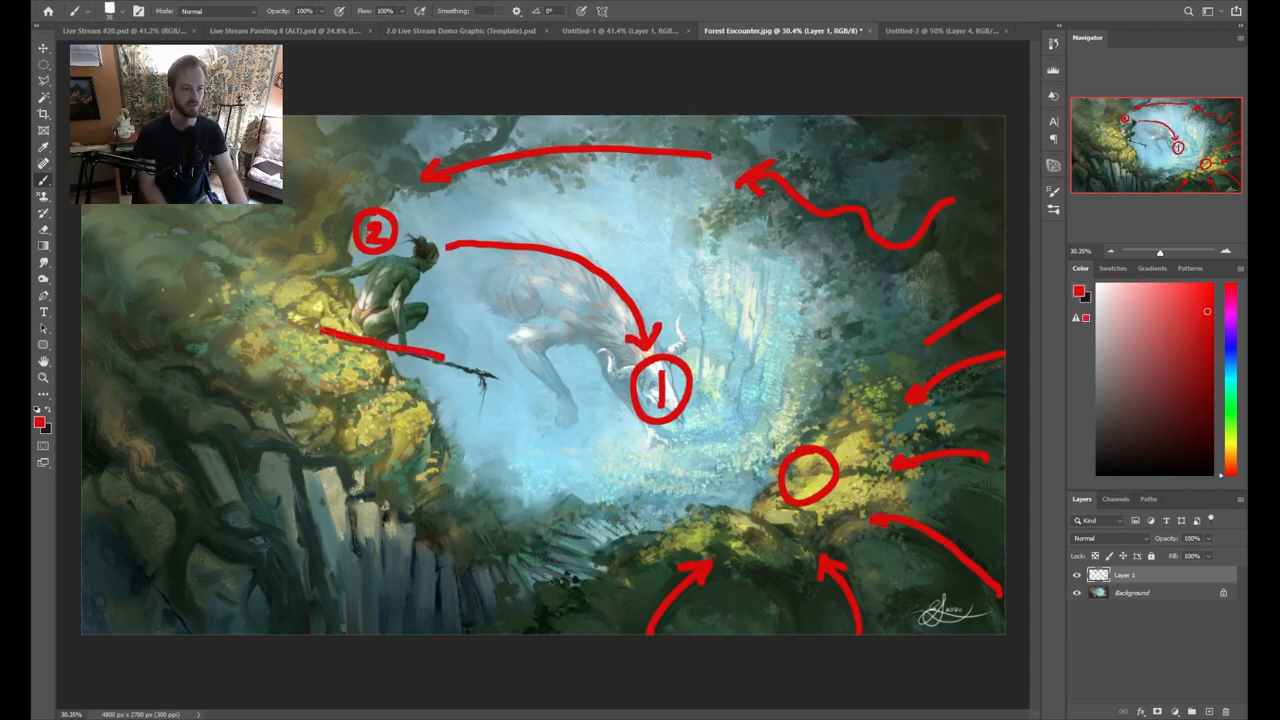
{"action": "left_click_drag", "start_coordinate": [340, 336], "coordinate": [490, 380]}
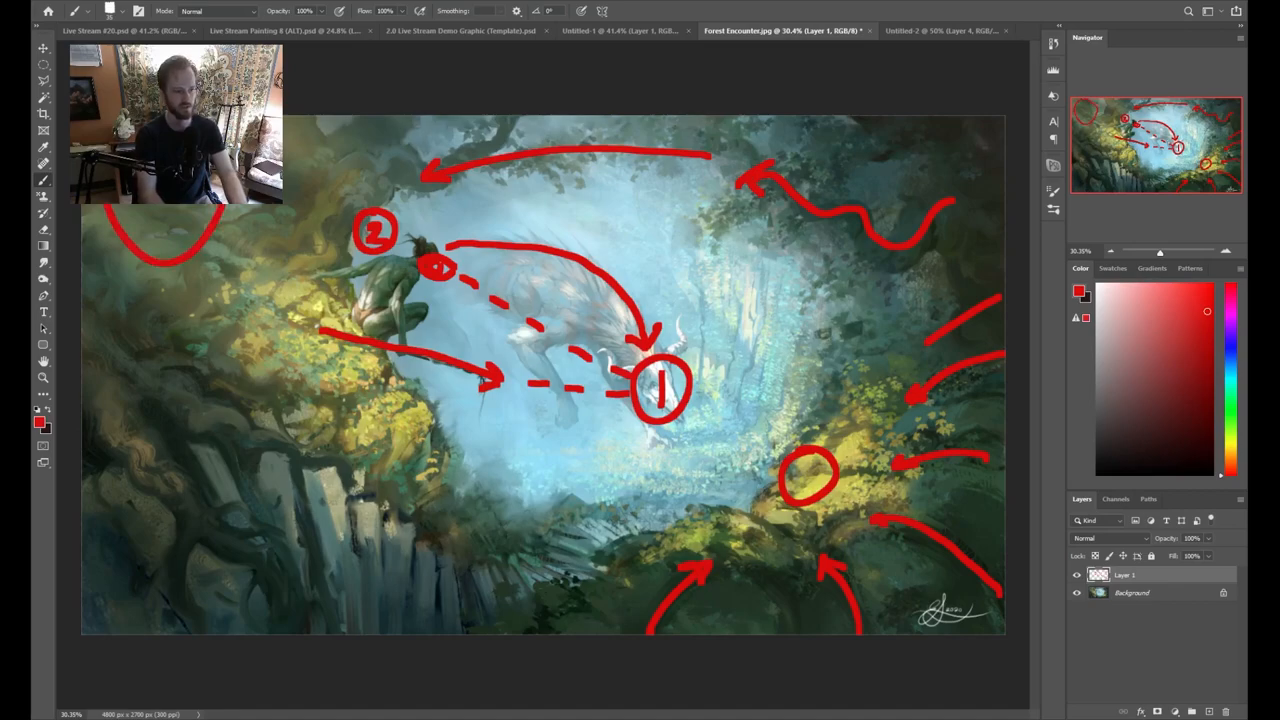
{"action": "left_click_drag", "start_coordinate": [300, 130], "coordinate": [290, 280]}
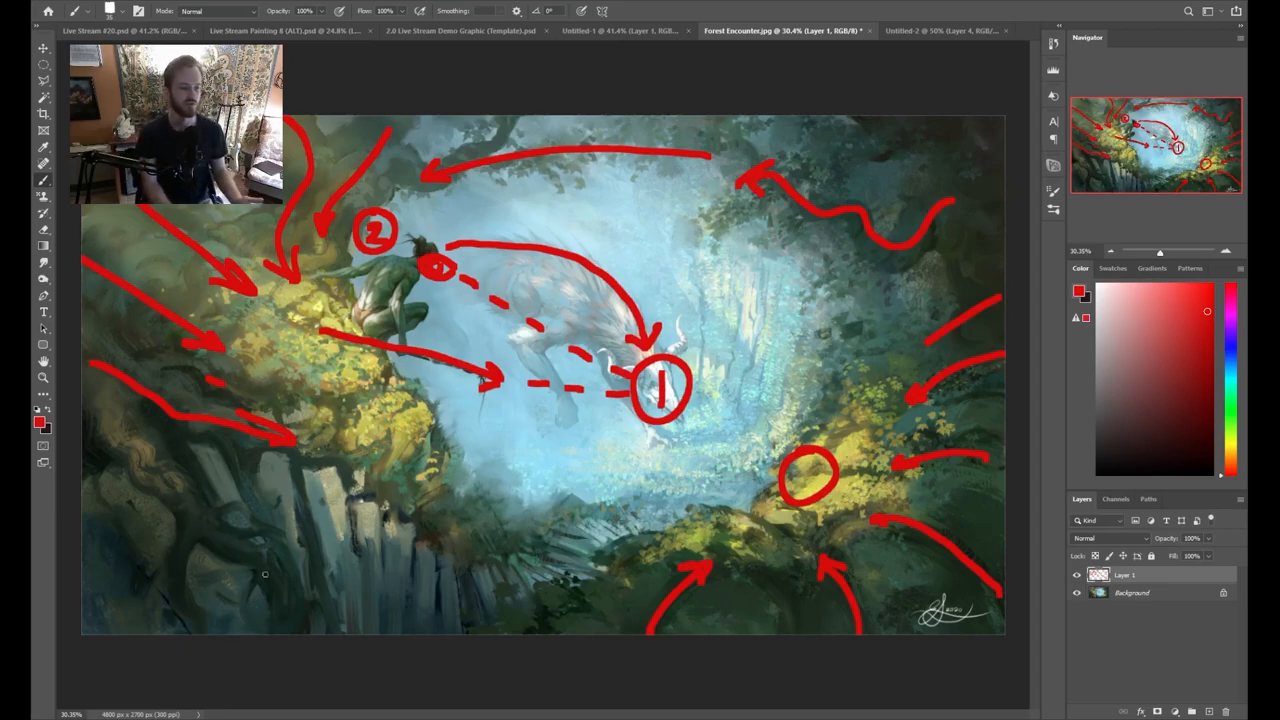
{"action": "mouse_move", "coordinate": [260, 592]}
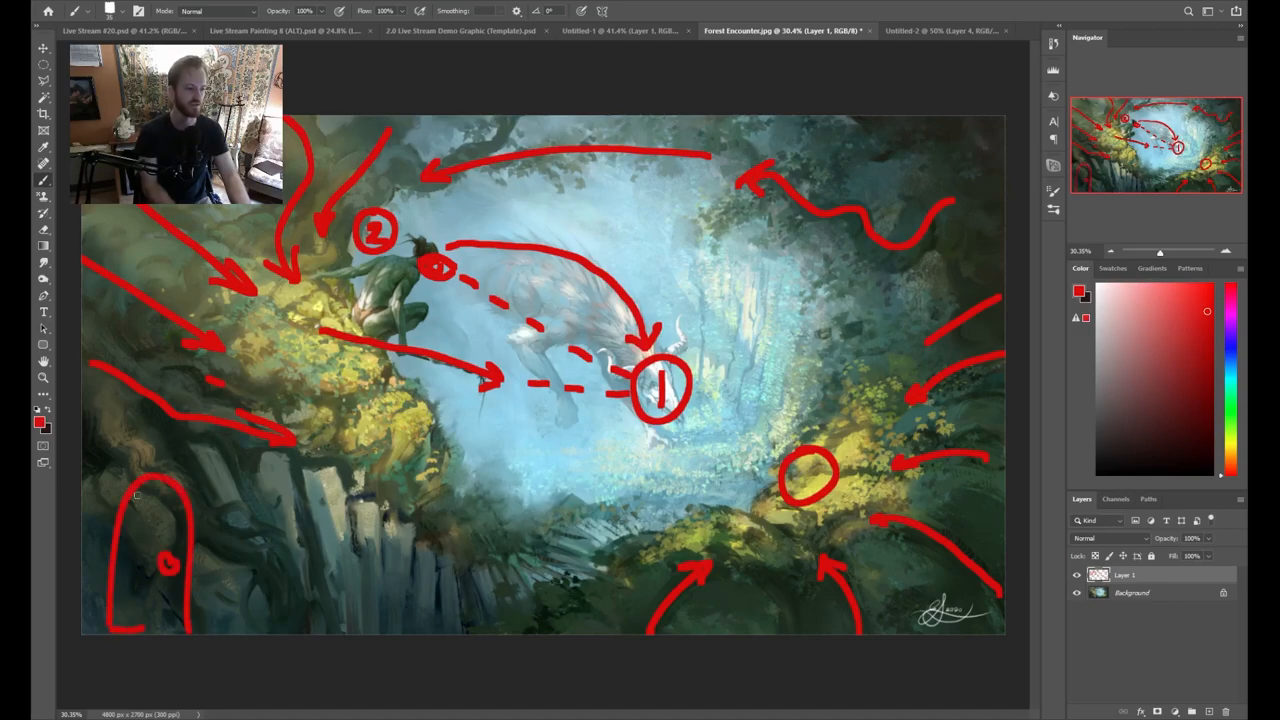
- Hatch the bottom-left arch, run a long red curve from it to 1, and add arrows converging on the centre
{"action": "left_click_drag", "start_coordinate": [150, 490], "coordinate": [150, 630]}
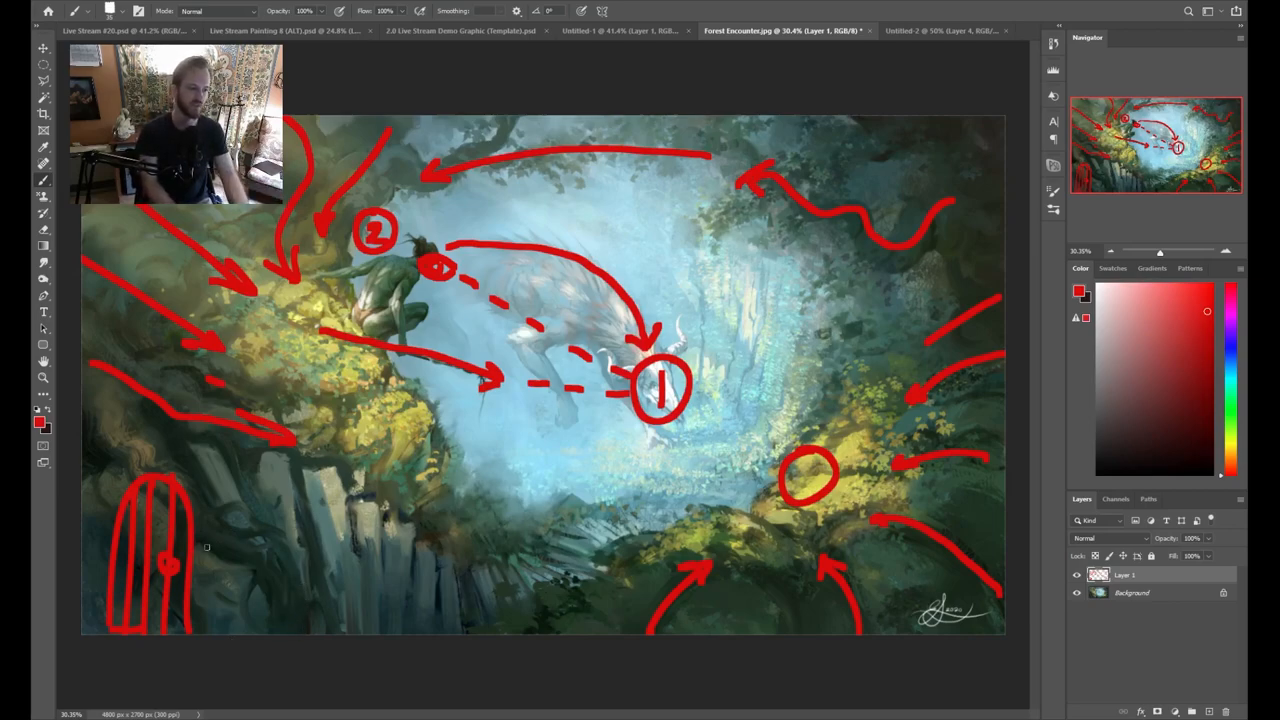
{"action": "left_click_drag", "start_coordinate": [190, 548], "coordinate": [436, 600]}
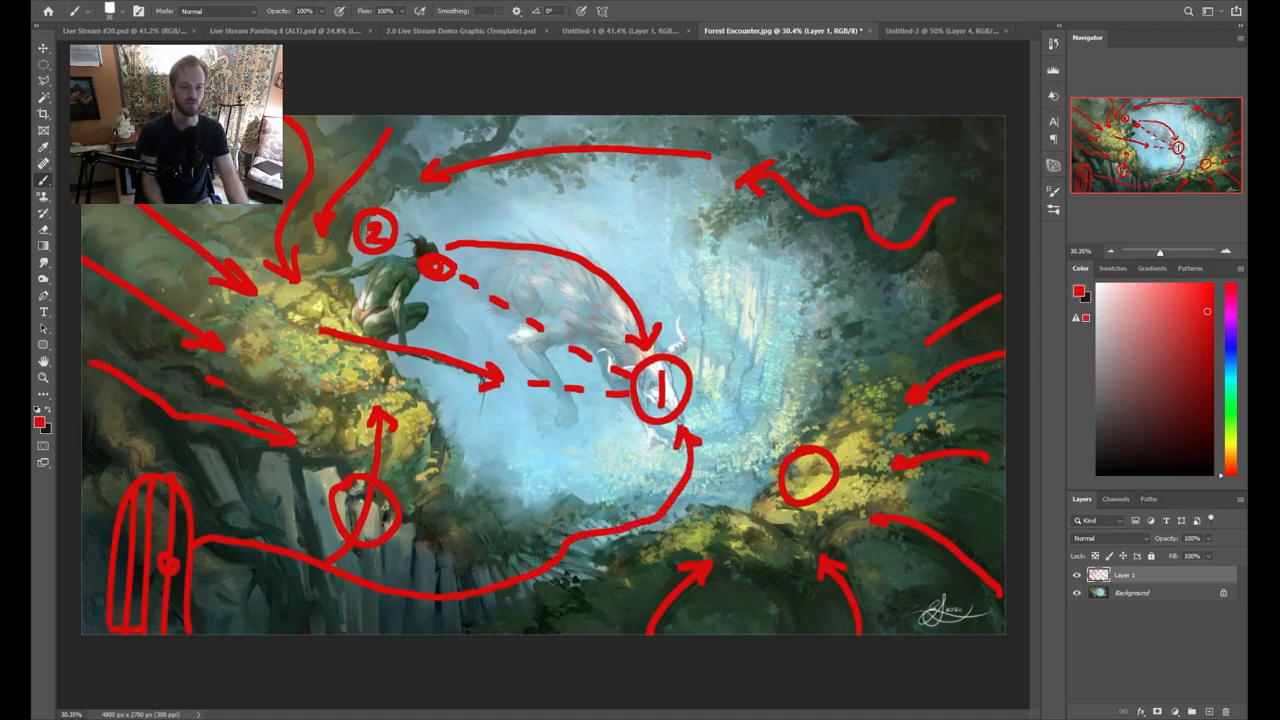
{"action": "mouse_move", "coordinate": [764, 348]}
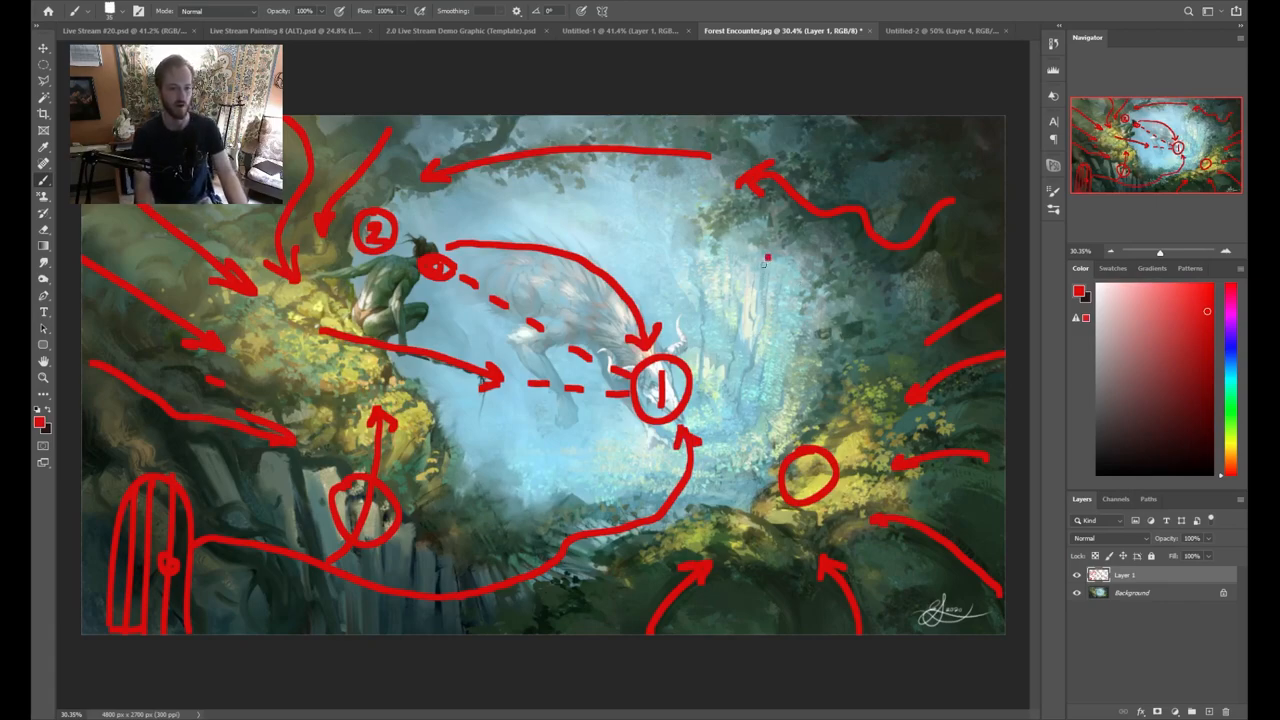
{"action": "left_click_drag", "start_coordinate": [760, 250], "coordinate": [740, 384]}
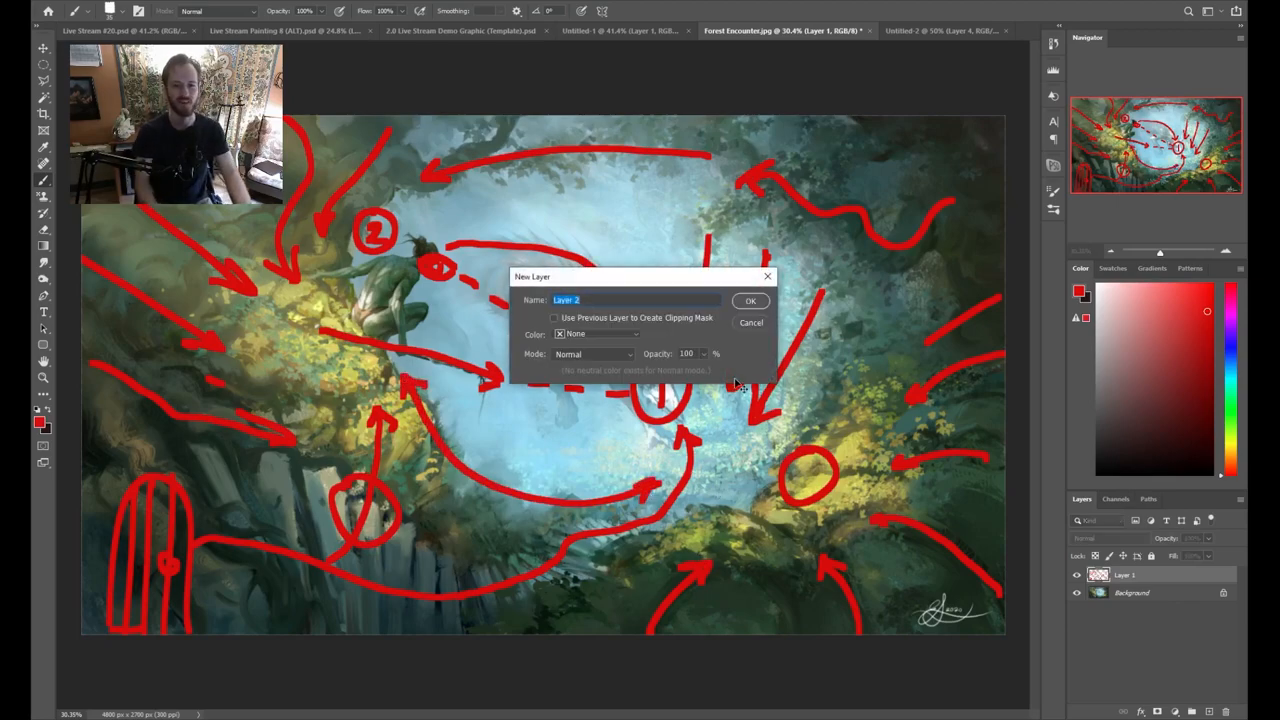
- Create Layer 2 and paint green circulation loops linking markers 1 and 2 around the scene
{"action": "left_click", "coordinate": [752, 300]}
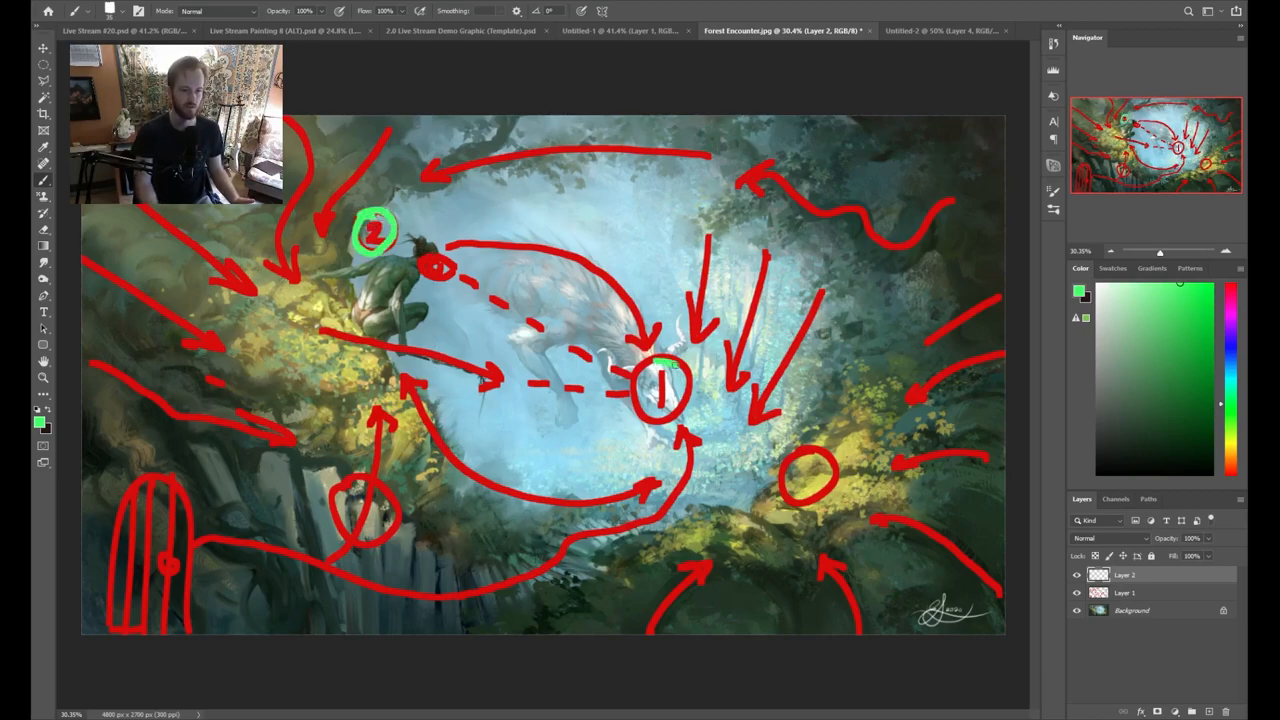
{"action": "left_click_drag", "start_coordinate": [396, 232], "coordinate": [660, 400]}
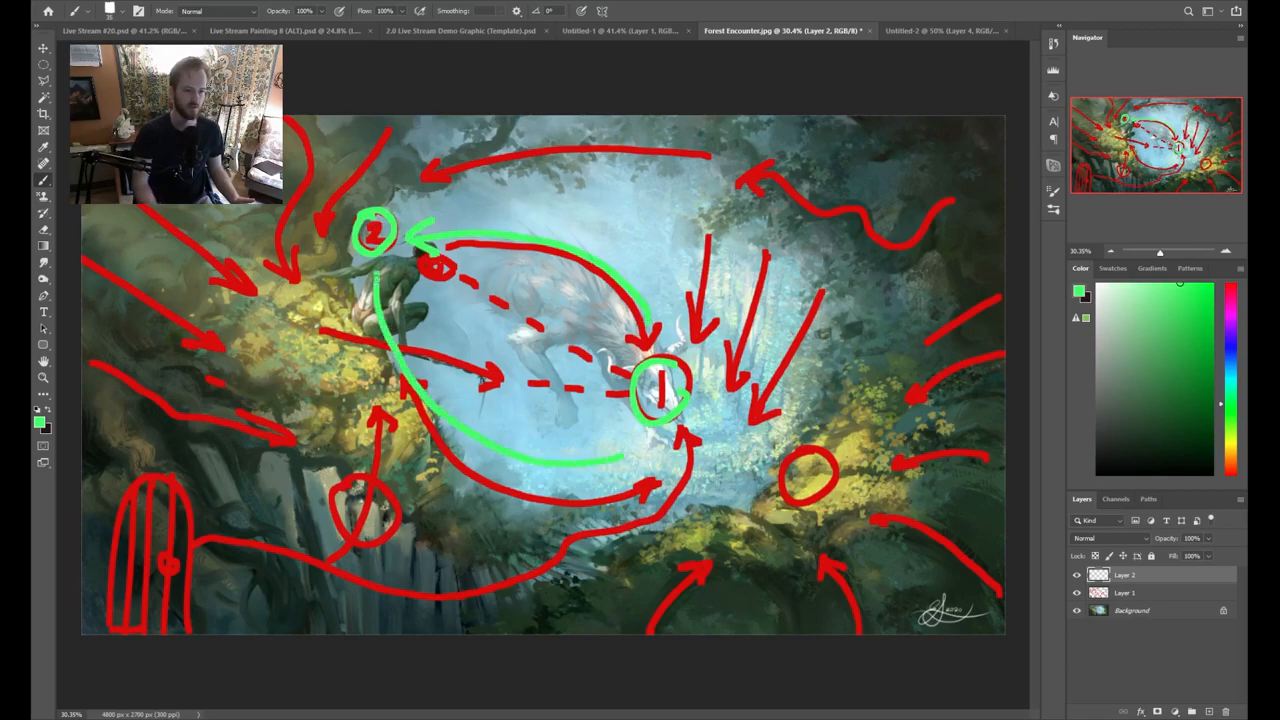
{"action": "left_click_drag", "start_coordinate": [600, 460], "coordinate": [640, 450]}
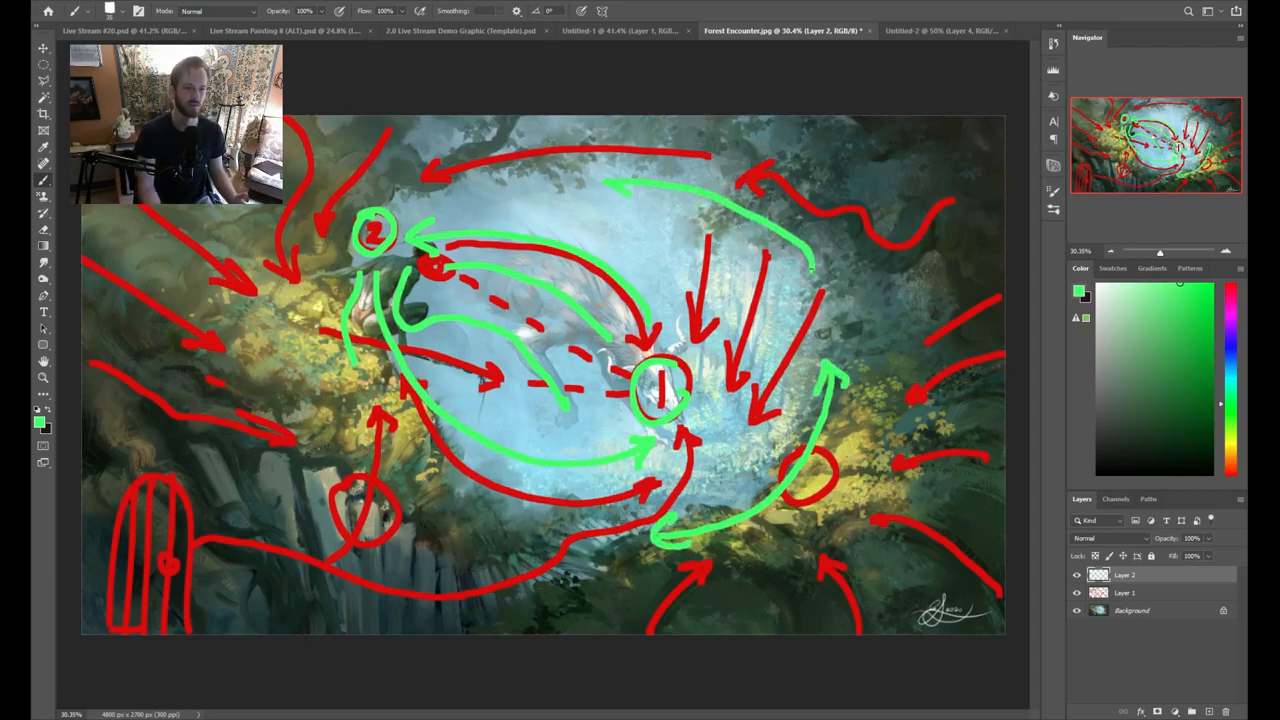
- Hide the annotation layers to reveal the clean forest painting
{"action": "left_click", "coordinate": [1076, 574]}
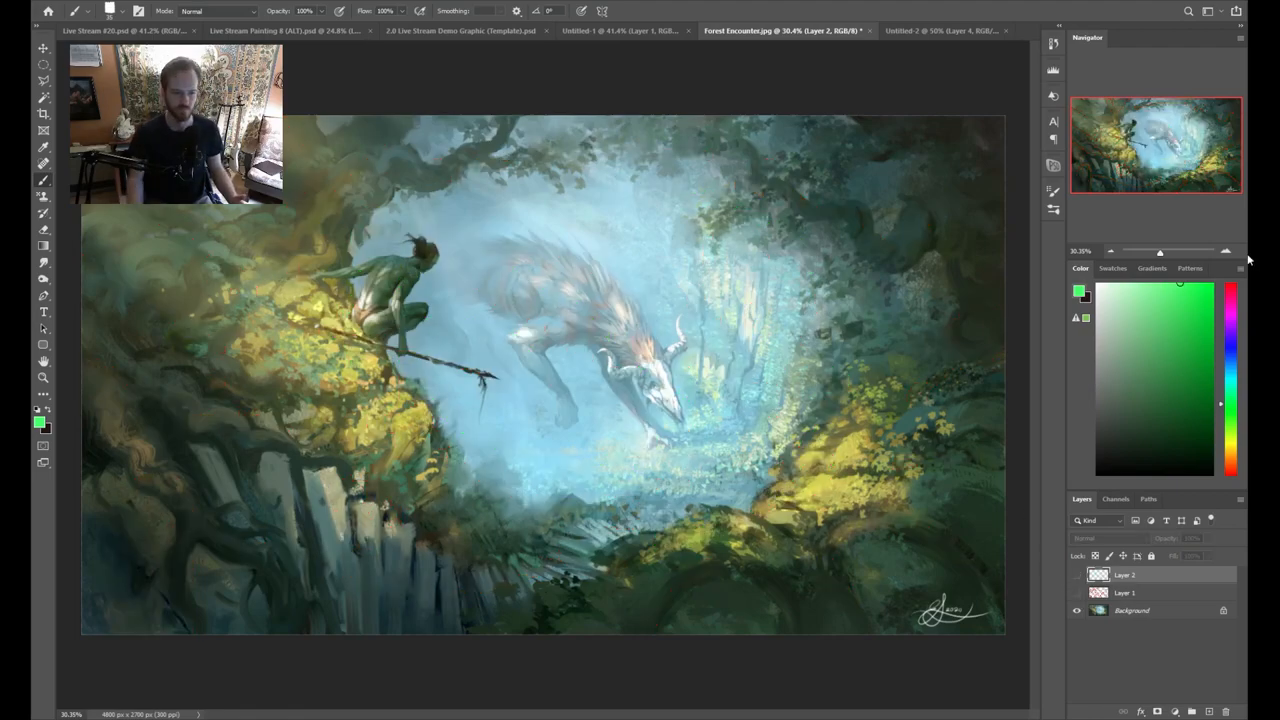